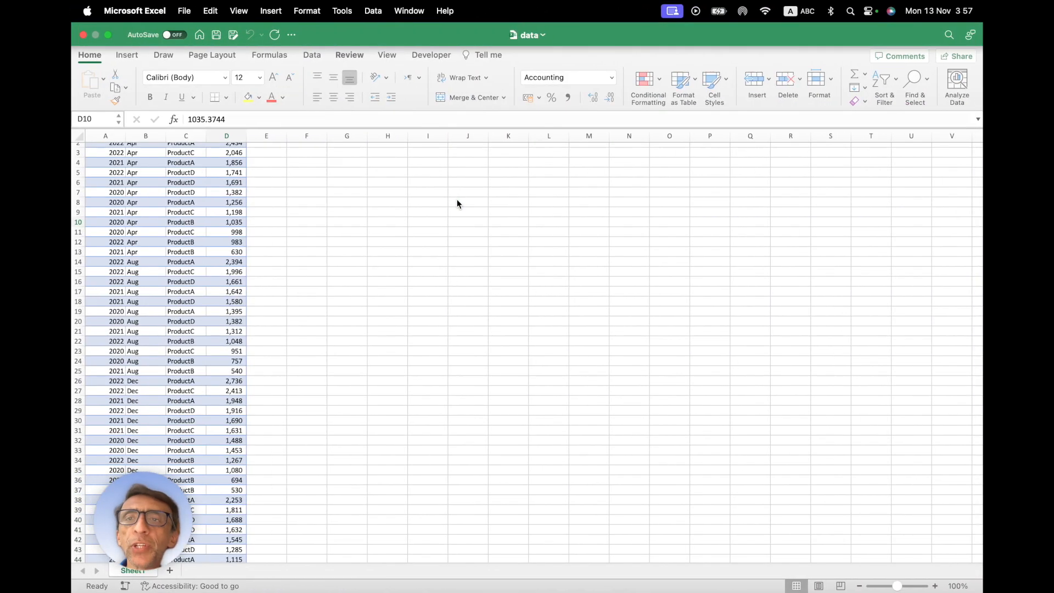
Attach the data.xlsx spreadsheet from the chatGPTTest folder to the new chat message
left_click(227, 222)
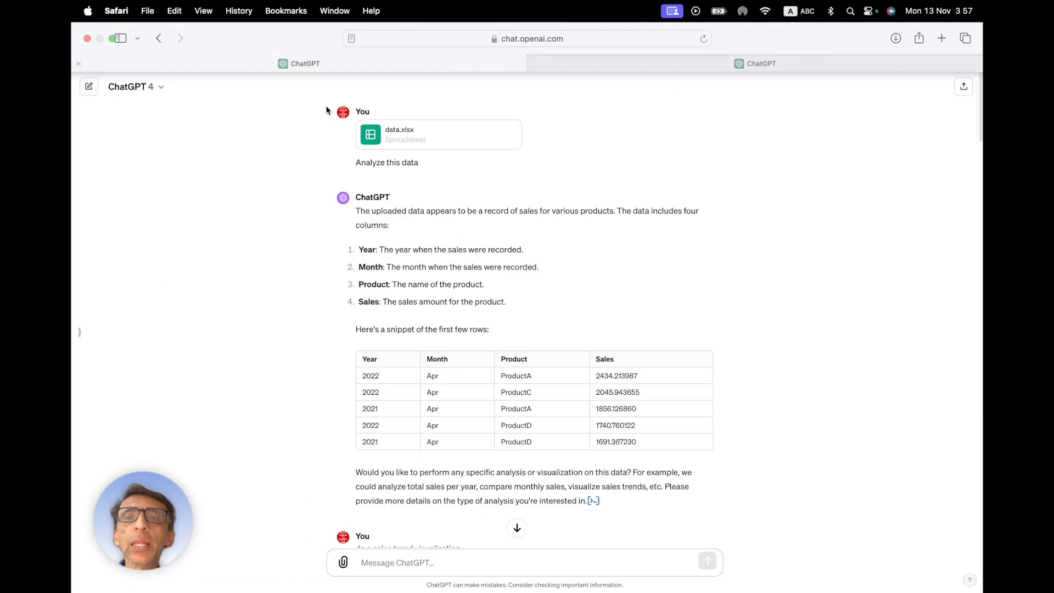
scroll("down", 3)
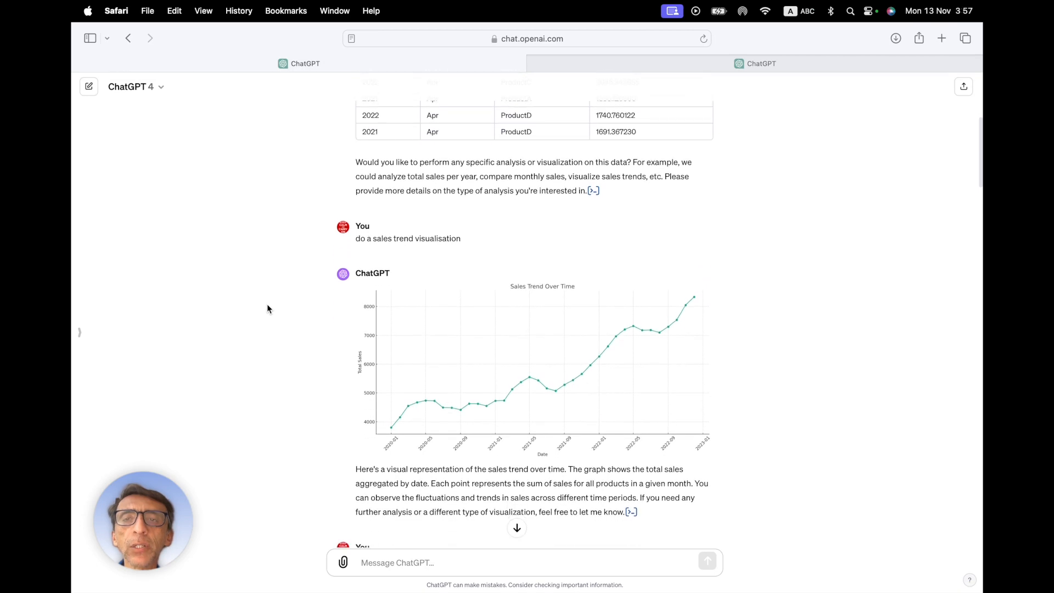
scroll("down", 3)
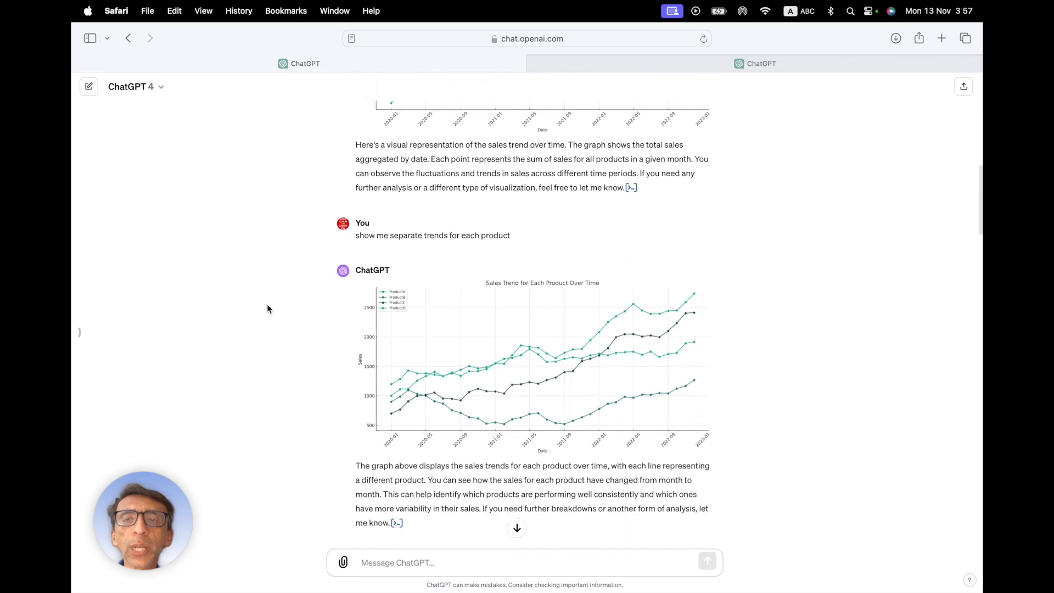
scroll("up", 3)
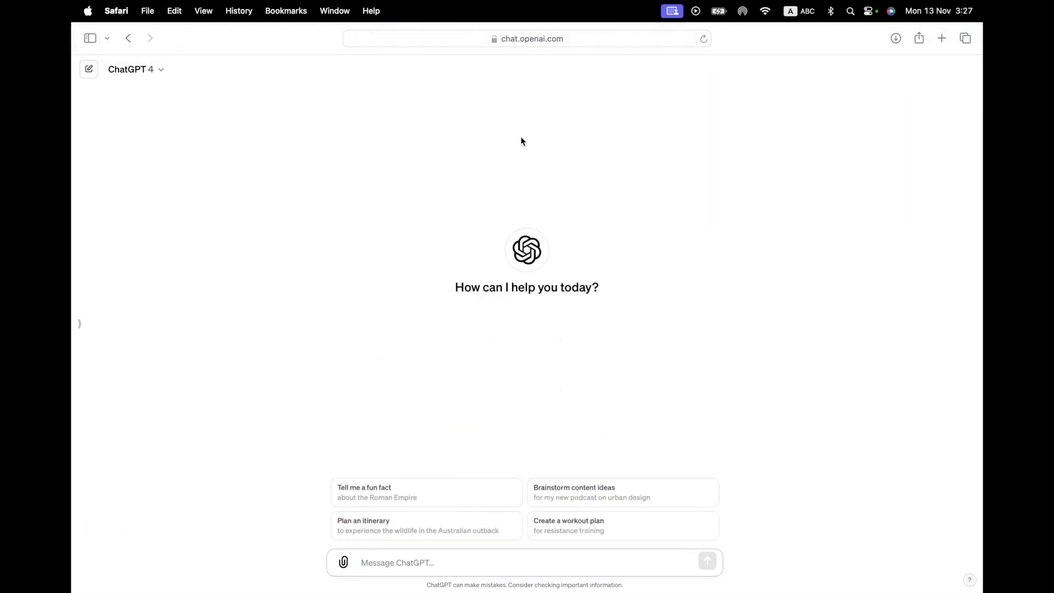
mouse_move(195, 95)
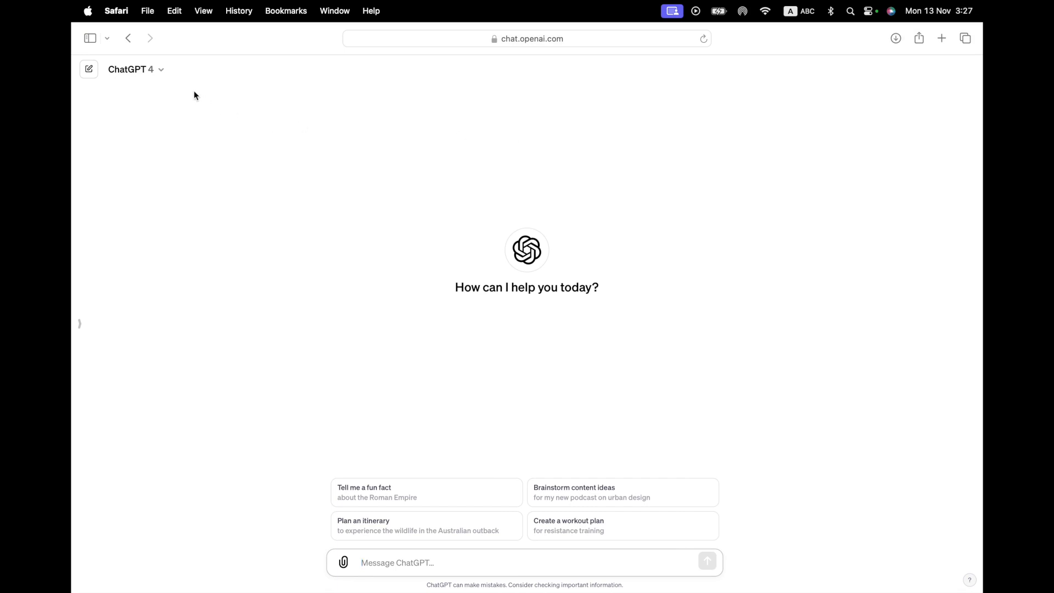
mouse_move(351, 555)
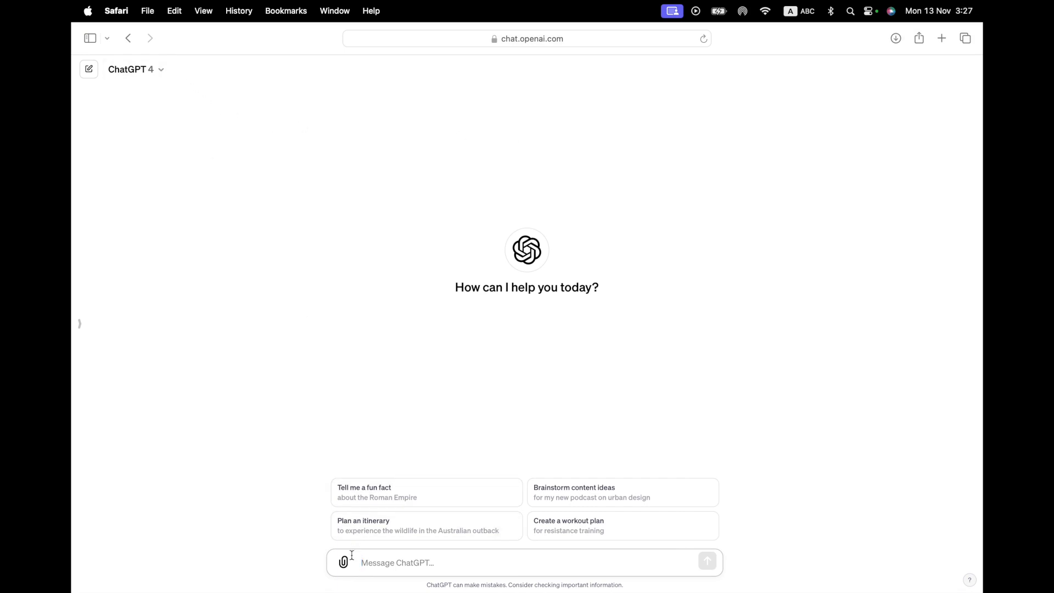
left_click(343, 563)
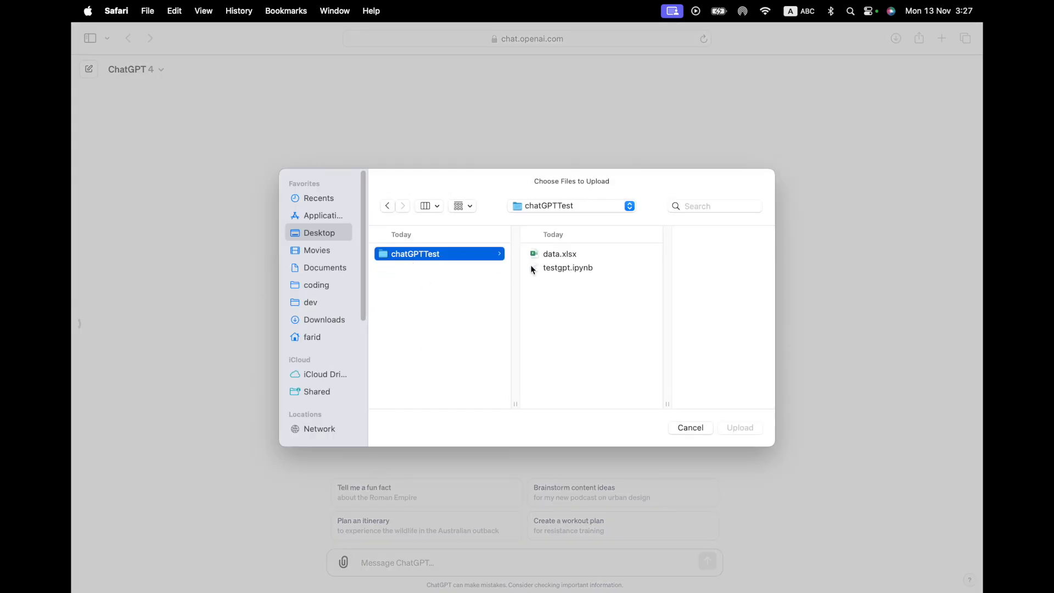
left_click(559, 254)
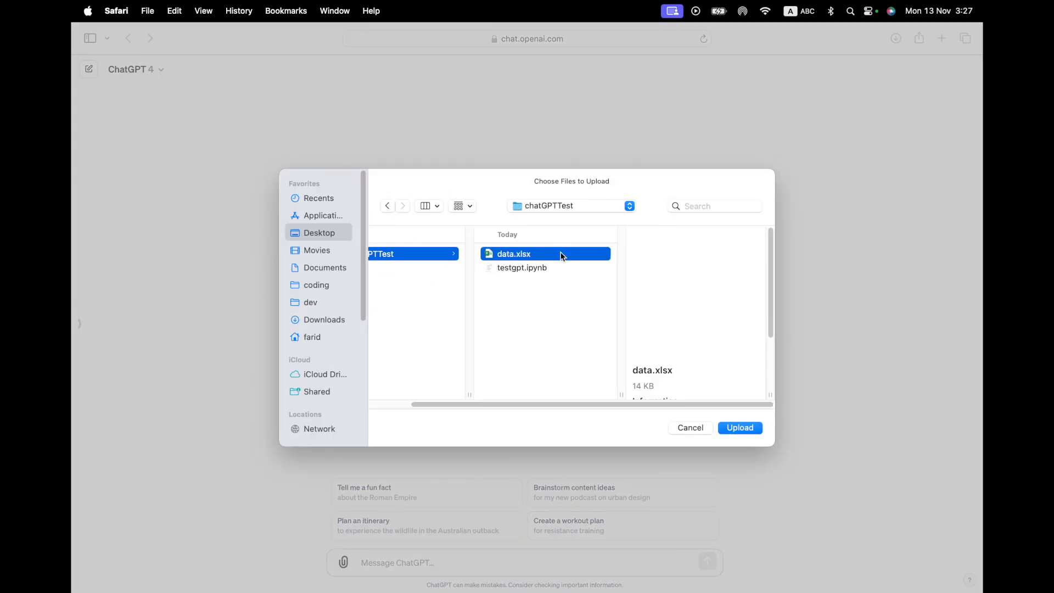
left_click(739, 427)
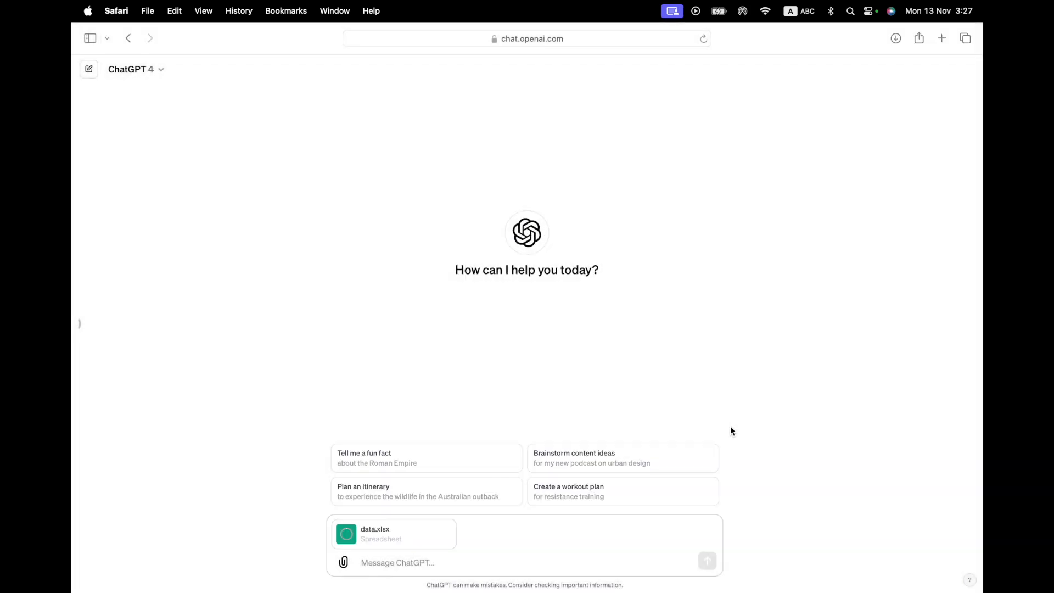
Begin writing the prompt, starting with "Analyze t"
type("A")
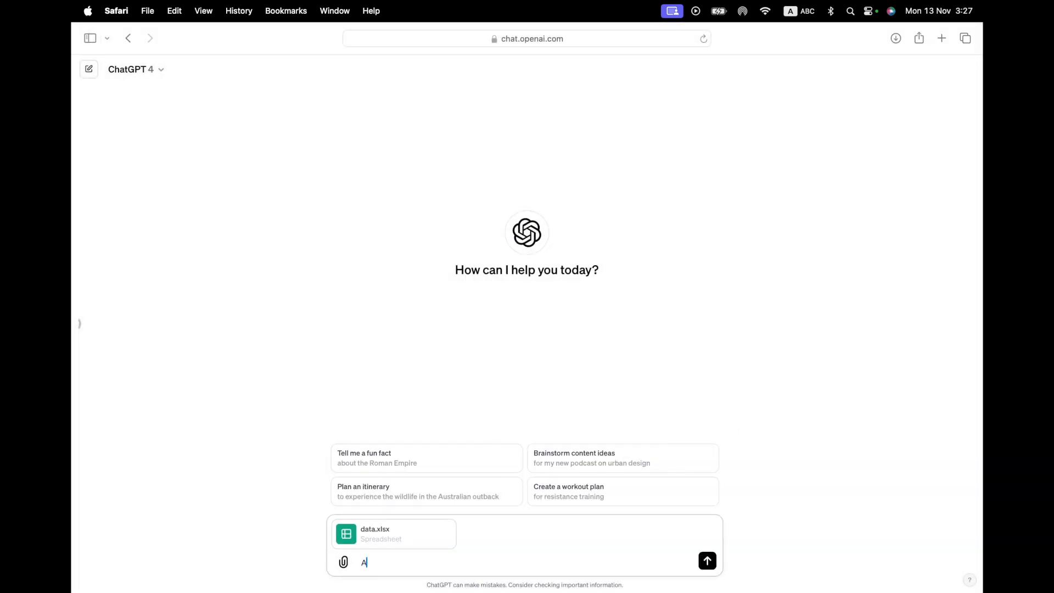
type("nalyze t")
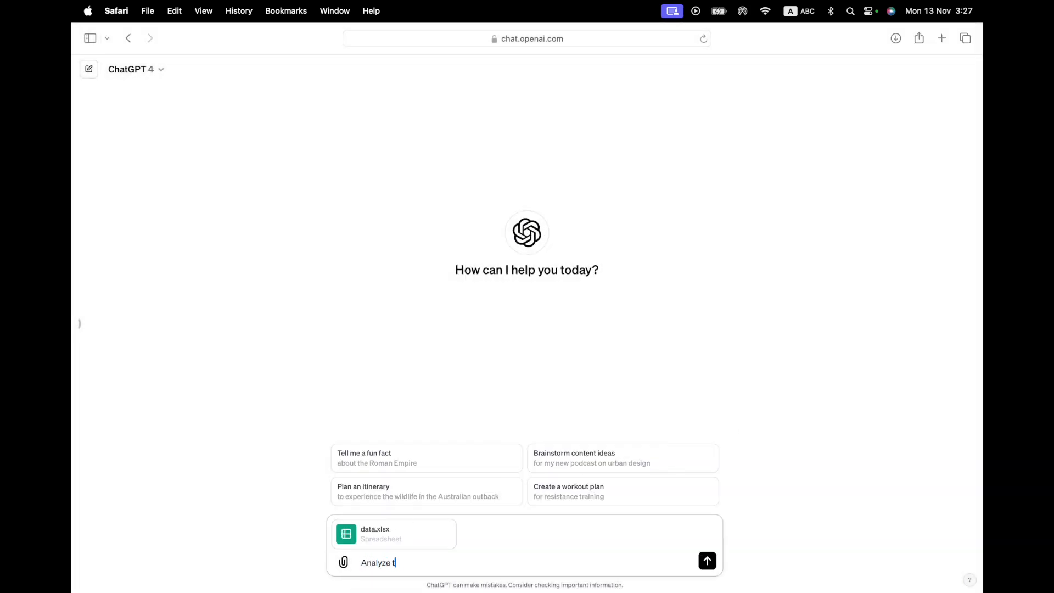
Send "Analyze this data" with data.xlsx attached and await the column summary
left_click(707, 560)
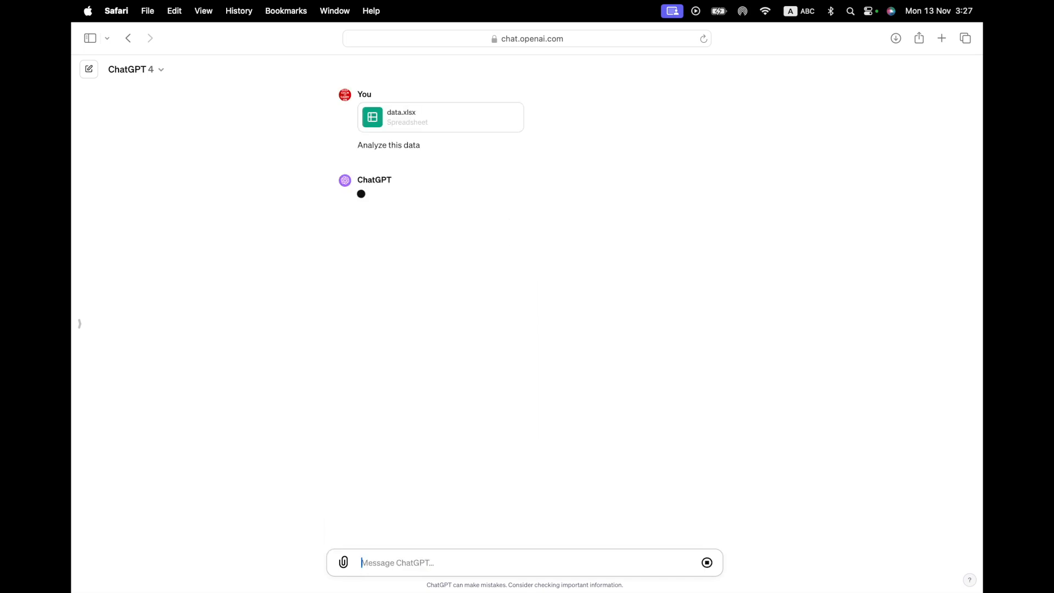
mouse_move(526, 295)
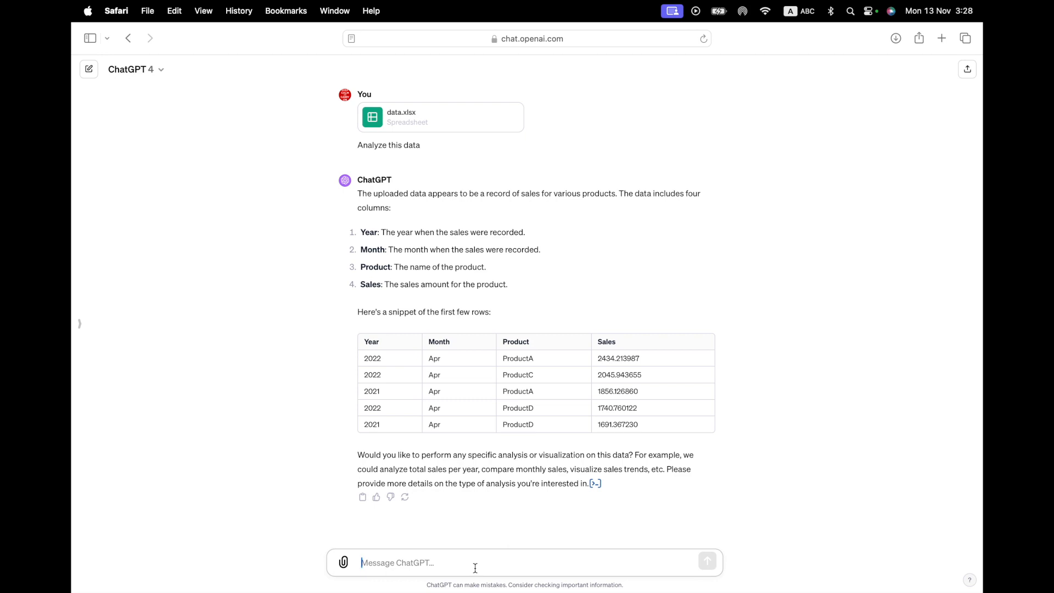
Request "do a sales trend visualisation" and view the Sales Trend Over Time line chart
type("vi")
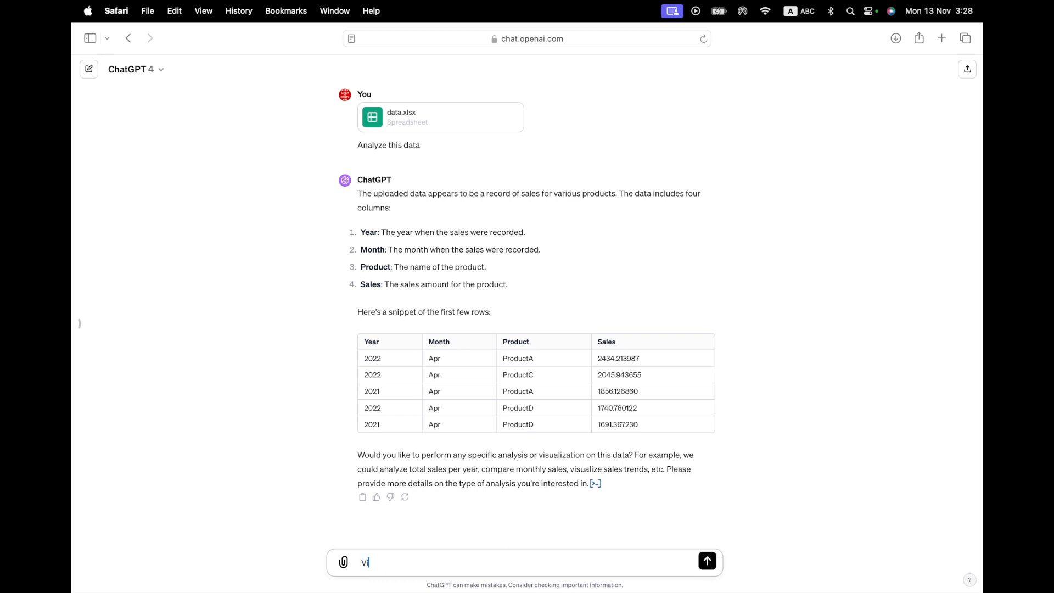
type("do a")
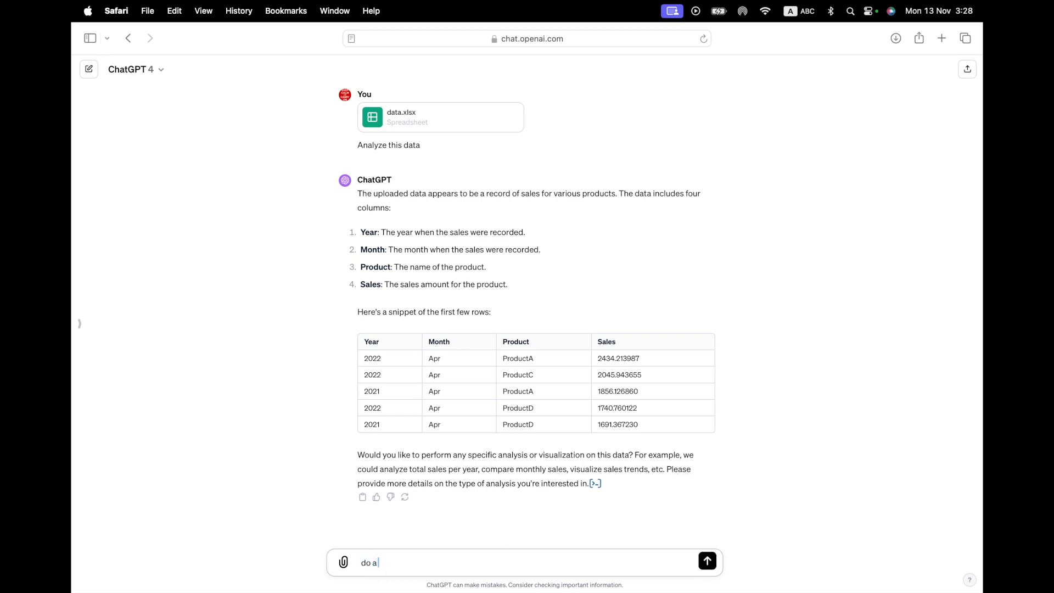
type("sales trend")
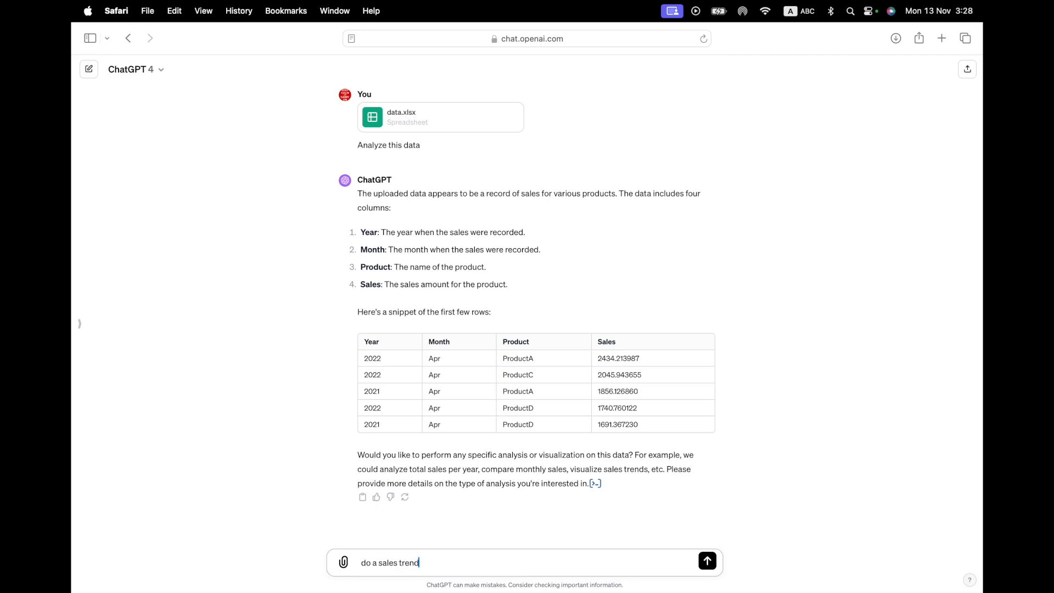
type("visual")
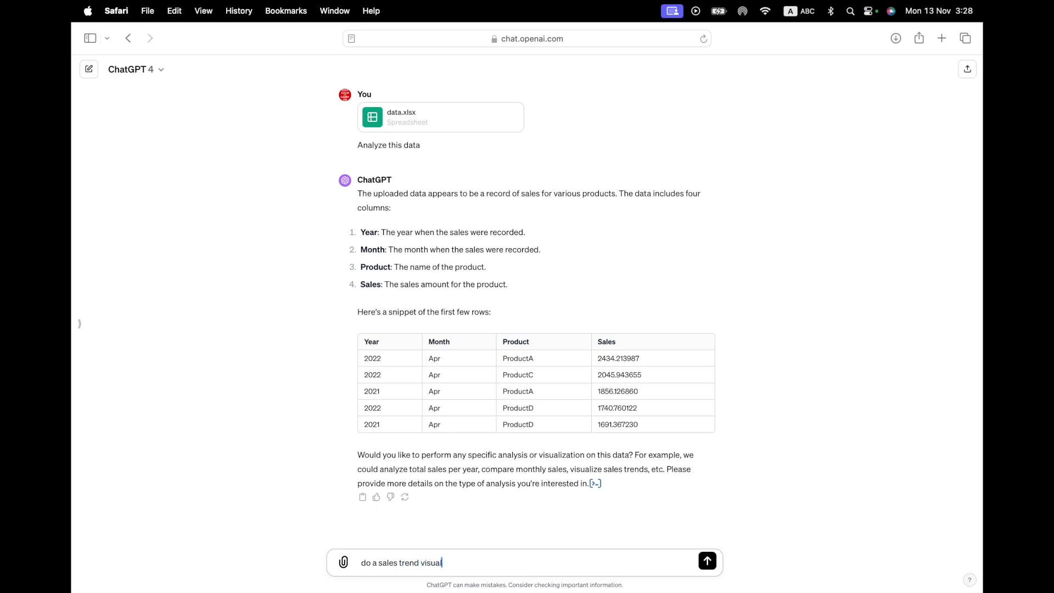
type("isation")
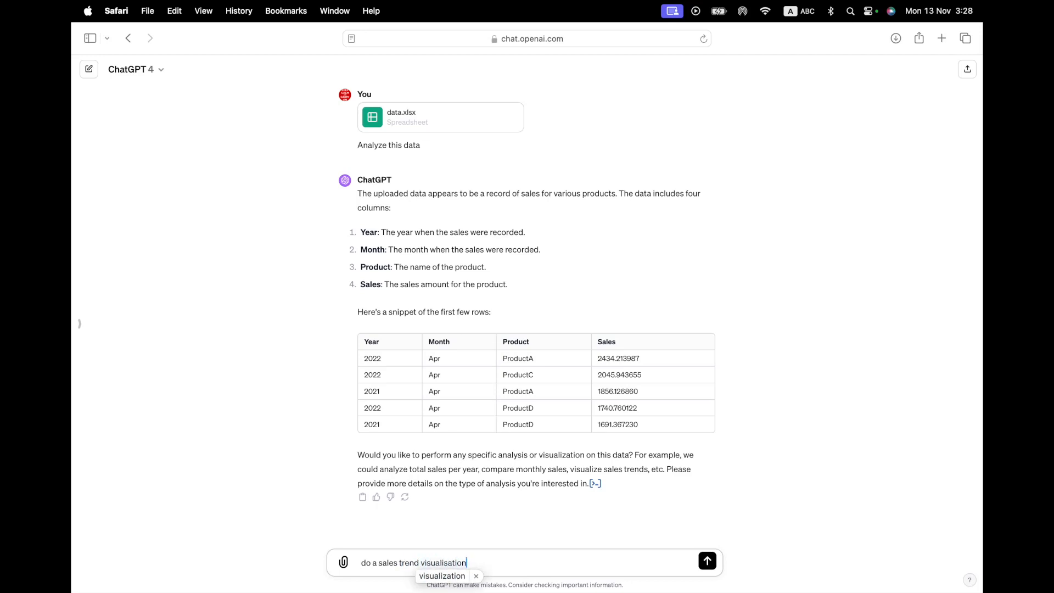
left_click(706, 560)
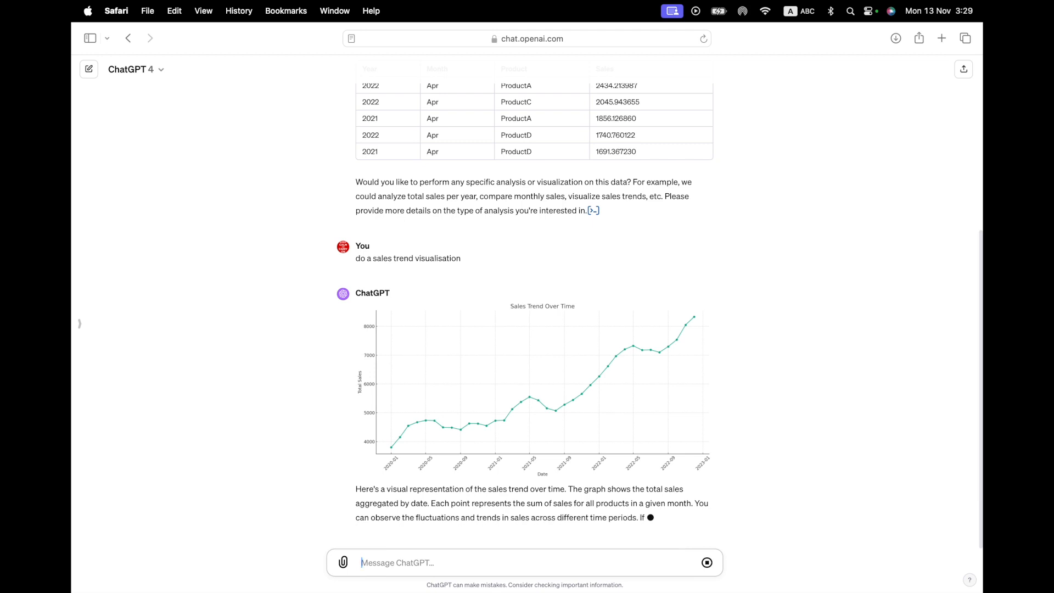
scroll("down", 3)
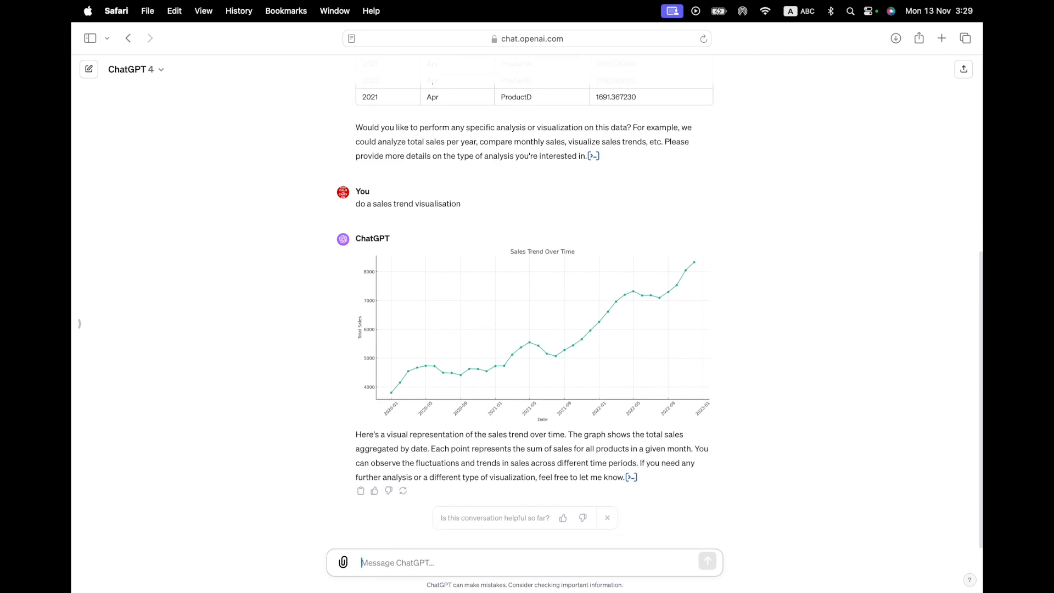
mouse_move(483, 443)
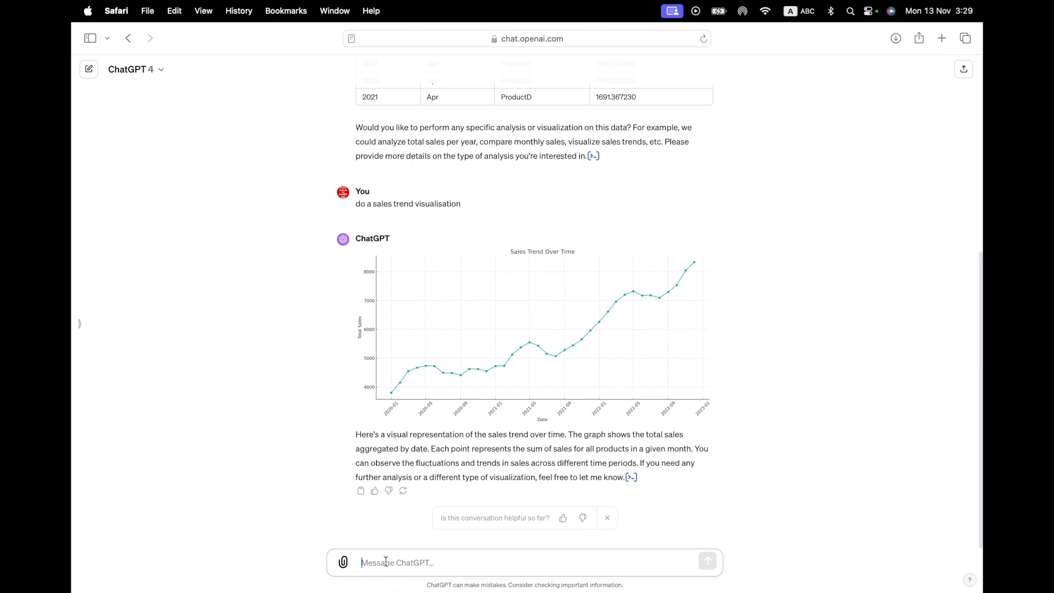
Ask "show me separate trends for each product" to get a per-product trend chart
type("show me separate trends for e")
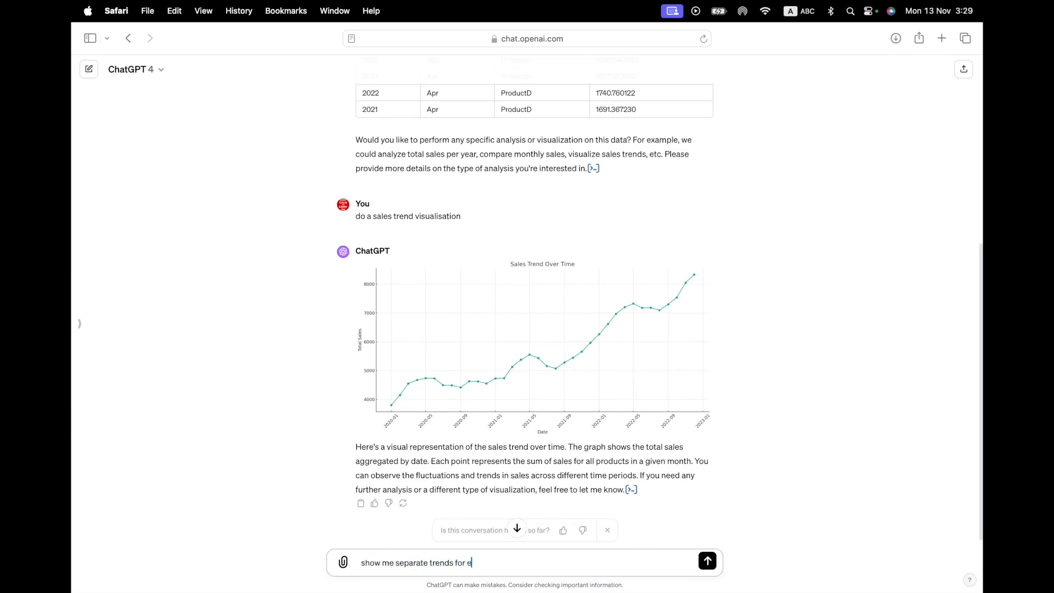
type("ach product")
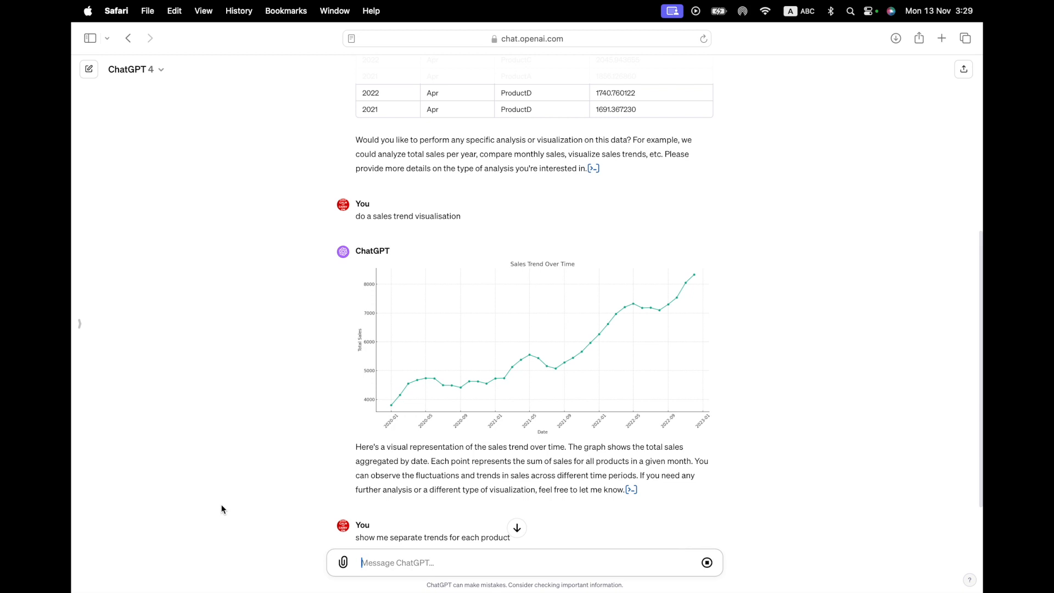
mouse_move(298, 464)
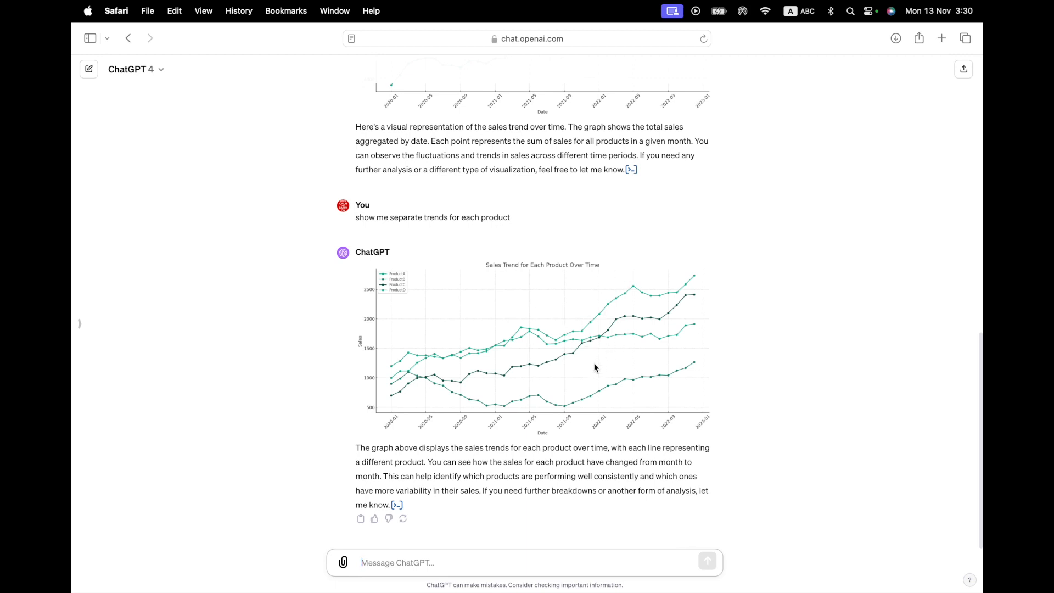
mouse_move(631, 359)
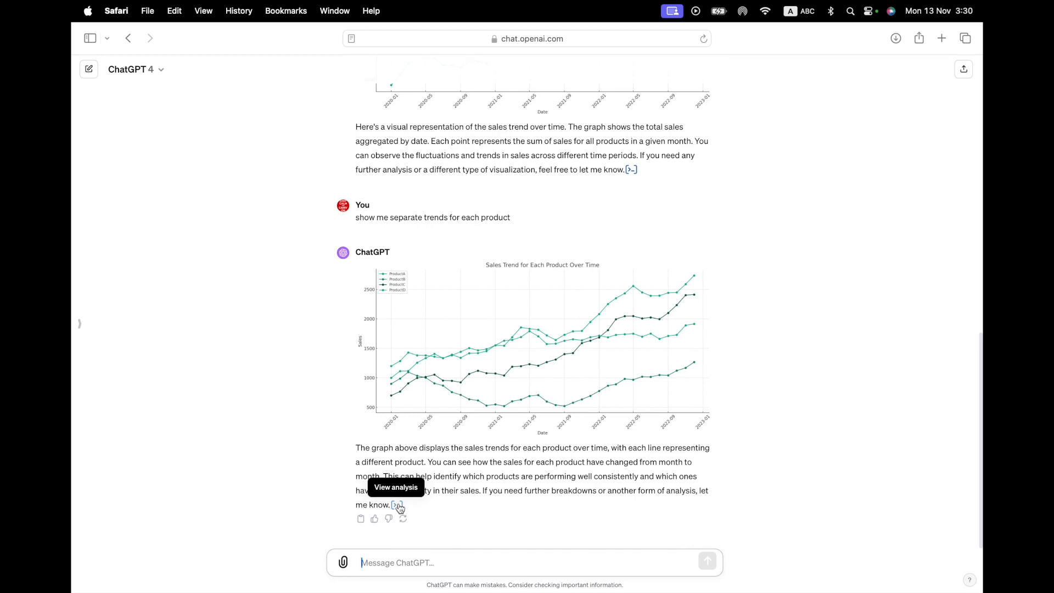
scroll("down", 3)
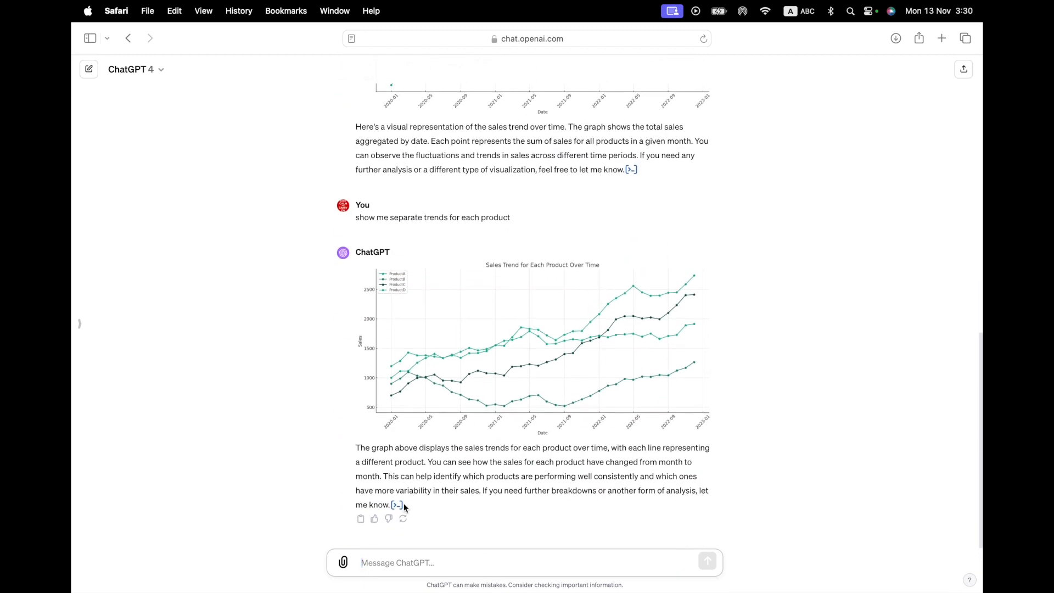
left_click(396, 505)
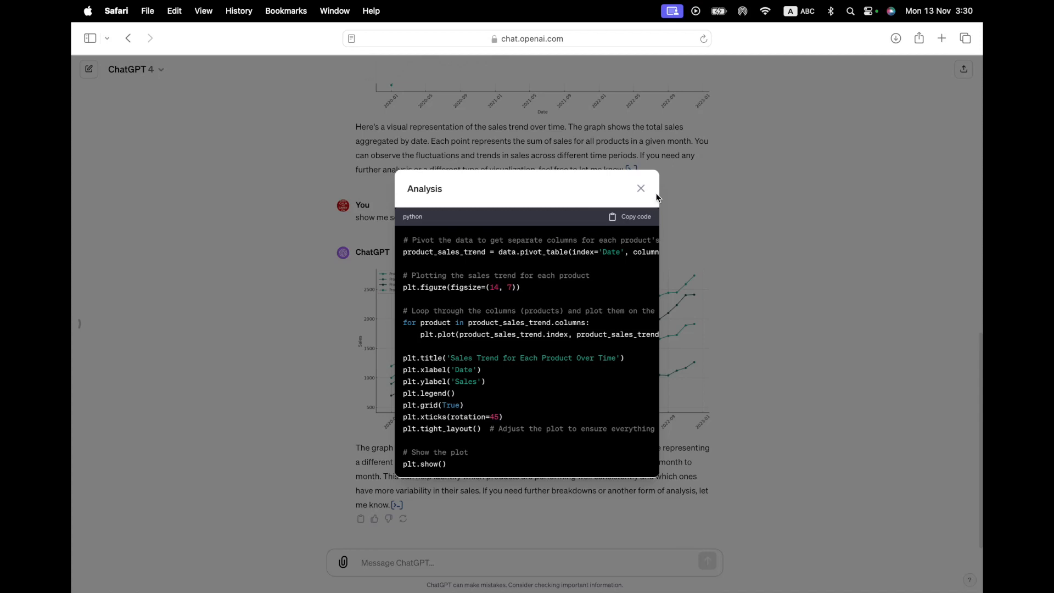
mouse_move(624, 224)
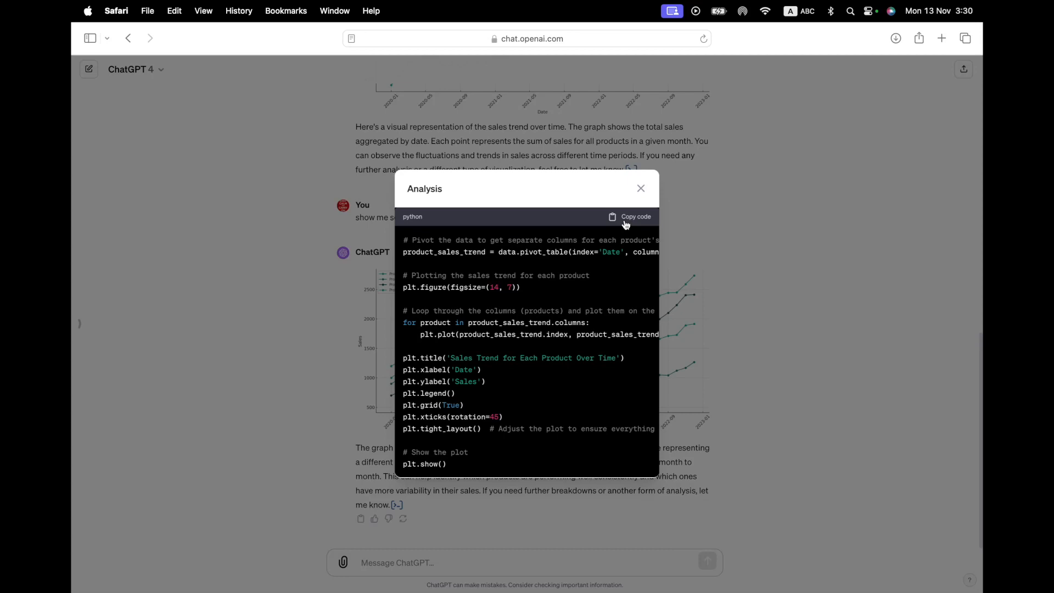
left_click(640, 188)
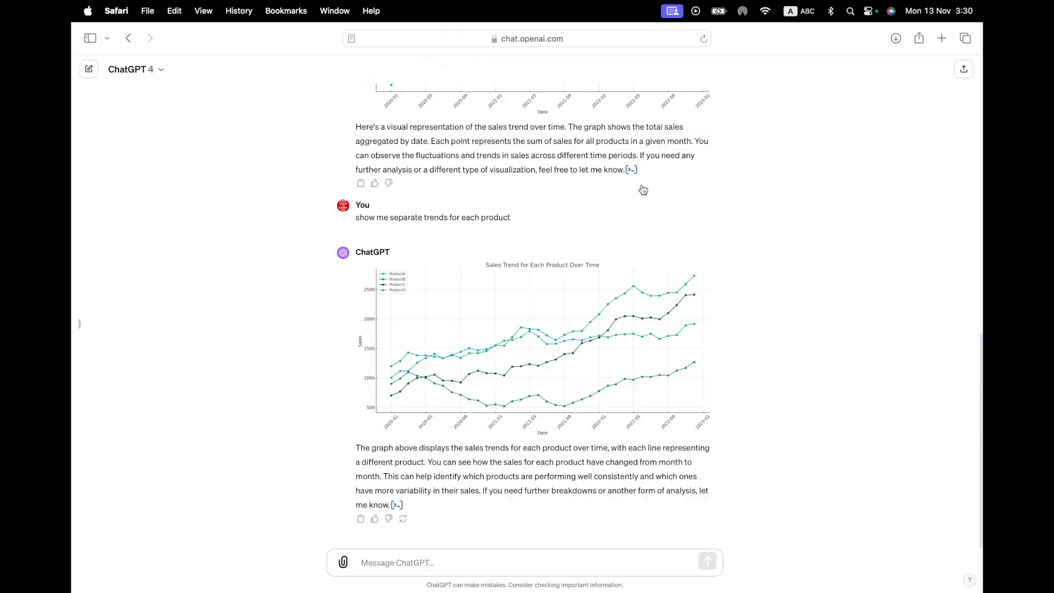
mouse_move(441, 375)
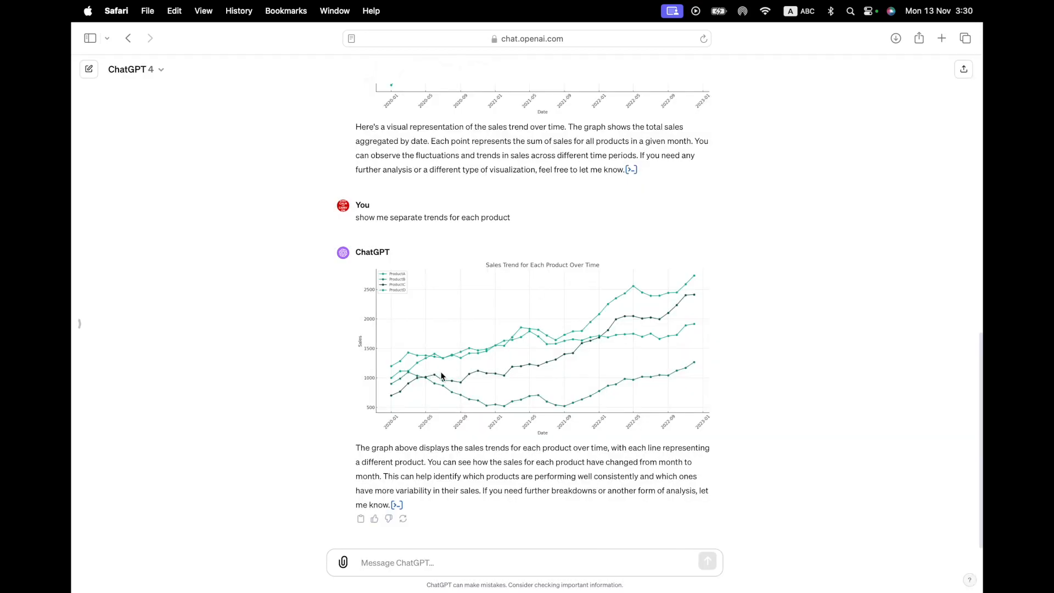
mouse_move(565, 378)
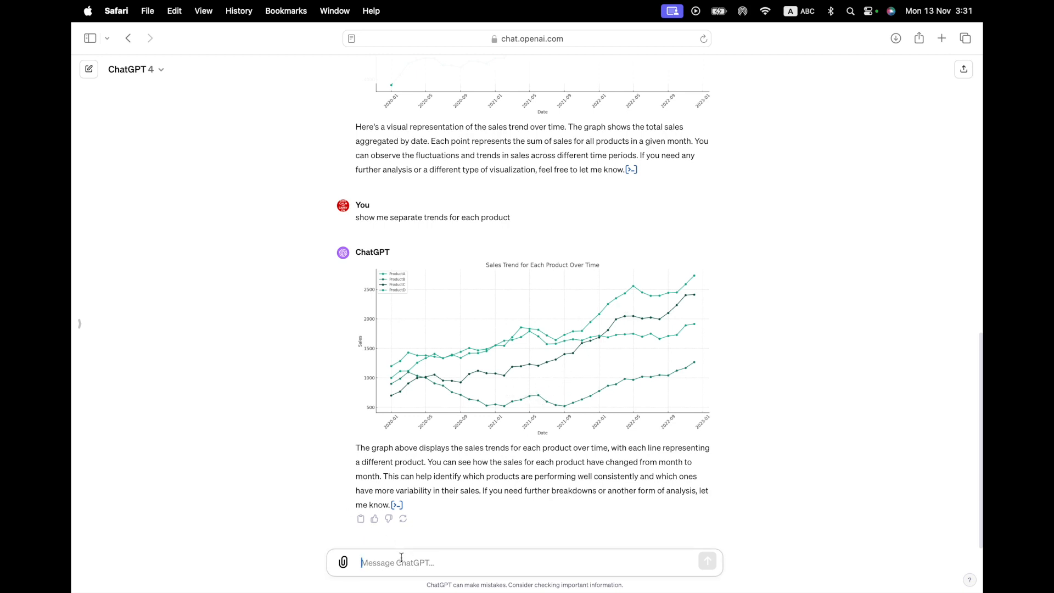
Send "Rank the products by volume and by annual growth rates"
type("Which")
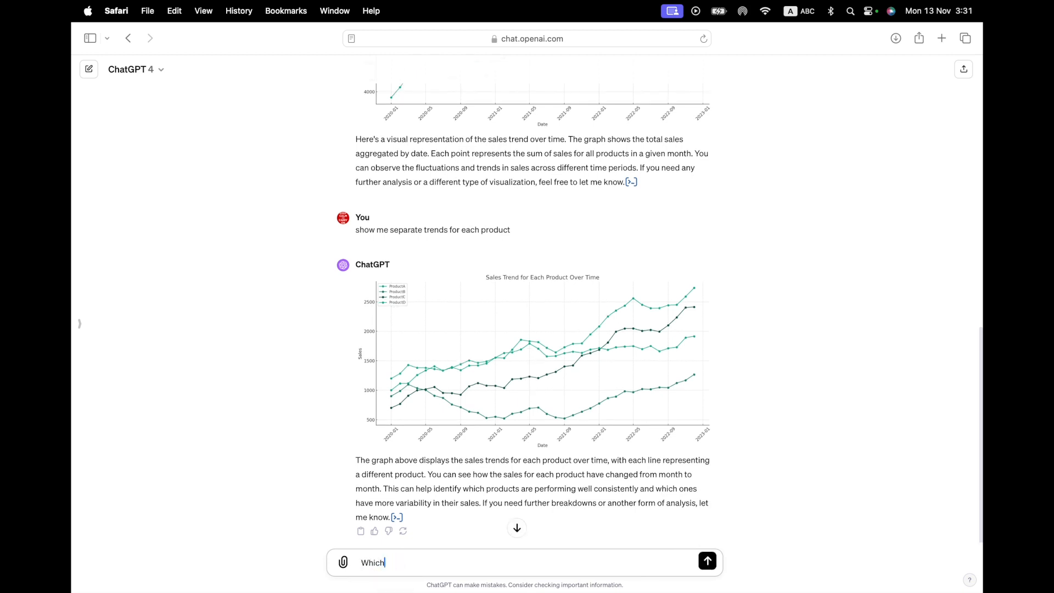
type("Rank the products by")
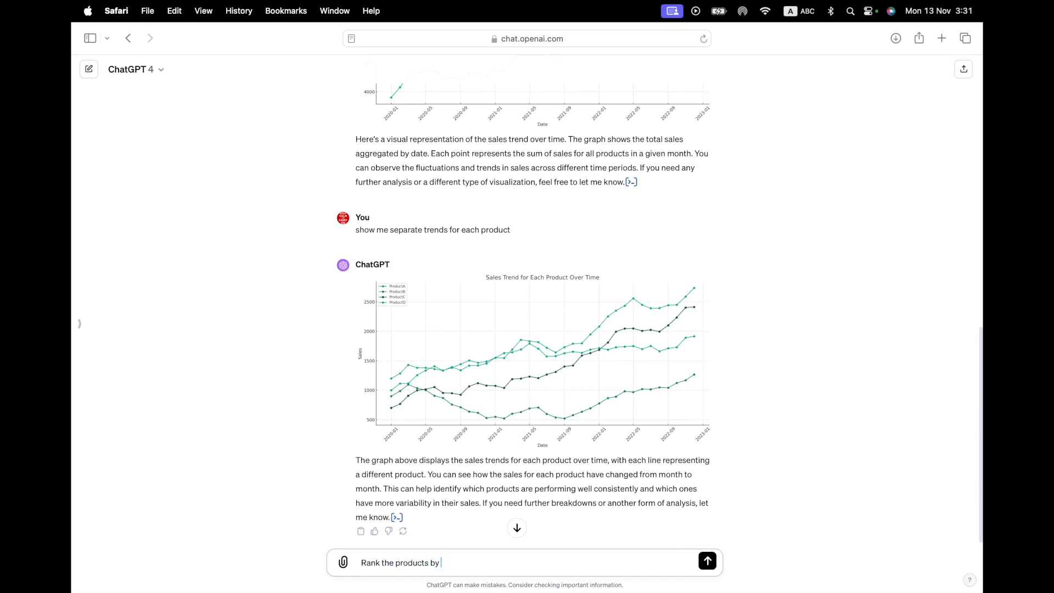
type("volume and by")
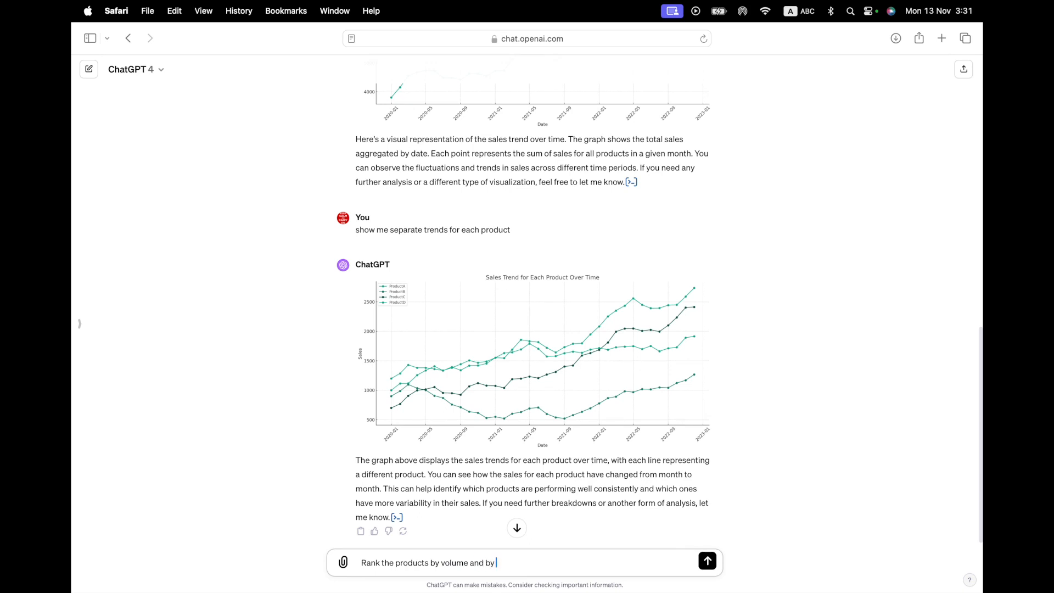
type("annual g")
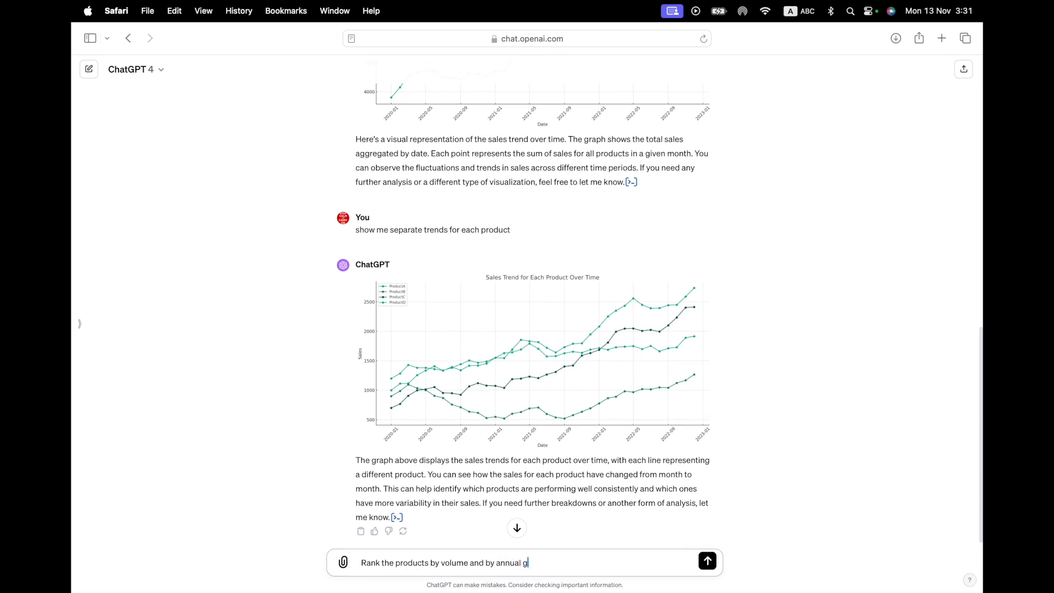
type("rowth rates")
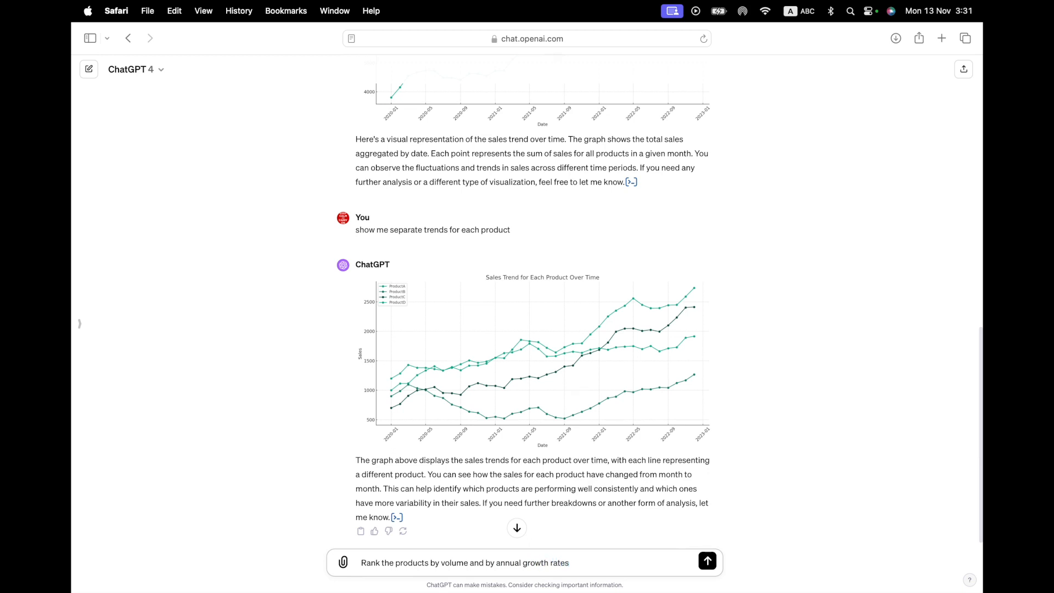
left_click(706, 560)
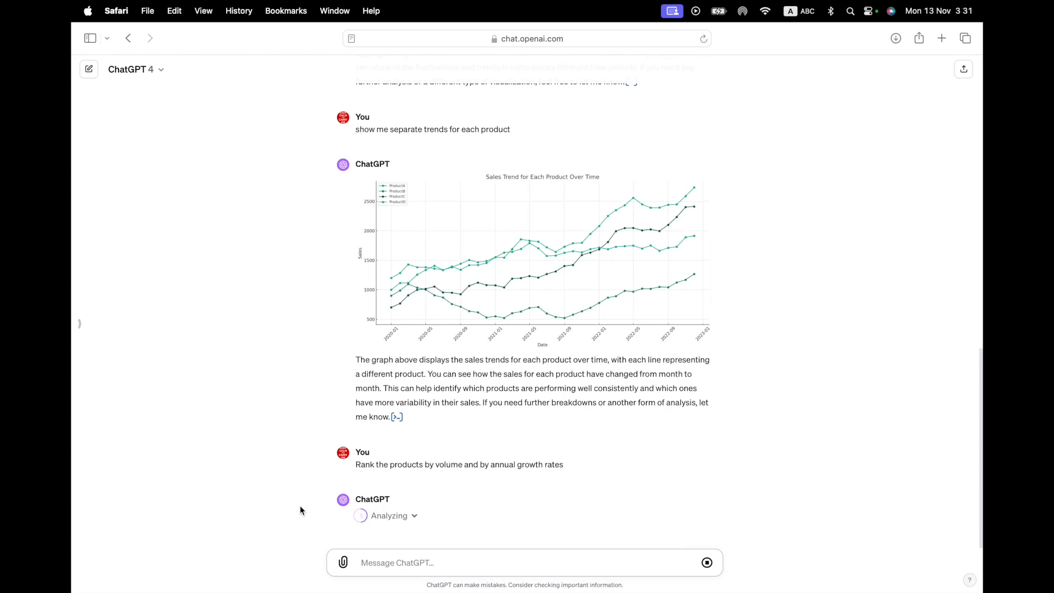
Read the rankings (ProductA top by volume, ProductC top at 46.99% growth) and begin a new message
left_click(396, 562)
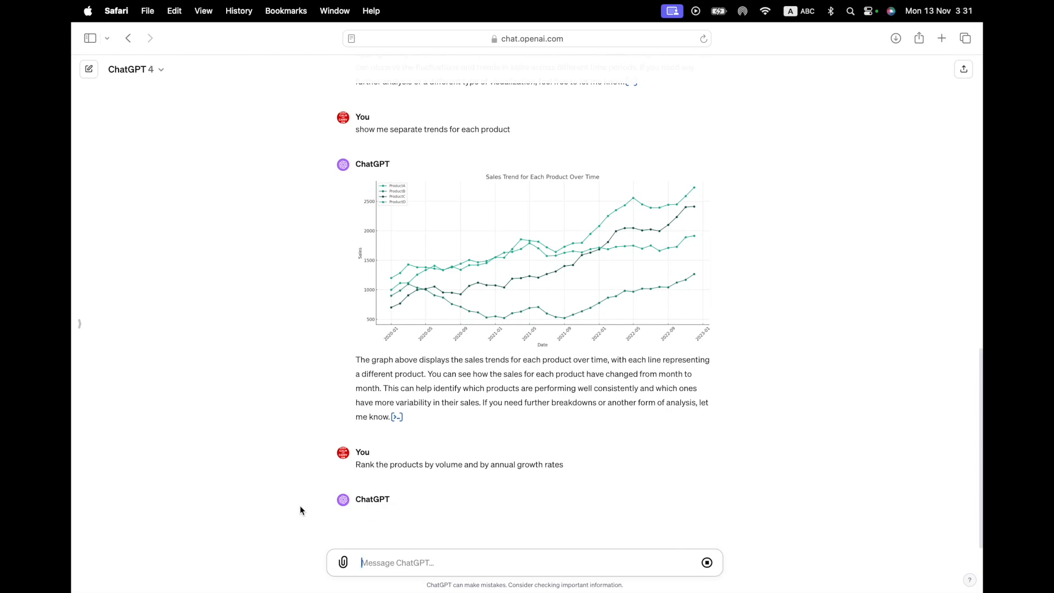
scroll("down", 3)
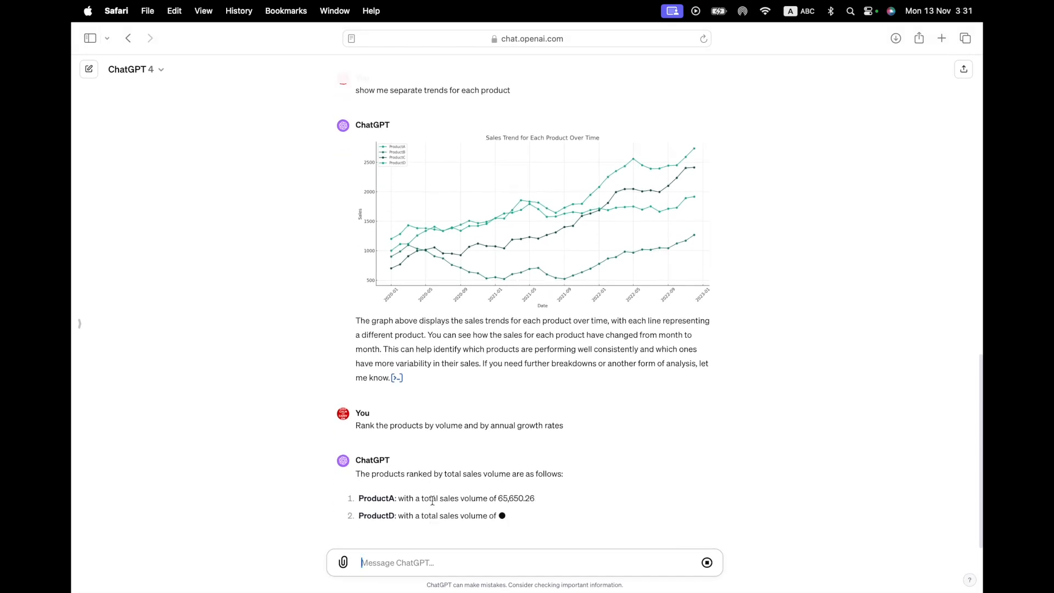
scroll("down", 3)
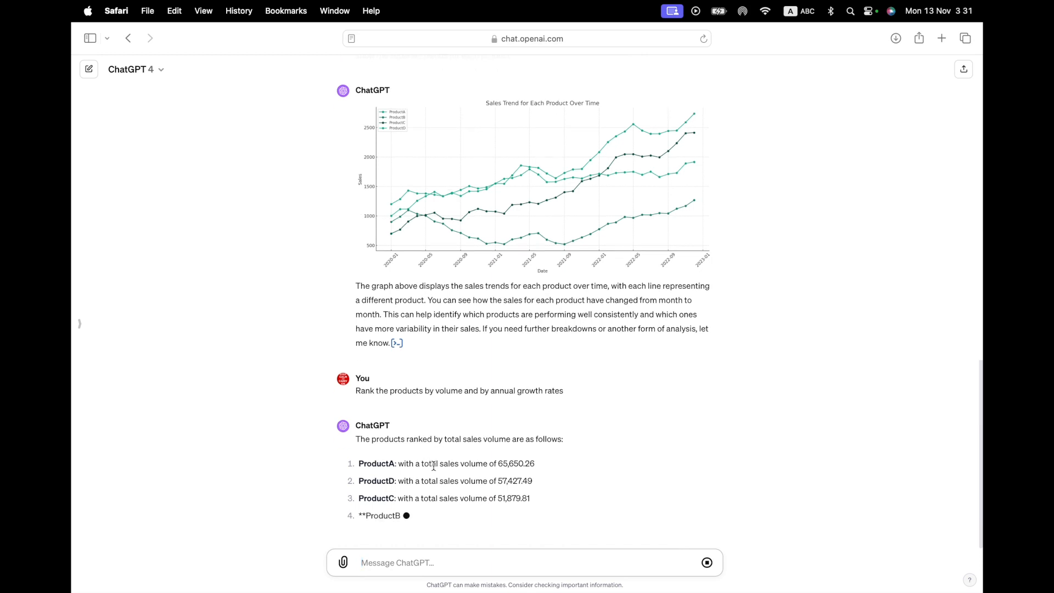
scroll("down", 3)
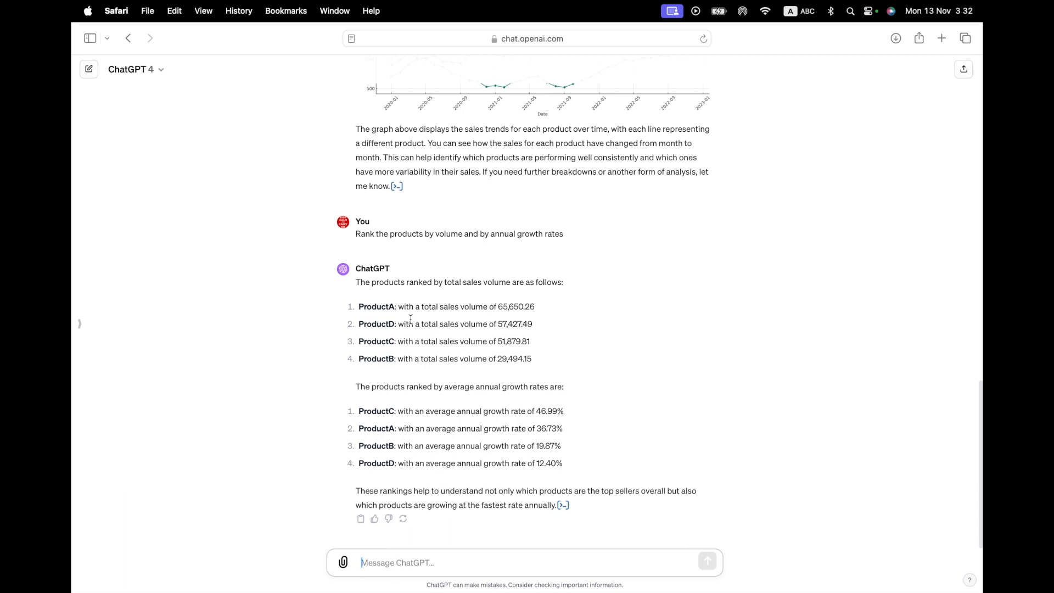
mouse_move(512, 302)
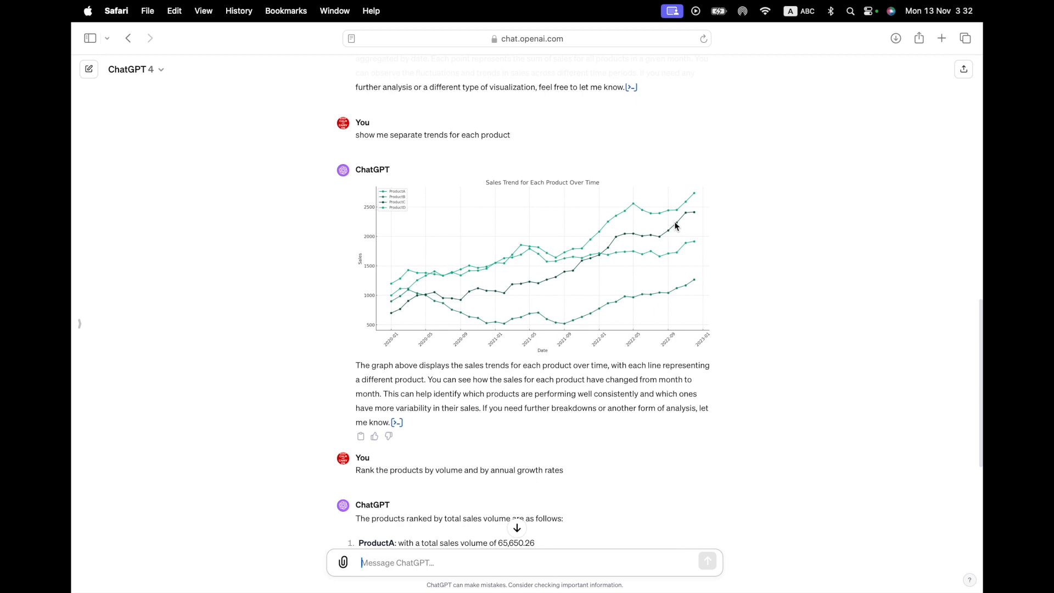
scroll("down", 3)
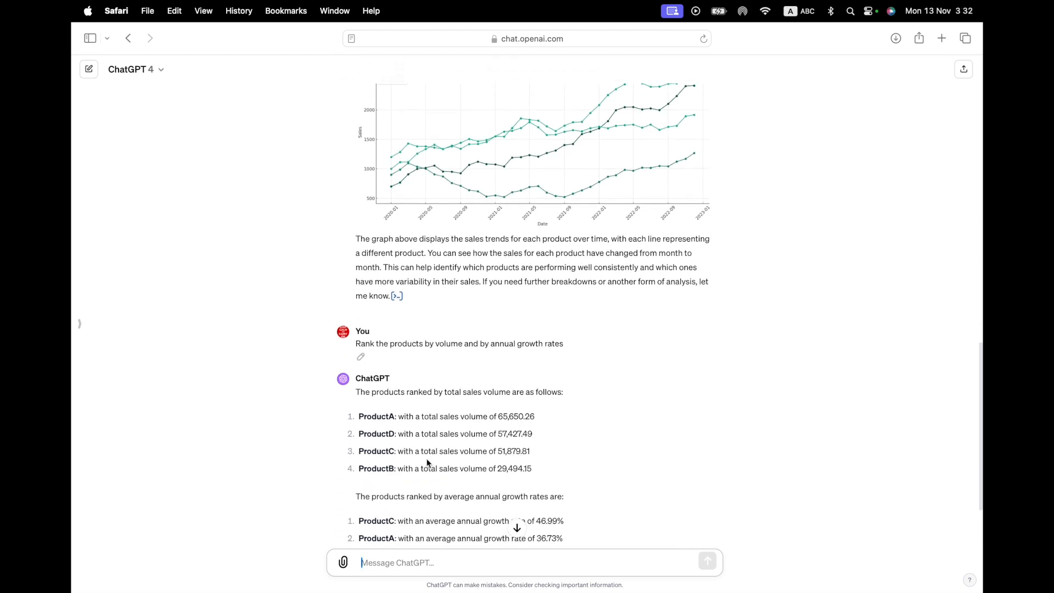
scroll("down", 3)
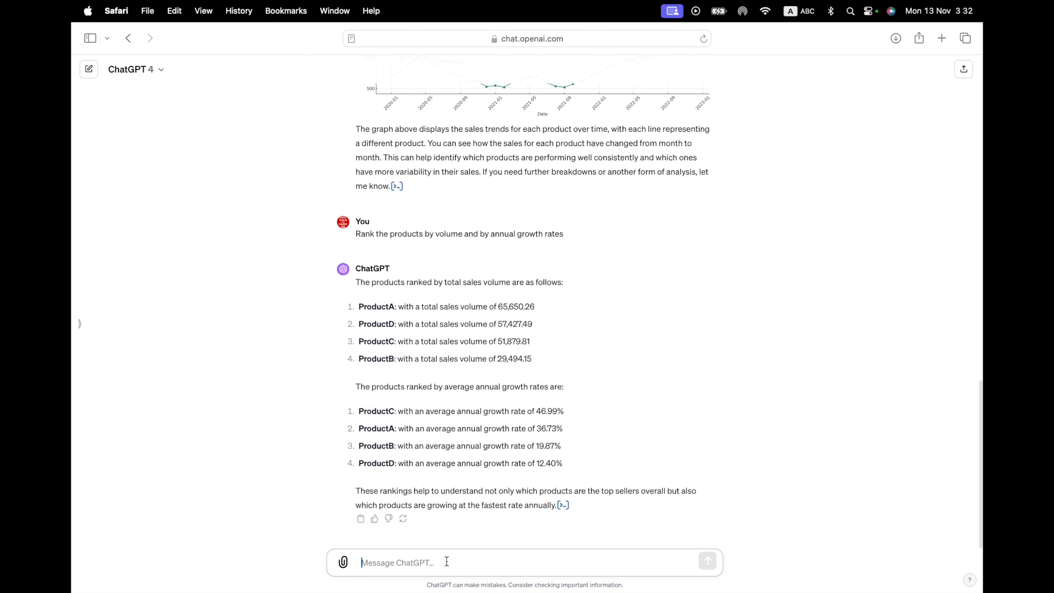
type("v")
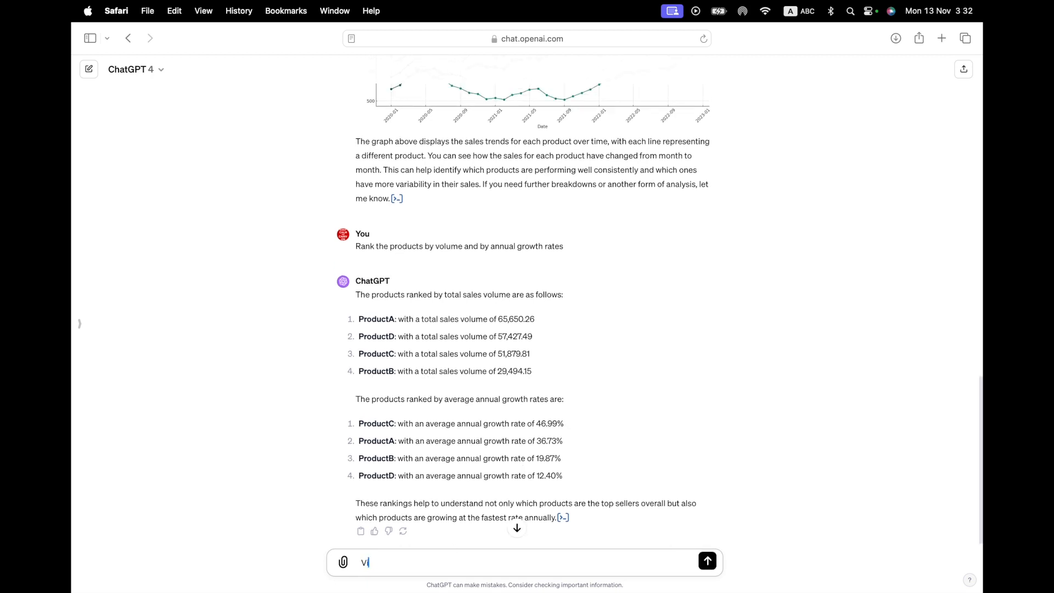
Send "Visualize this ranking for me" to request ranking charts
type("isualize this")
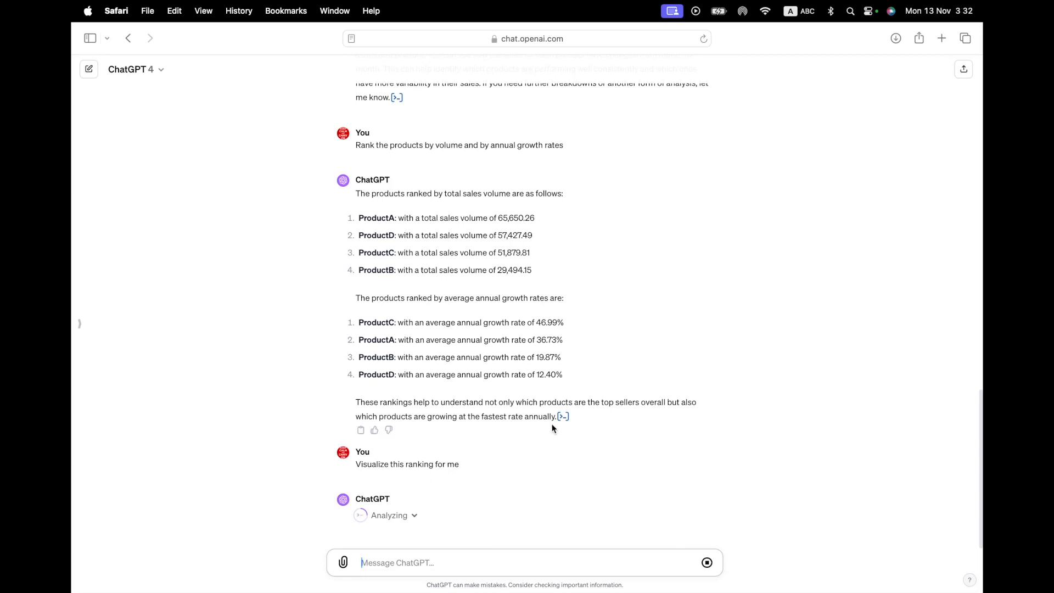
mouse_move(563, 417)
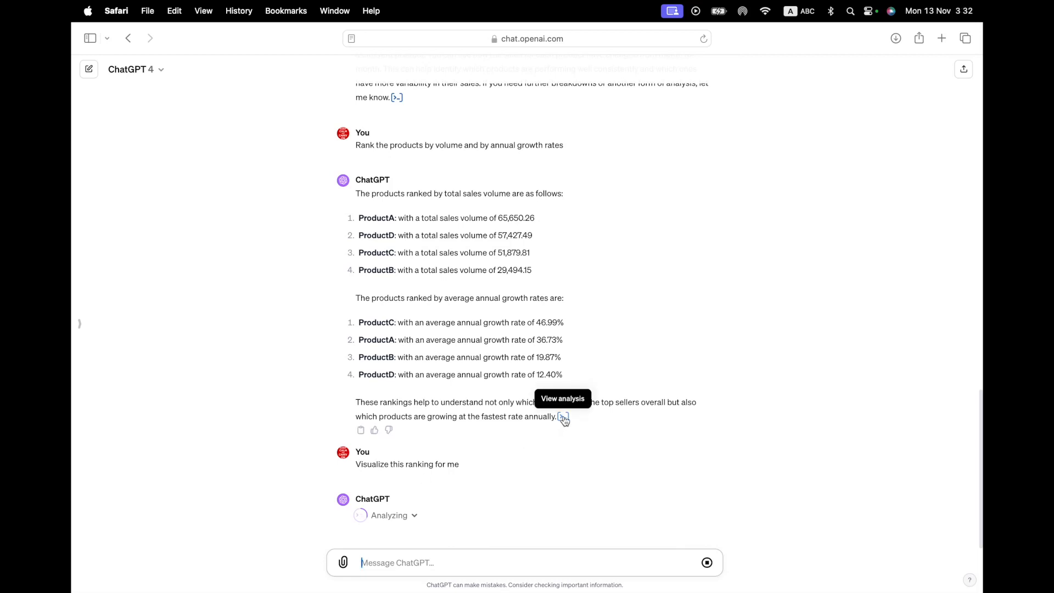
left_click(563, 417)
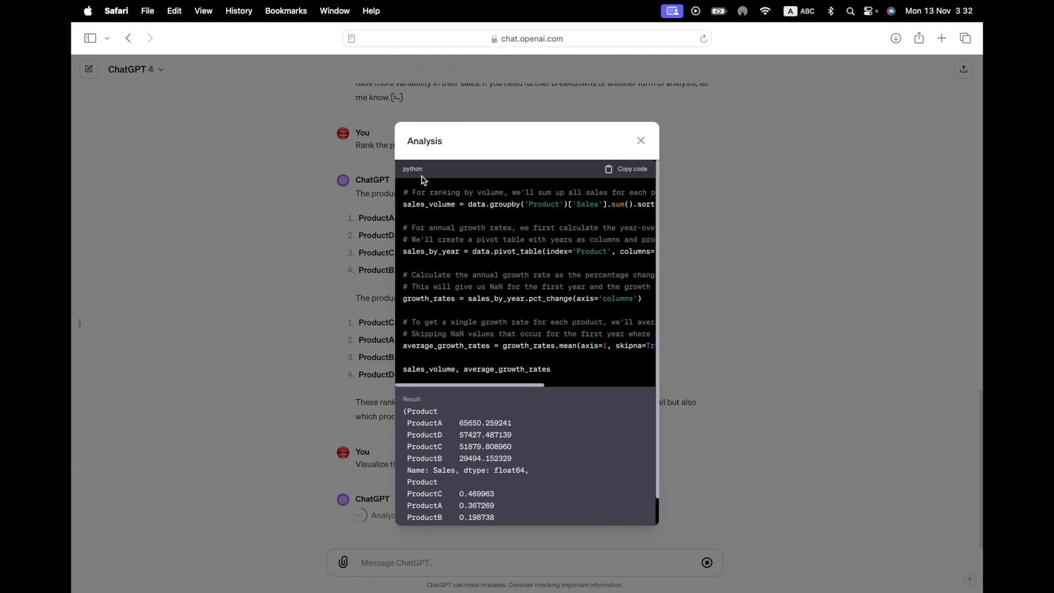
mouse_move(501, 201)
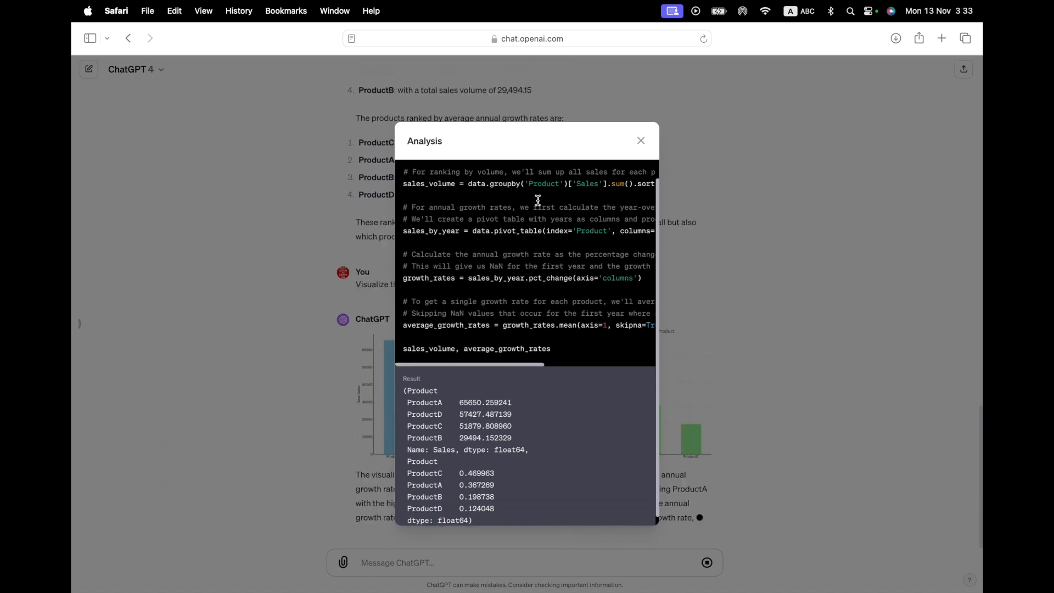
left_click(639, 140)
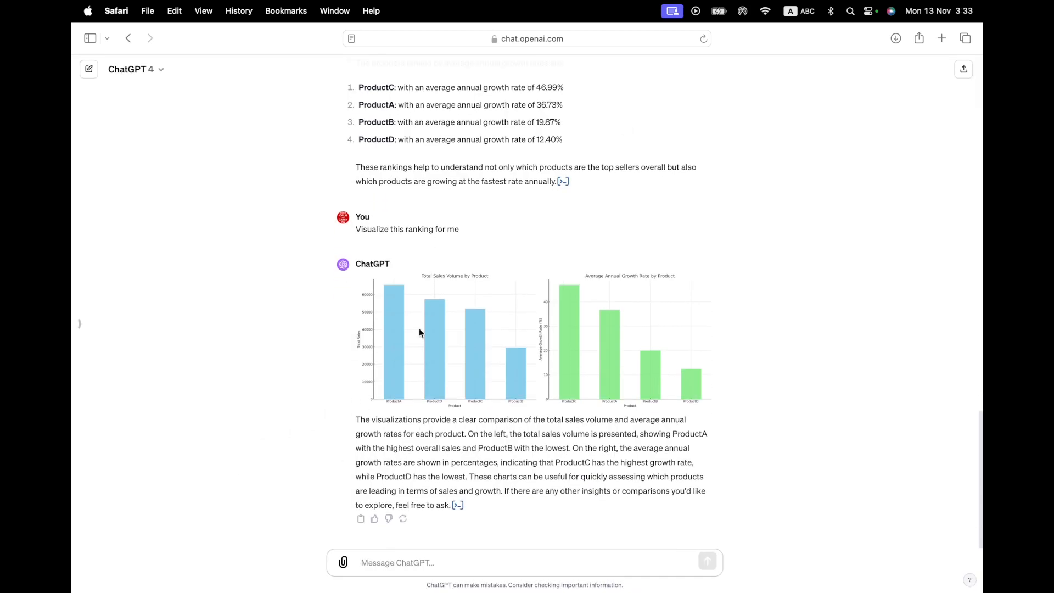
mouse_move(413, 323)
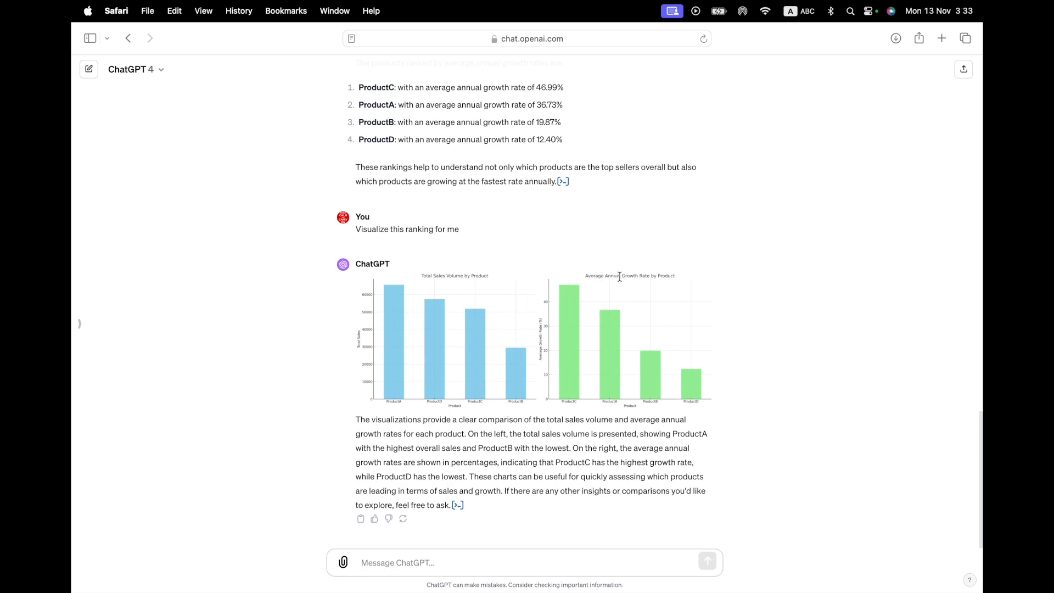
mouse_move(437, 378)
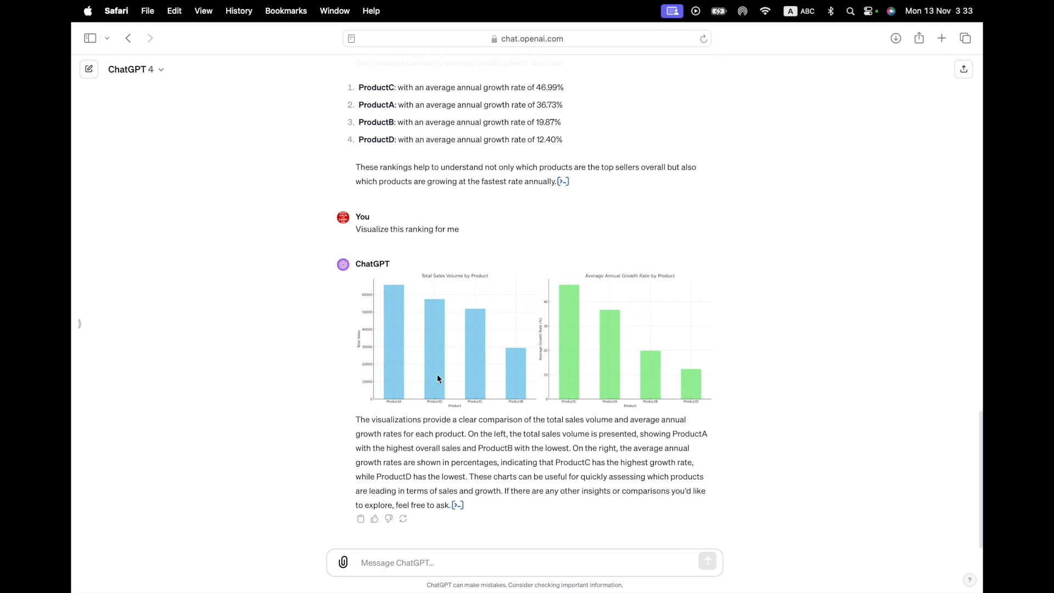
mouse_move(419, 385)
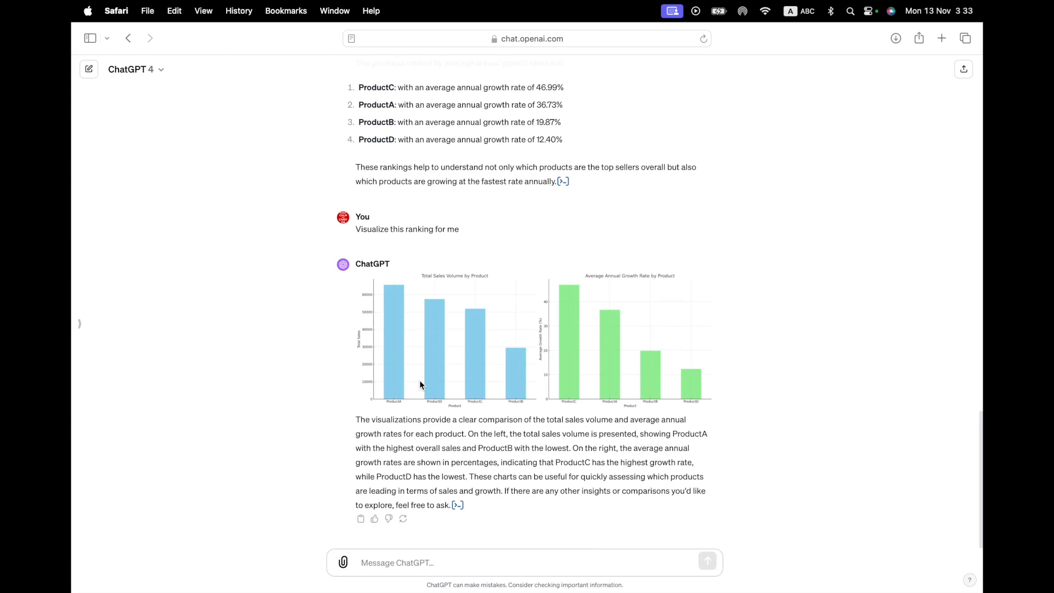
mouse_move(320, 457)
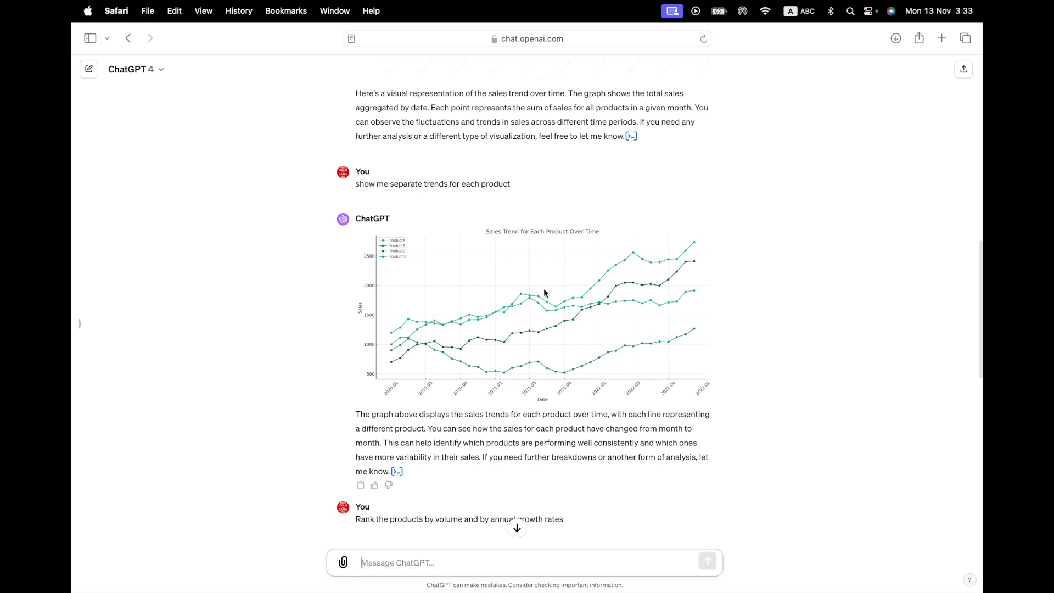
mouse_move(539, 342)
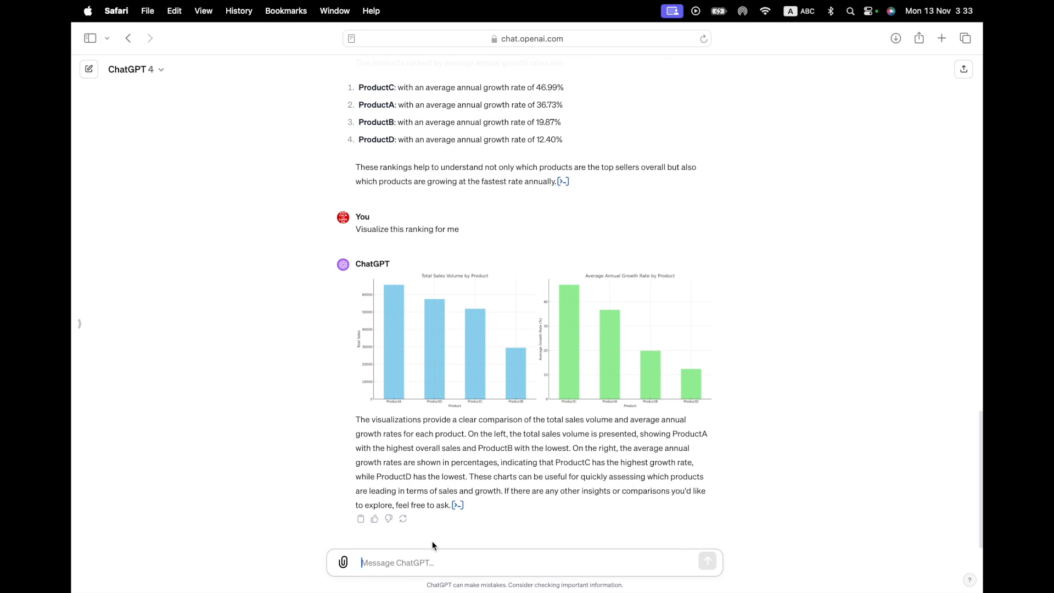
Ask ChatGPT "is there a seasonal pattern" in the sales data
type("is there a seasonal")
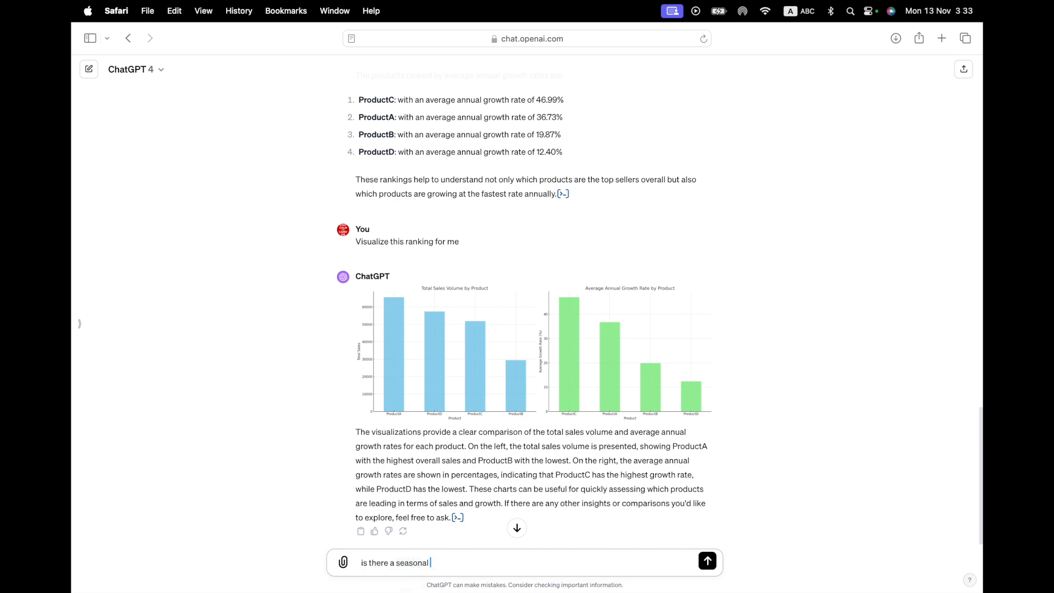
type("pattern")
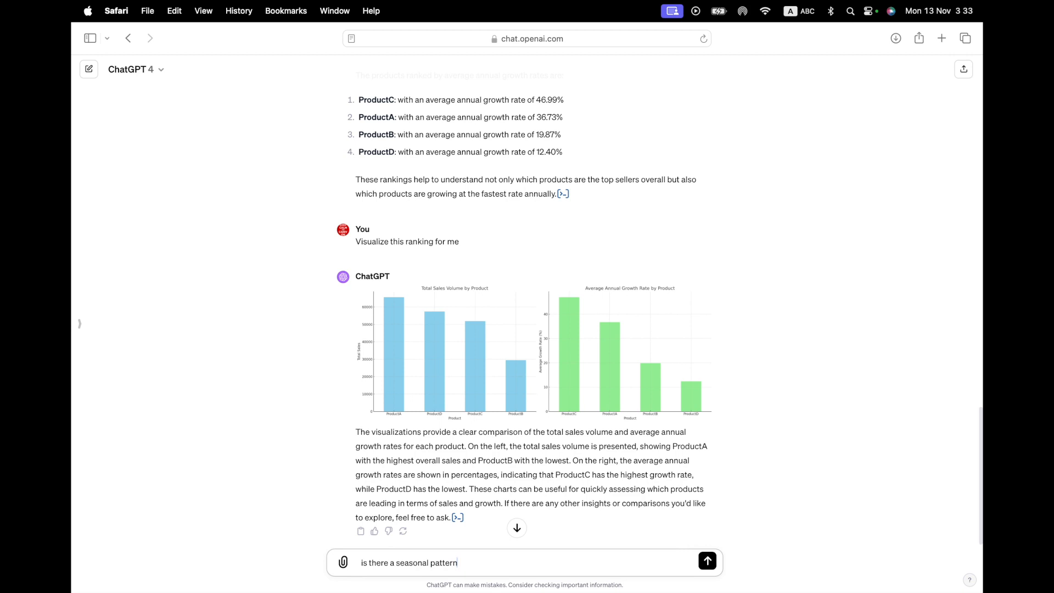
left_click(706, 561)
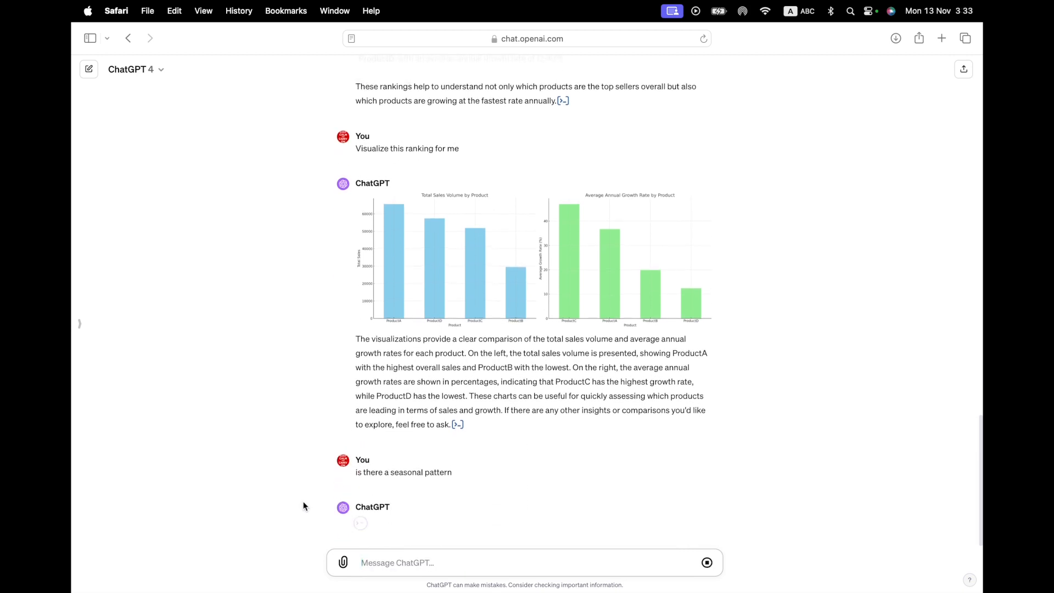
scroll("down", 3)
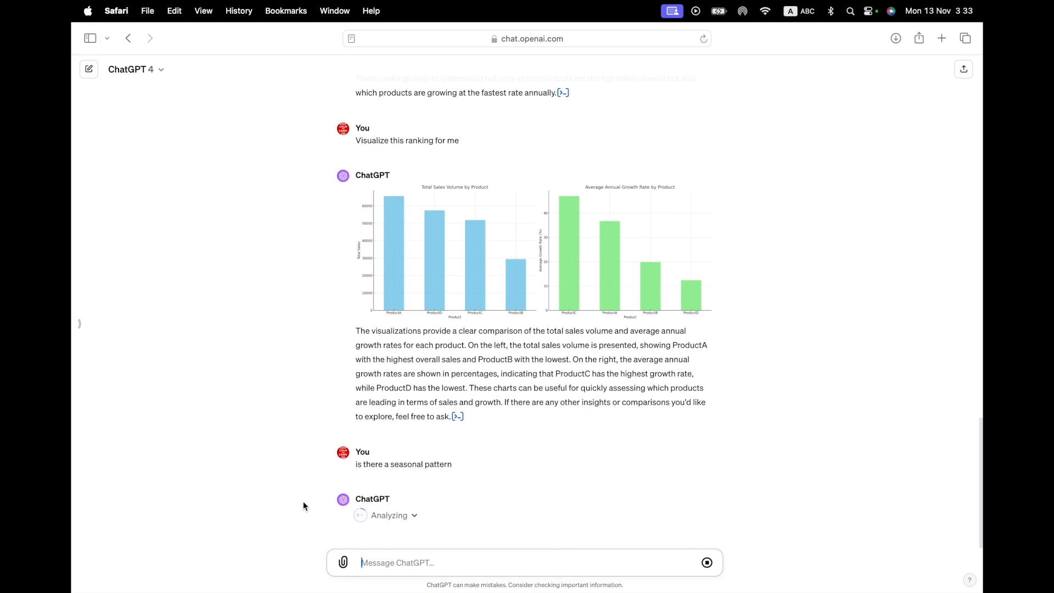
mouse_move(457, 416)
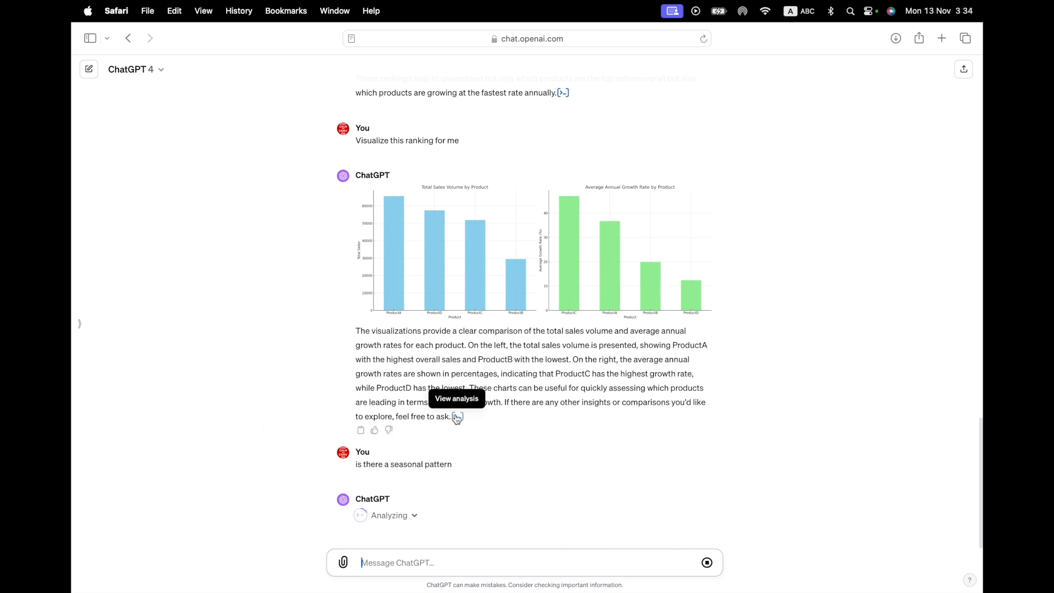
View the code behind the two ranking bar charts, then close it
left_click(457, 417)
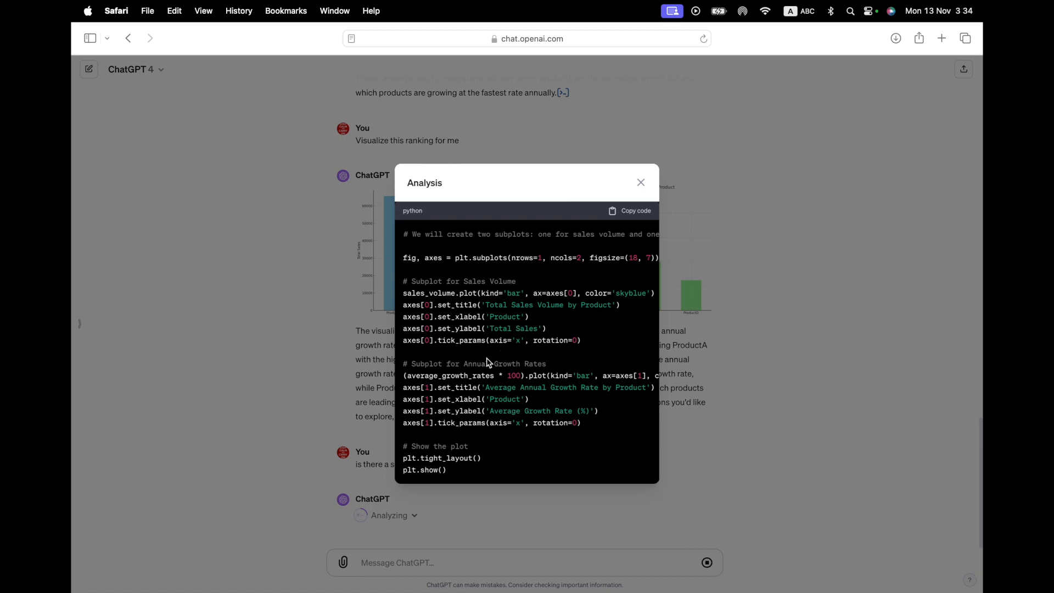
mouse_move(521, 274)
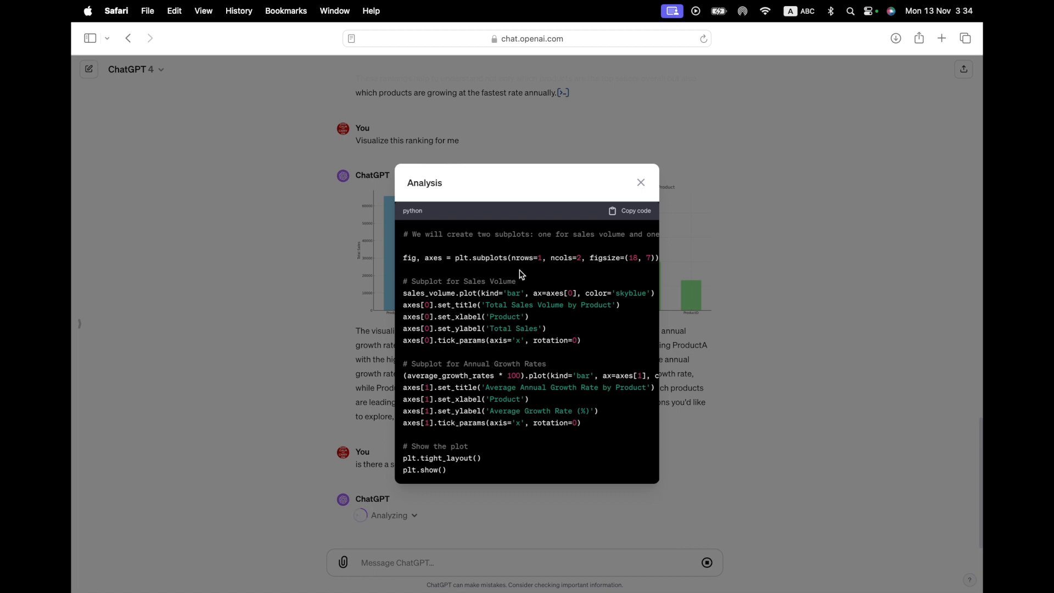
mouse_move(425, 465)
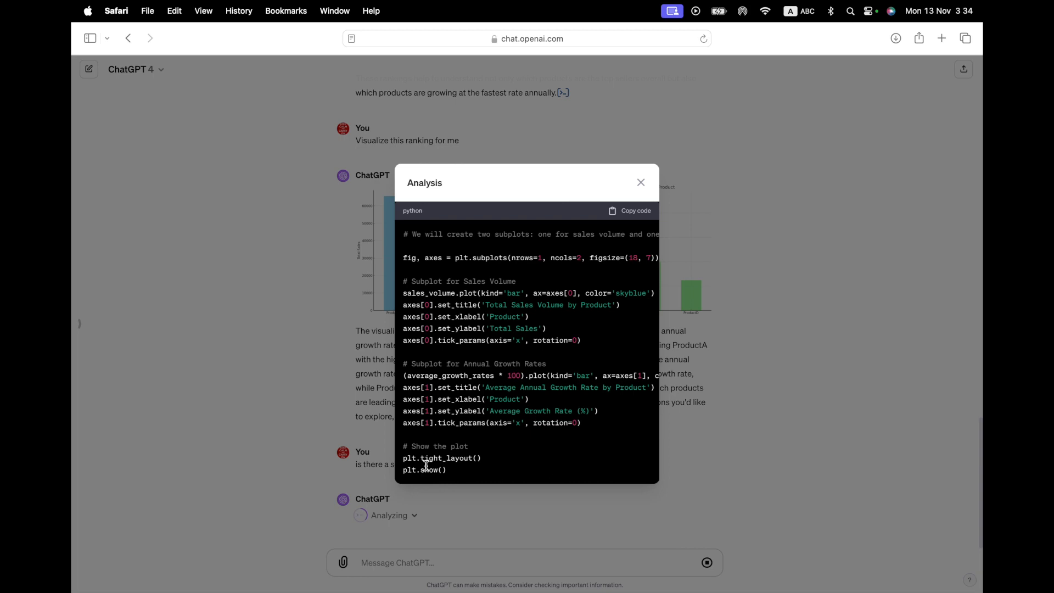
mouse_move(602, 316)
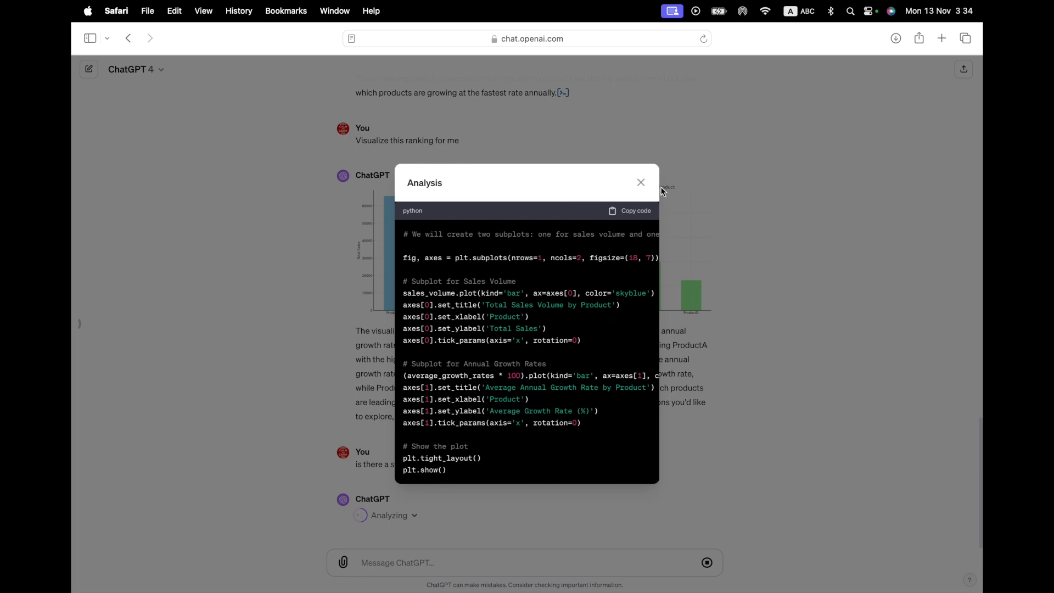
left_click(638, 182)
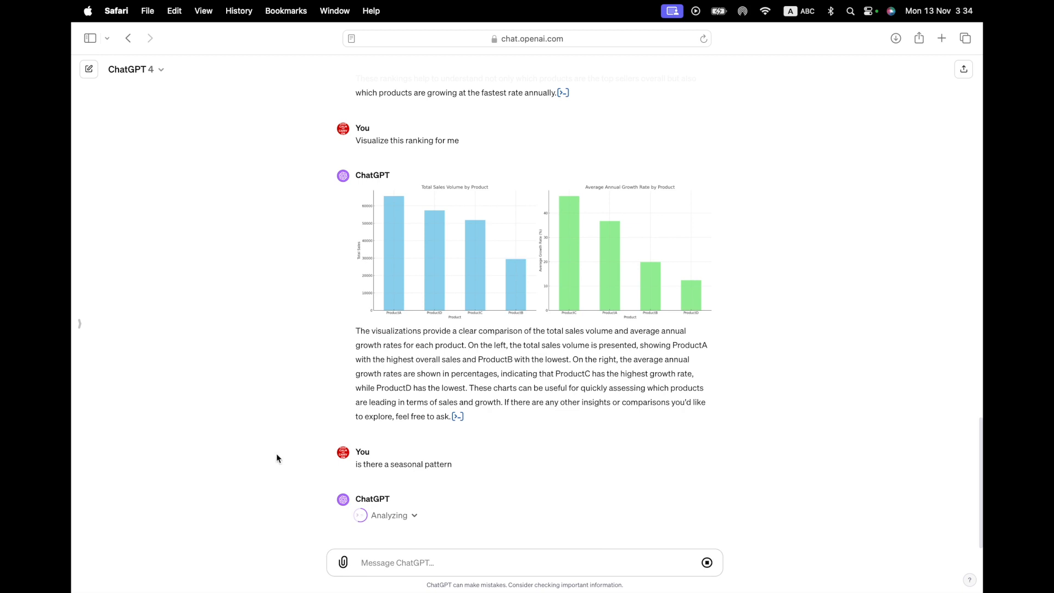
mouse_move(239, 488)
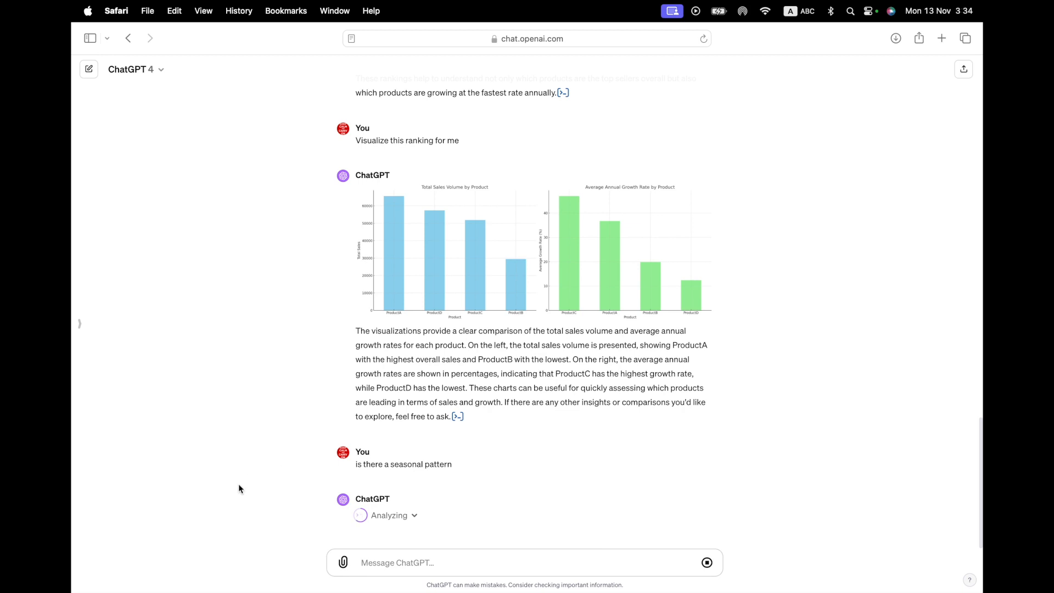
mouse_move(275, 453)
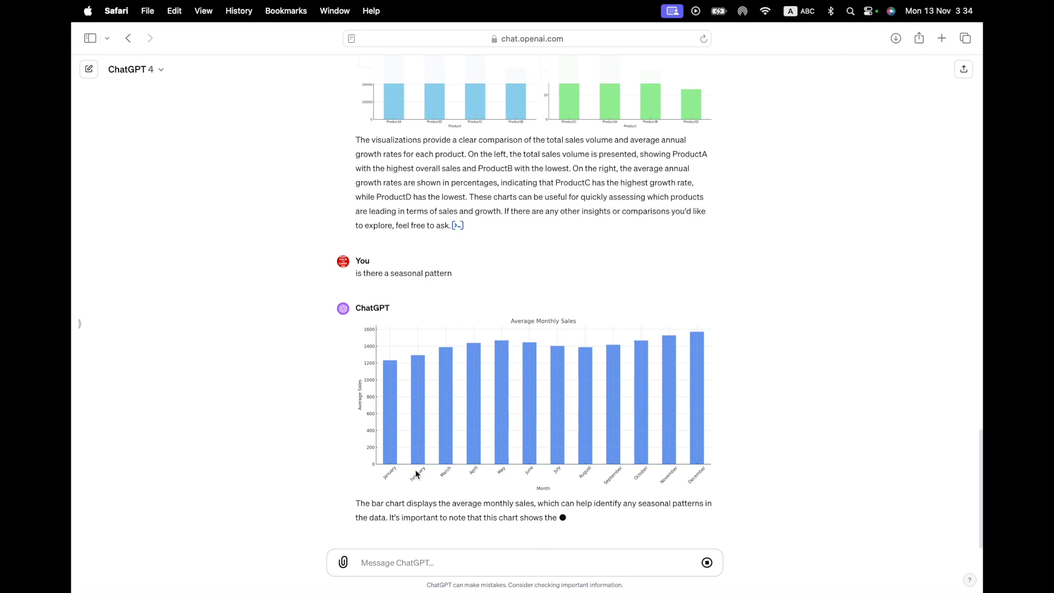
Read the Average Monthly Sales chart and explanation, then start replying "Yes."
scroll("down", 3)
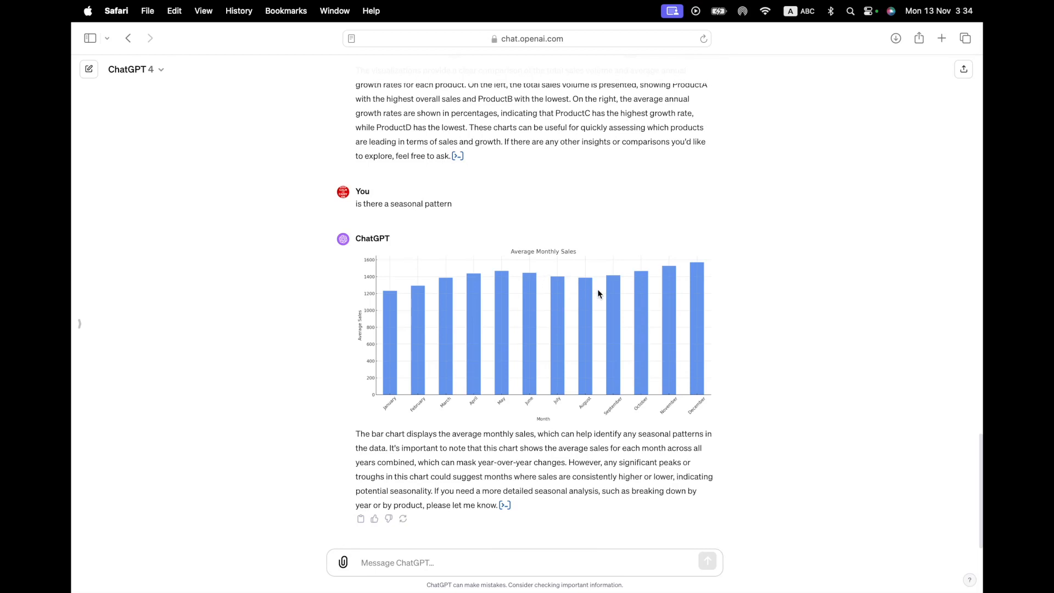
mouse_move(632, 286)
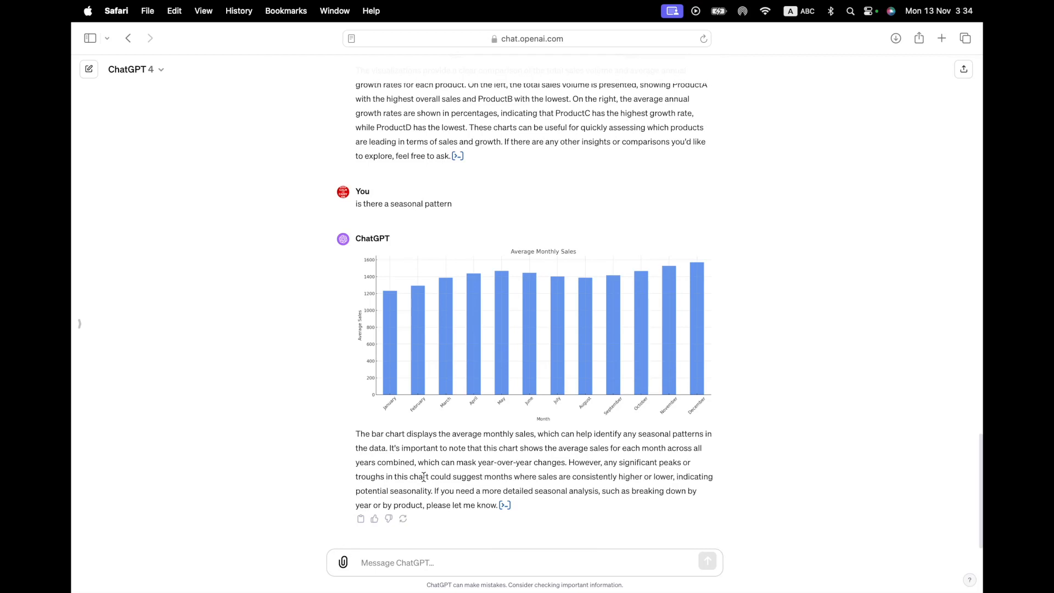
mouse_move(560, 470)
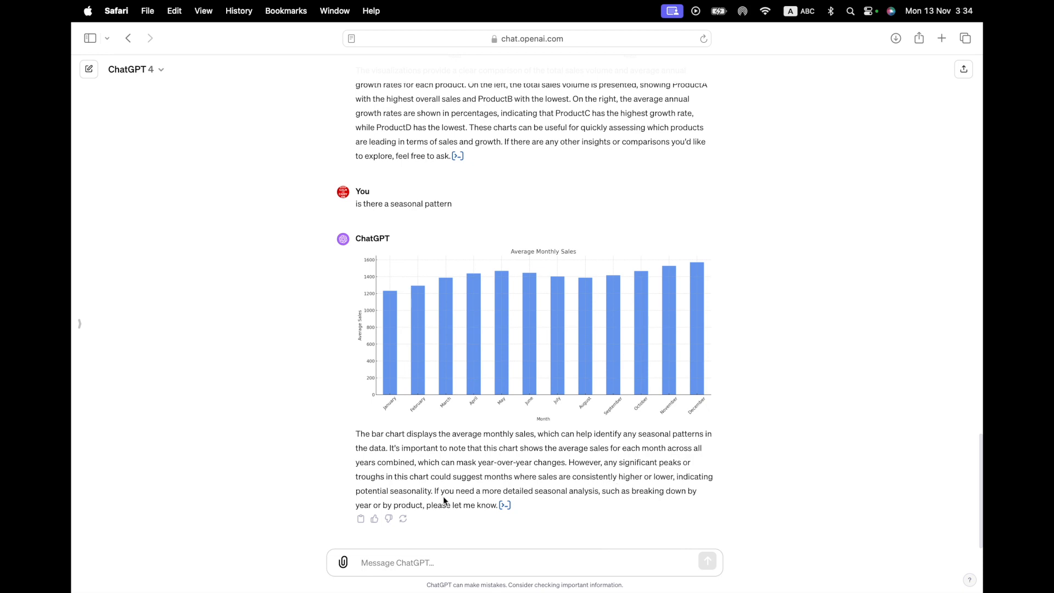
mouse_move(600, 500)
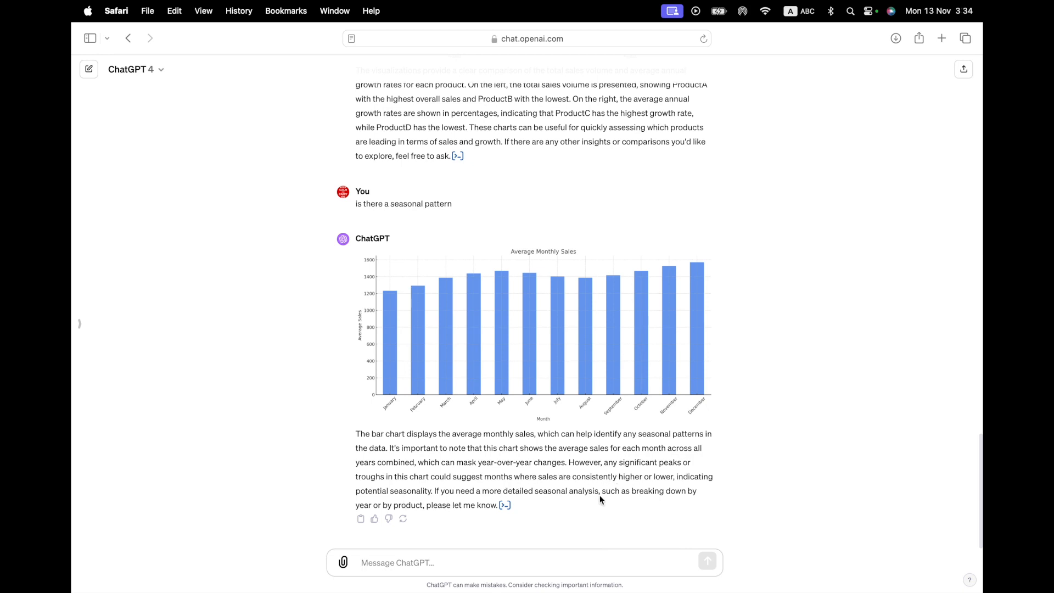
mouse_move(447, 531)
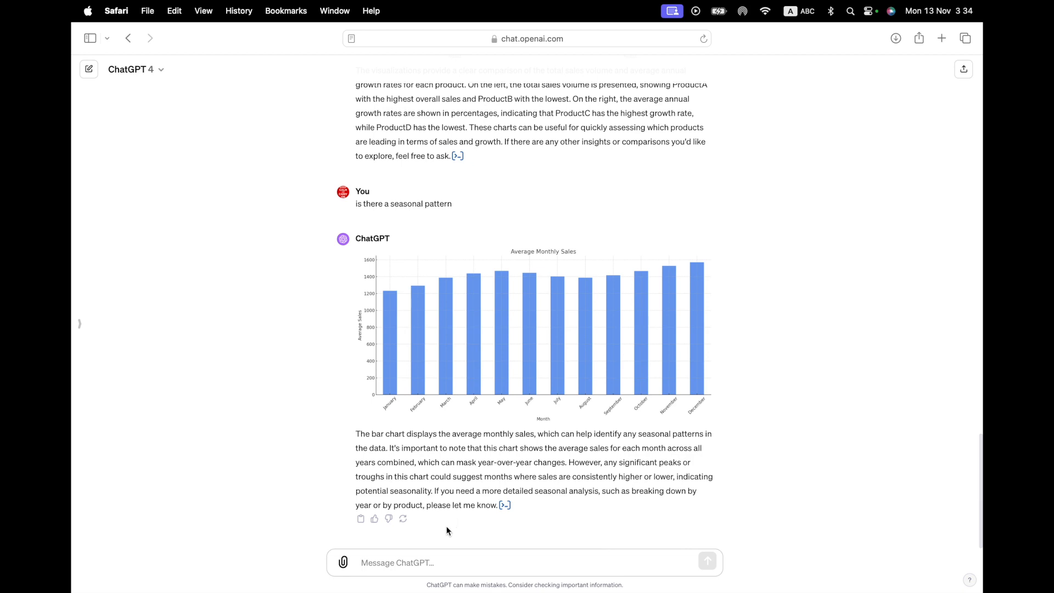
type("Yes.")
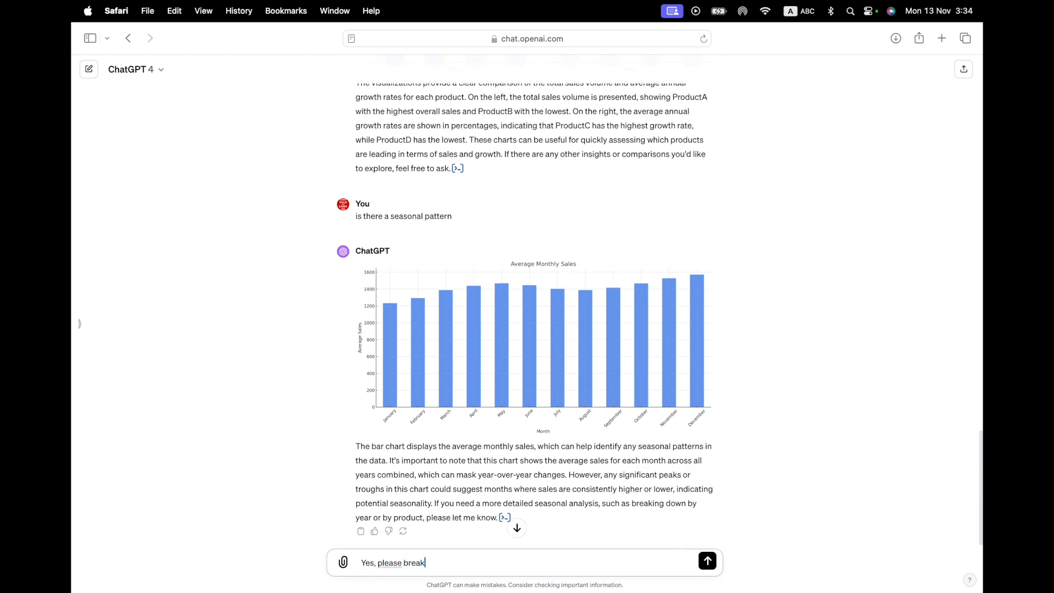
Send the follow-up asking to break the seasonal analysis down by year and product
type("Downey year and p")
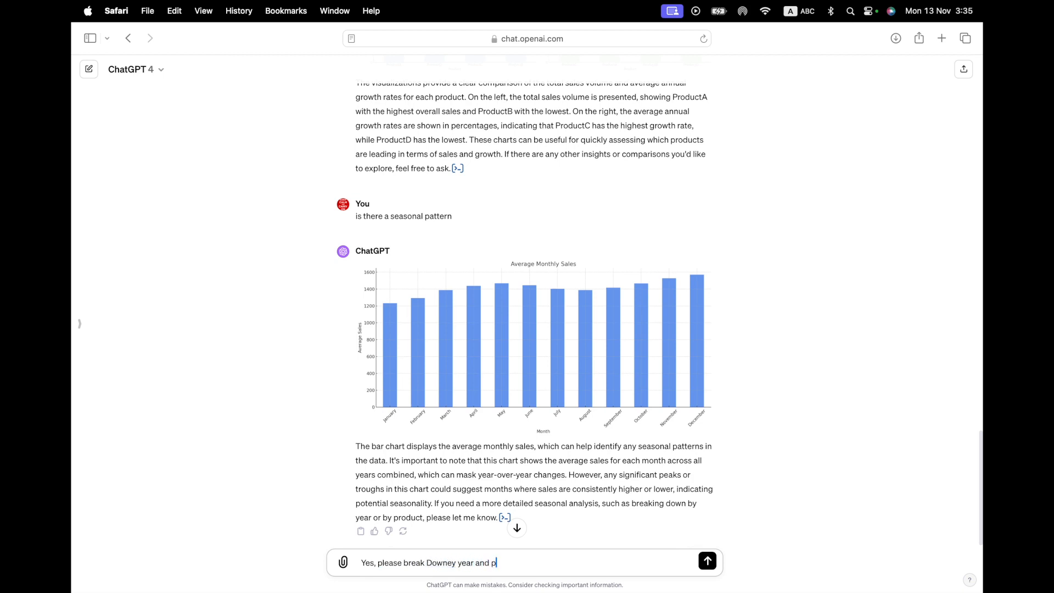
left_click(706, 563)
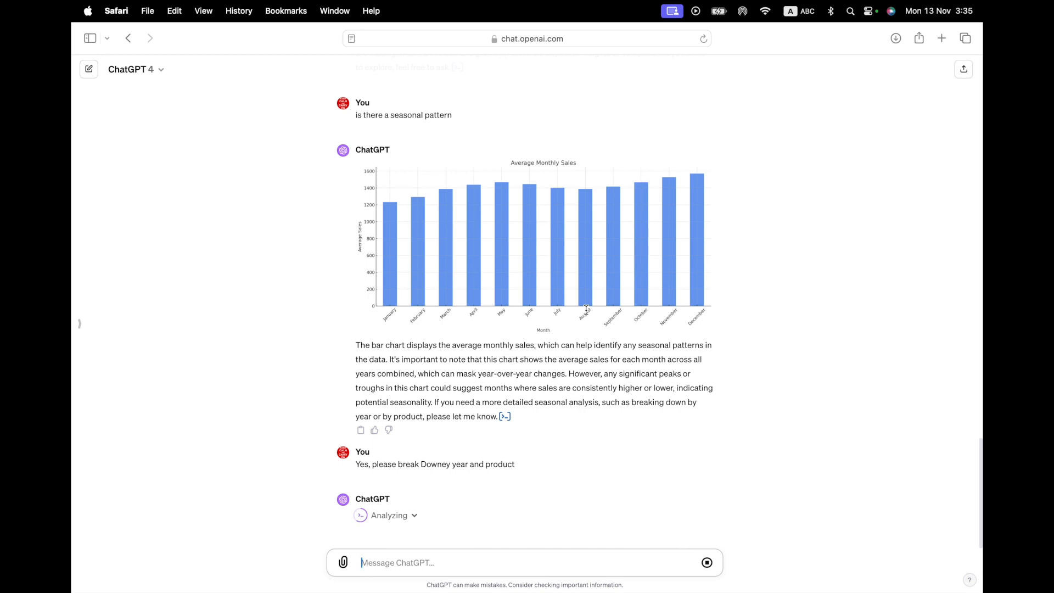
mouse_move(519, 398)
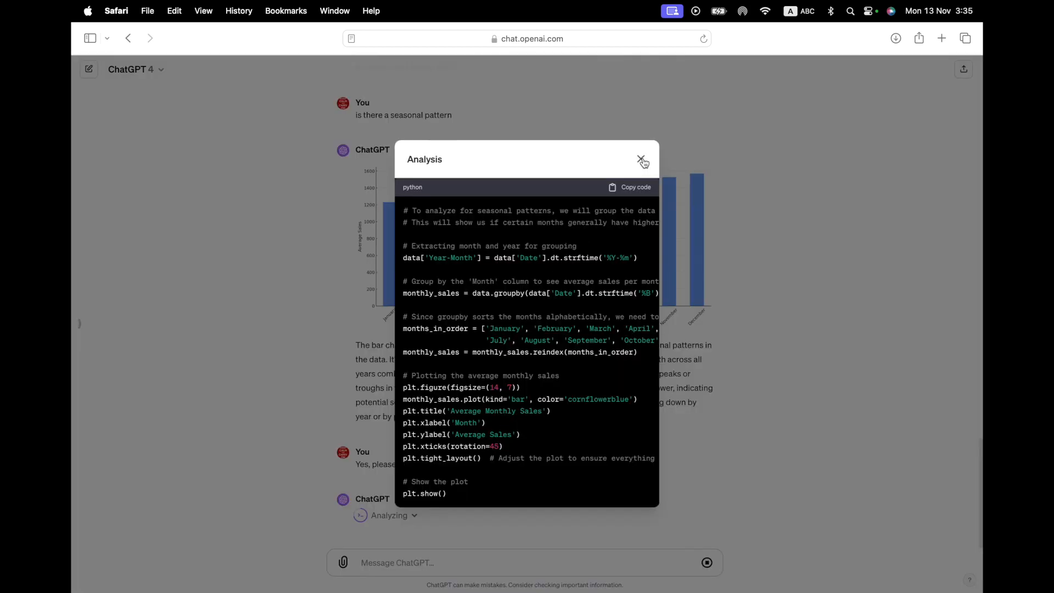
left_click(640, 160)
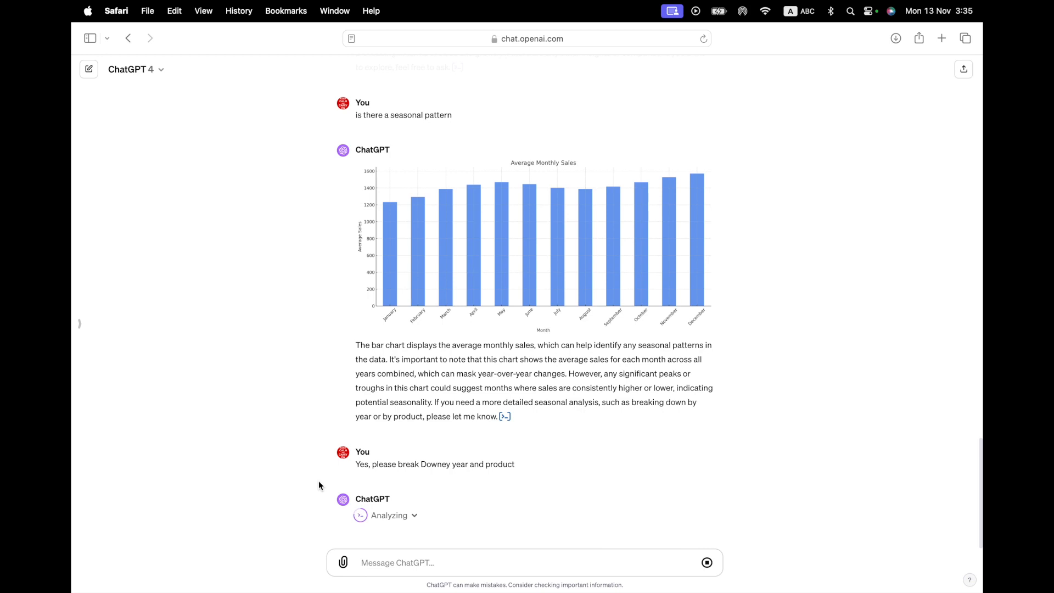
mouse_move(415, 443)
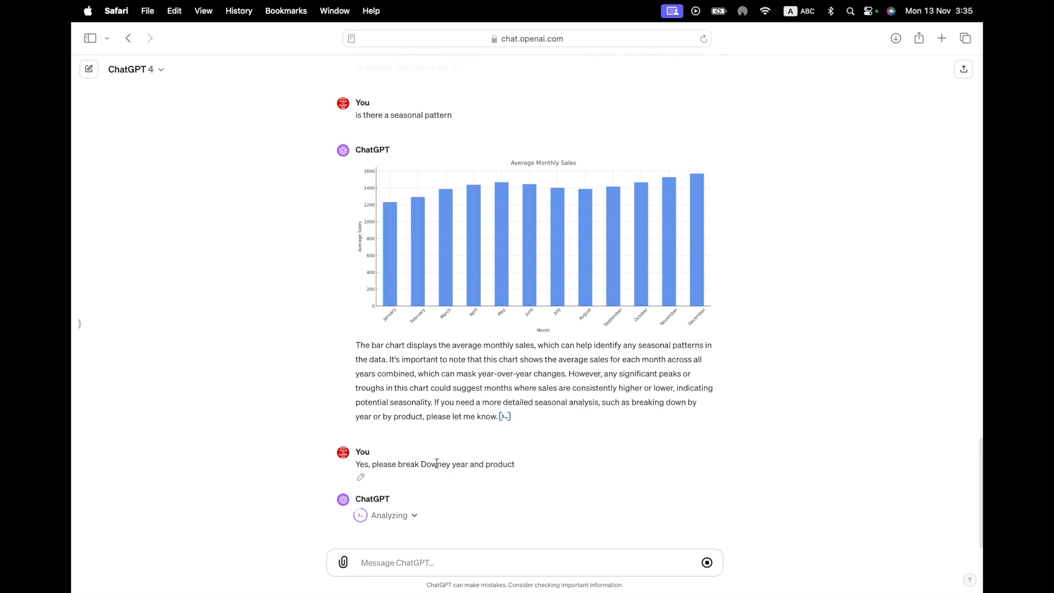
mouse_move(247, 534)
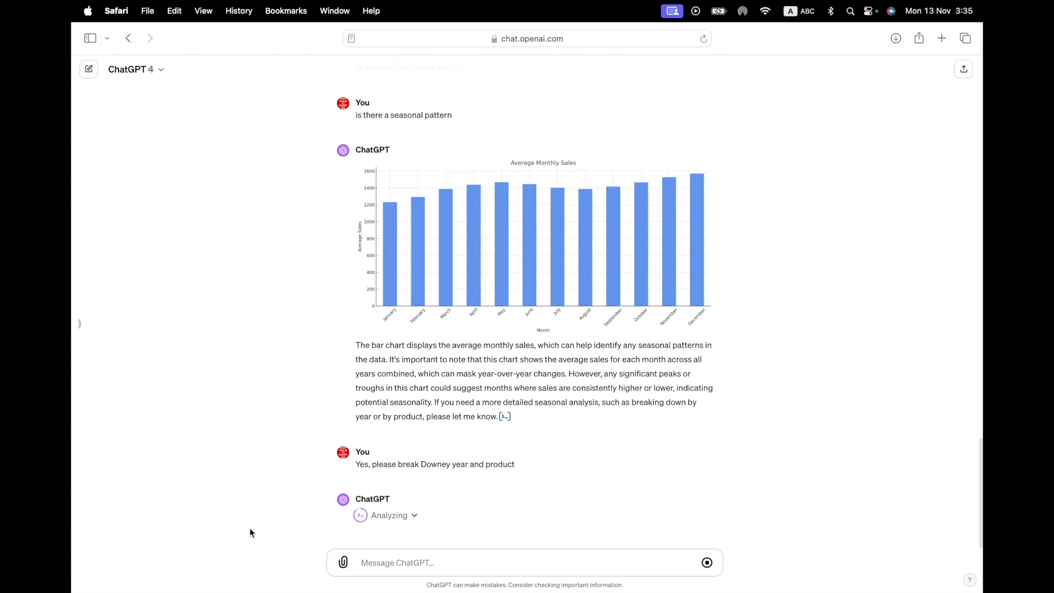
mouse_move(267, 530)
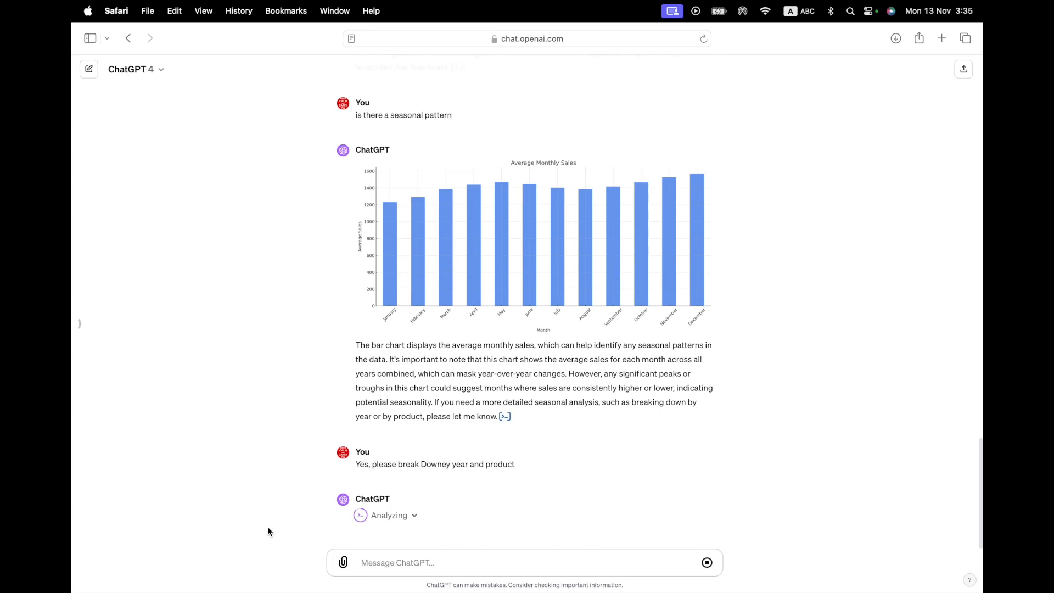
mouse_move(404, 582)
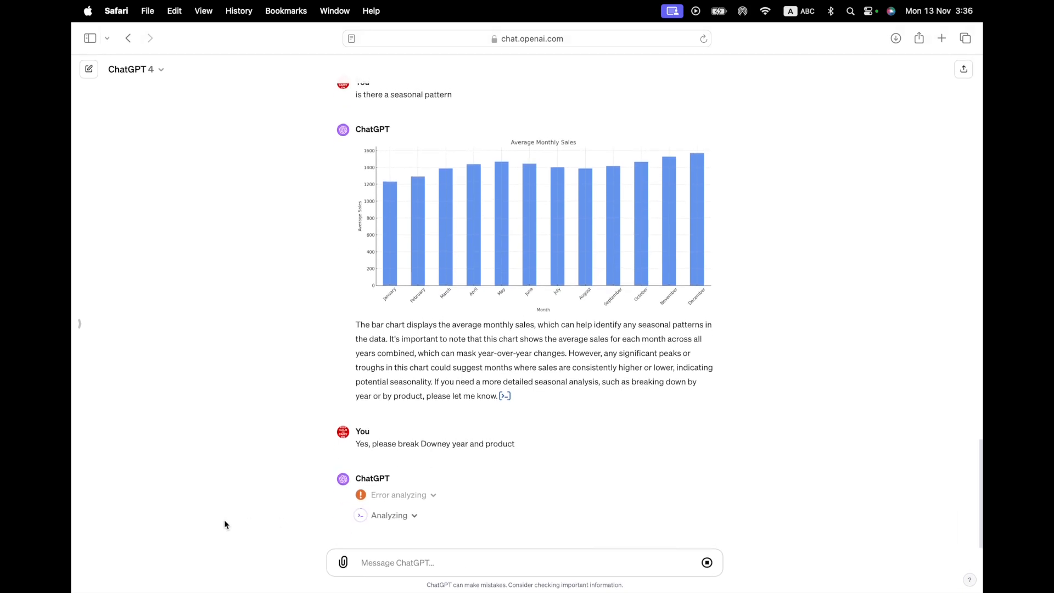
mouse_move(232, 496)
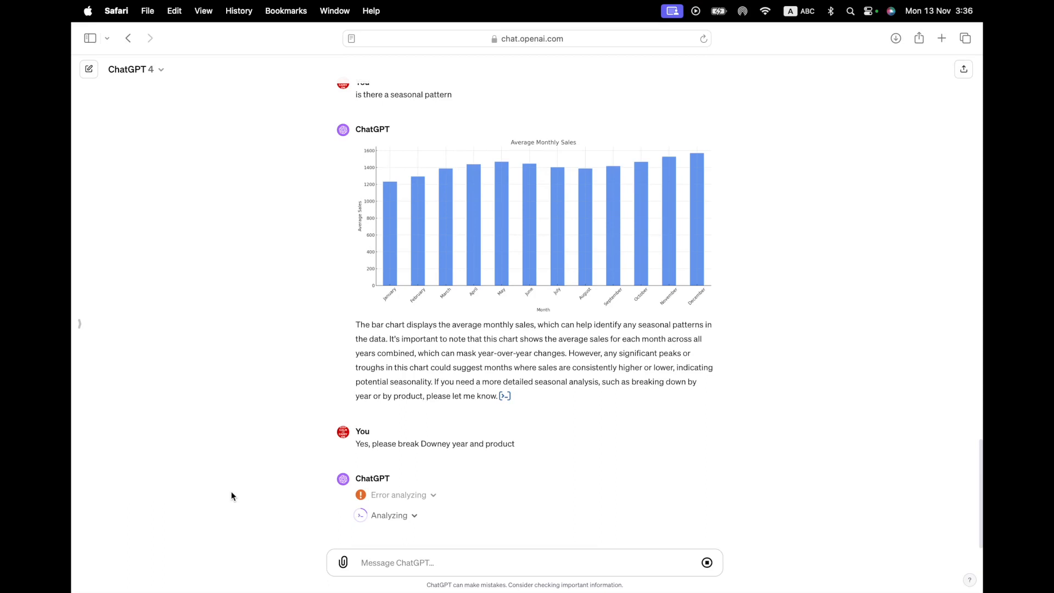
mouse_move(423, 441)
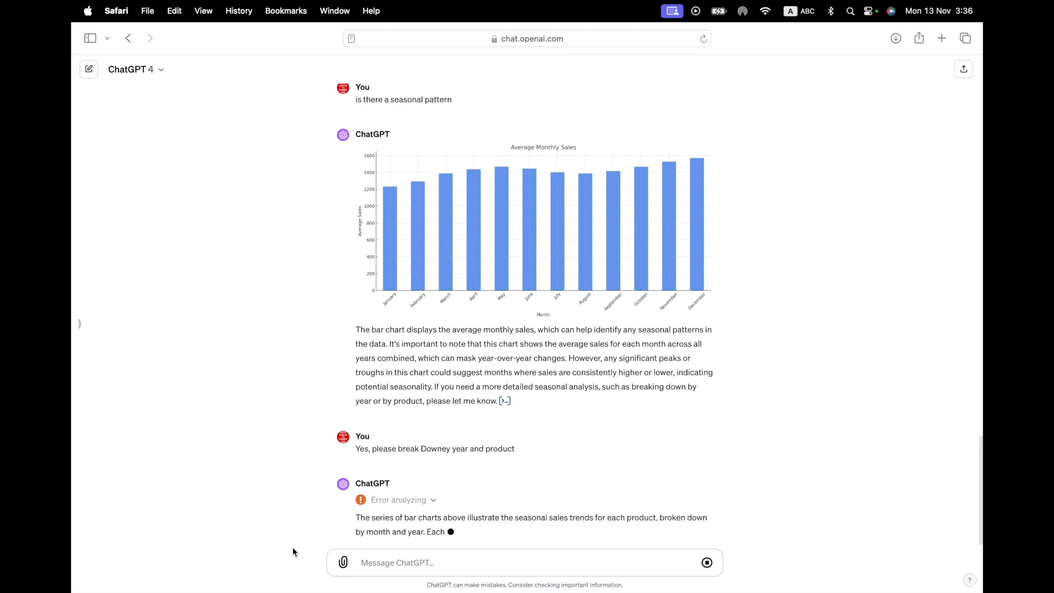
Scroll through the stacked seasonal sales charts by product for 2020, 2021 and 2022
scroll("down", 3)
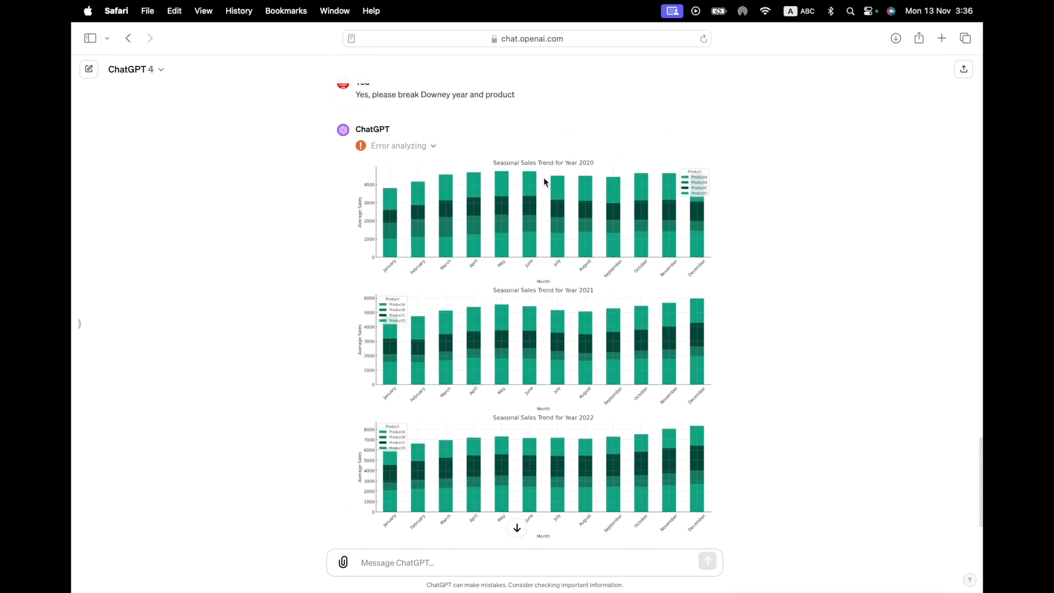
mouse_move(505, 515)
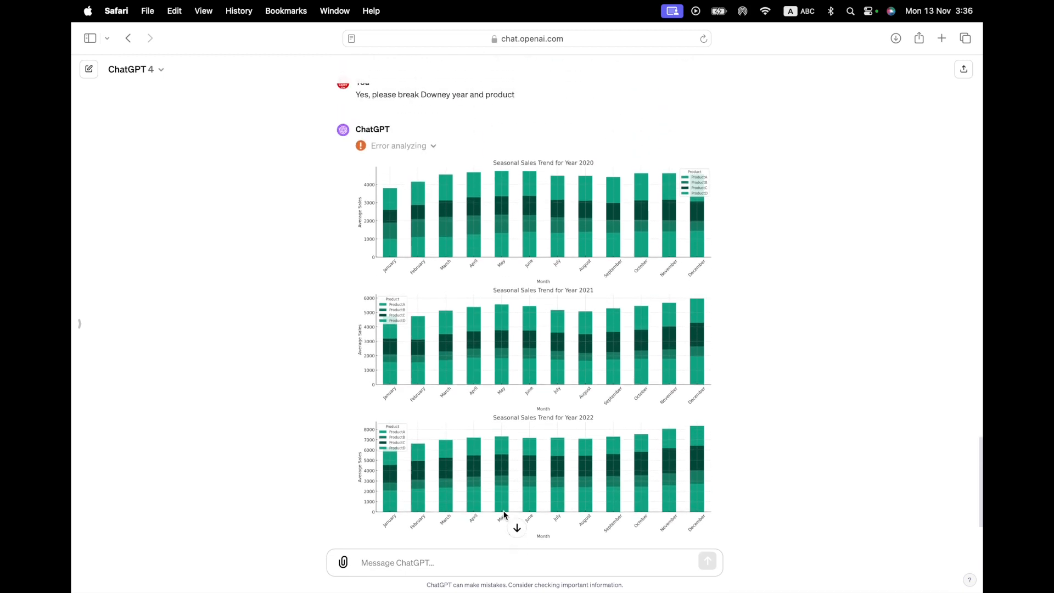
mouse_move(392, 343)
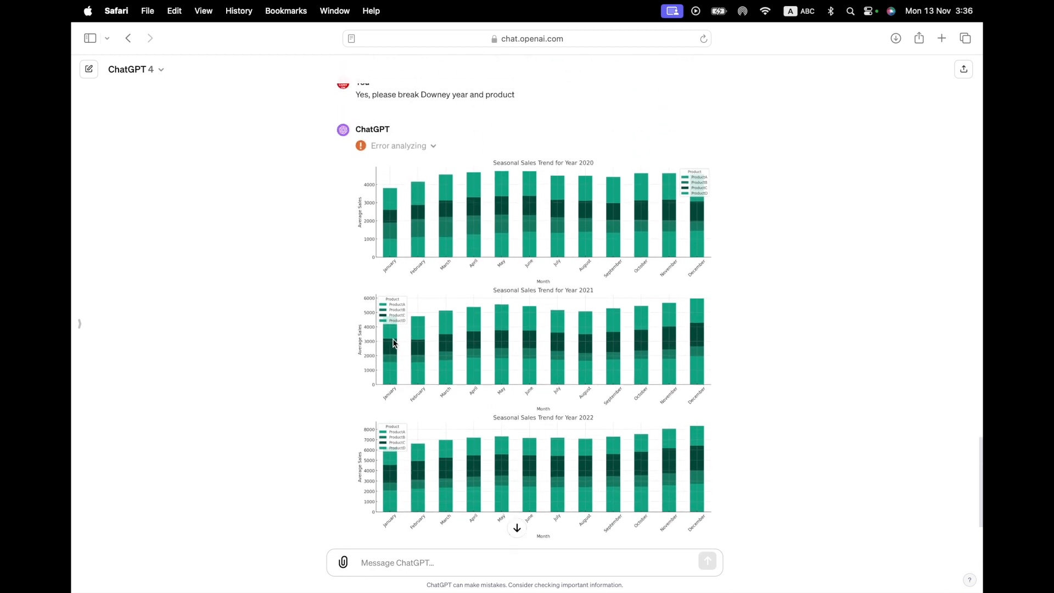
mouse_move(482, 289)
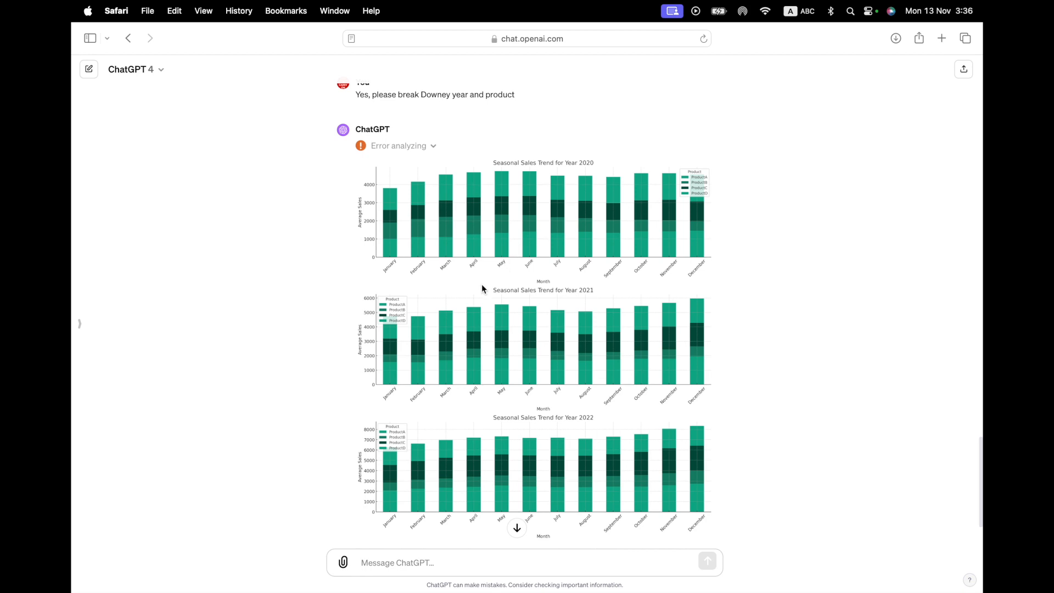
scroll("down", 3)
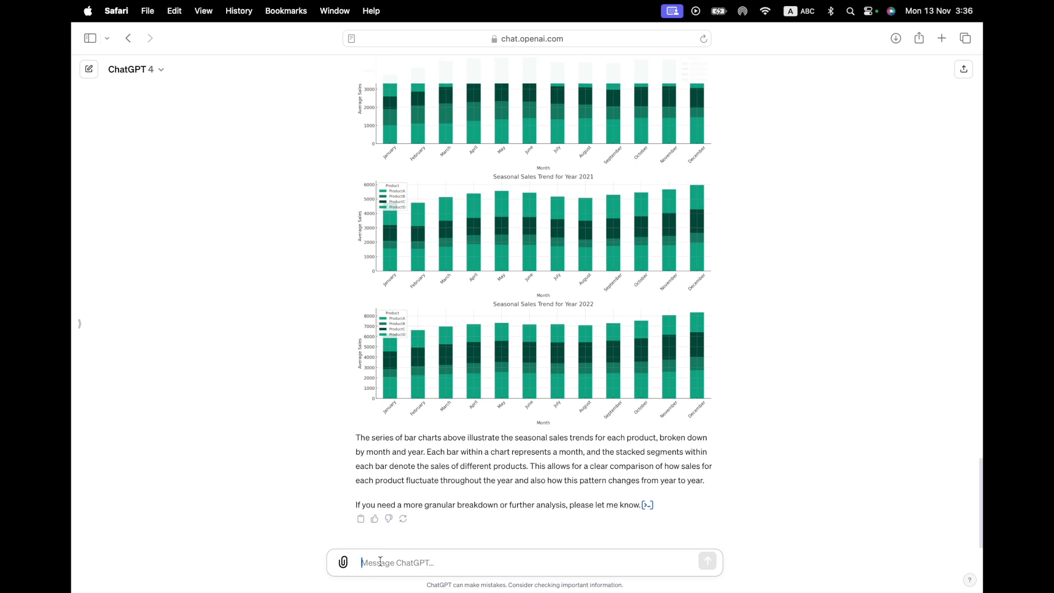
Ask ChatGPT to differentiate the colors more since shades of green are hard to tell apart
type("can you")
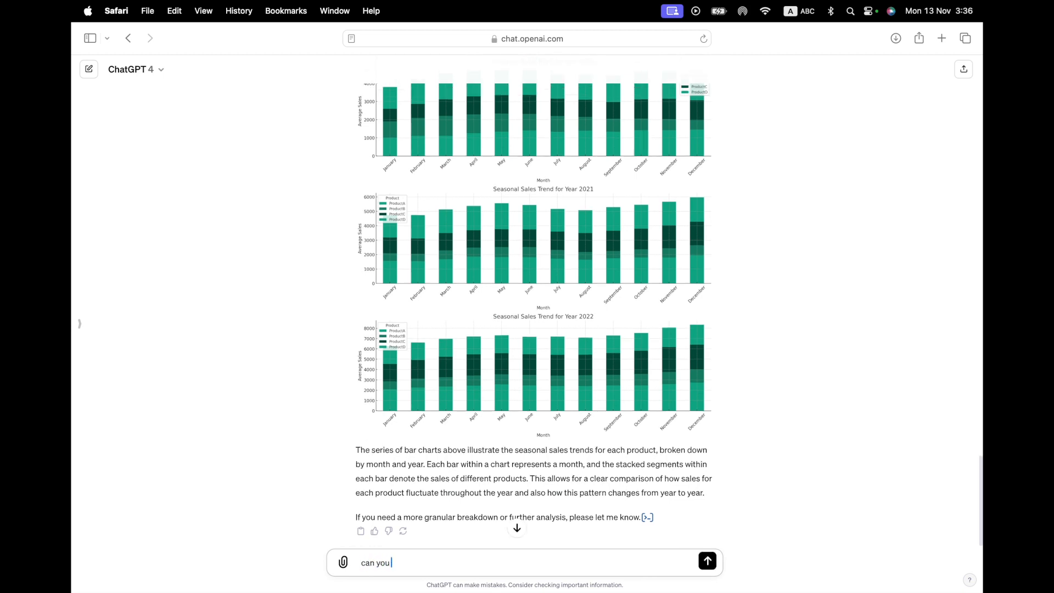
type("differentiate")
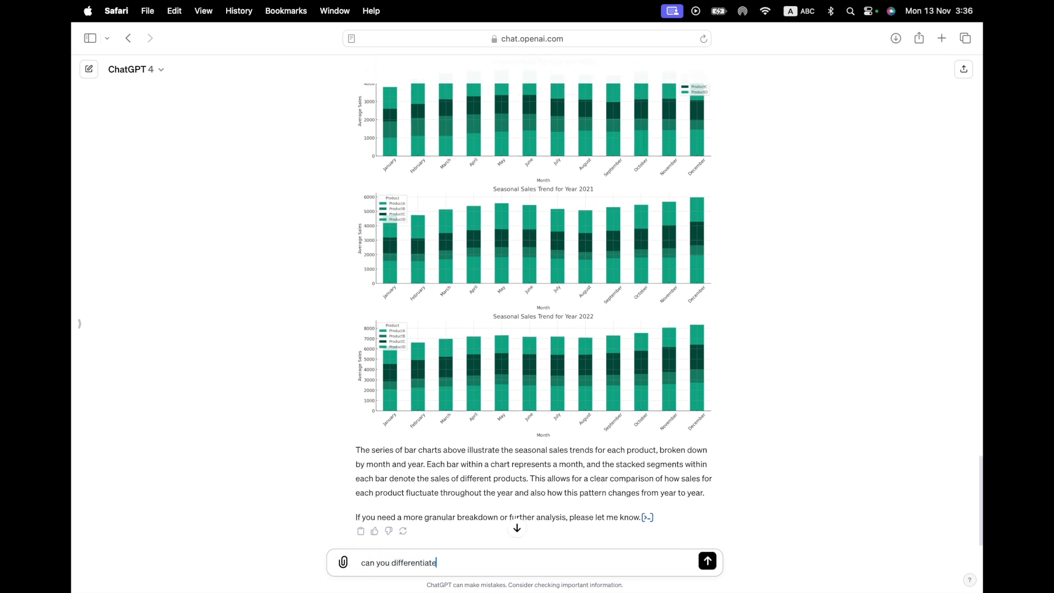
type("the colors a bit")
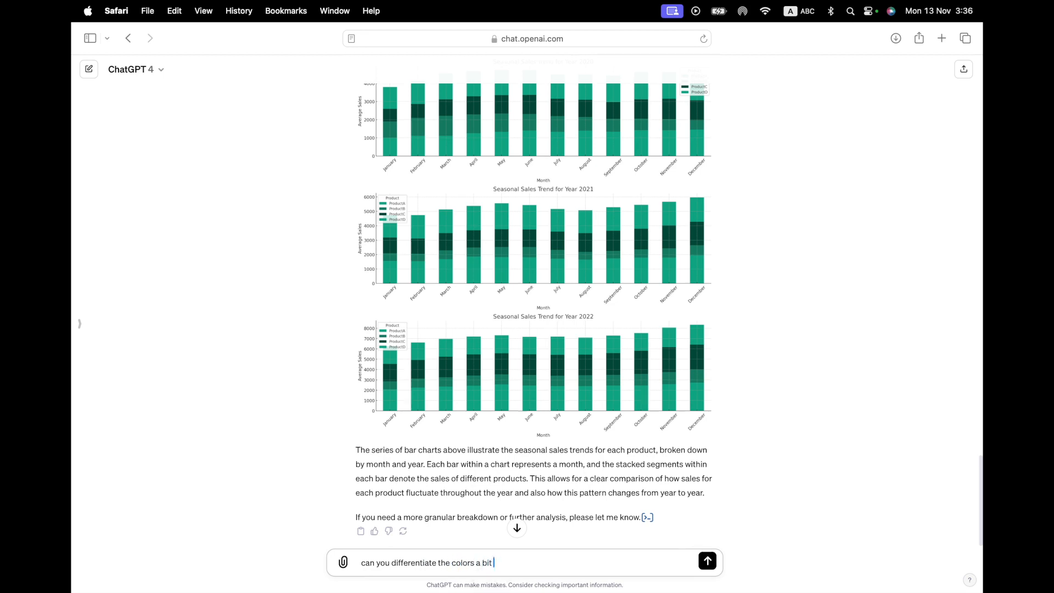
type("more. shades of green")
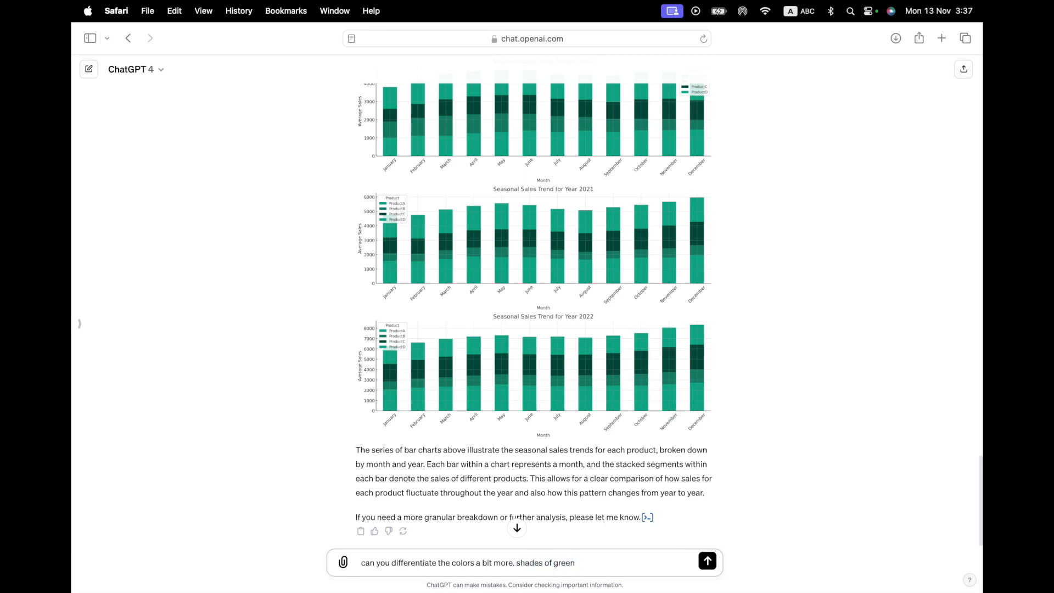
type("are hard to")
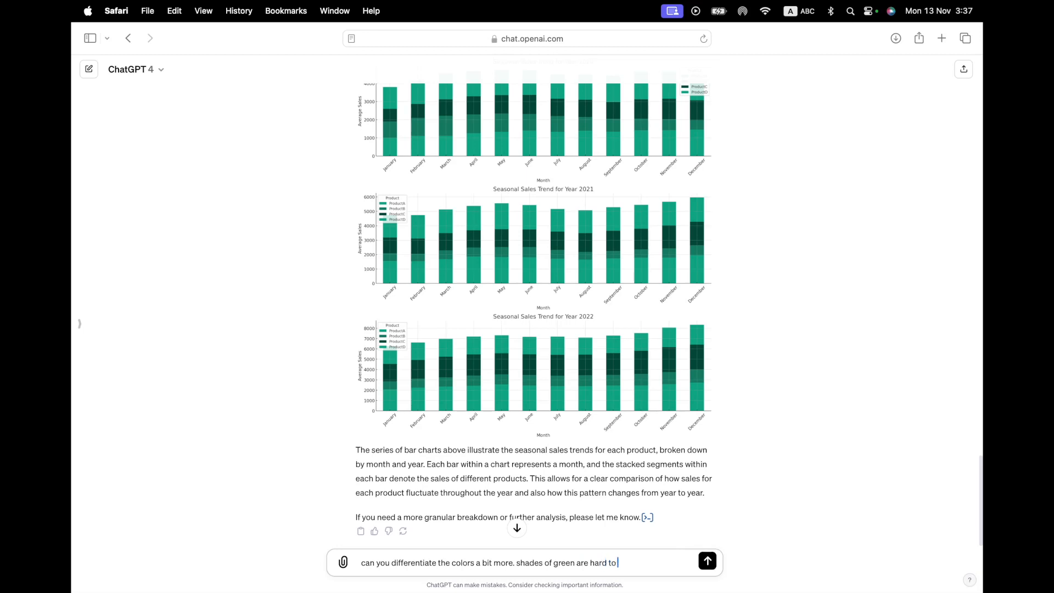
type("tell apart")
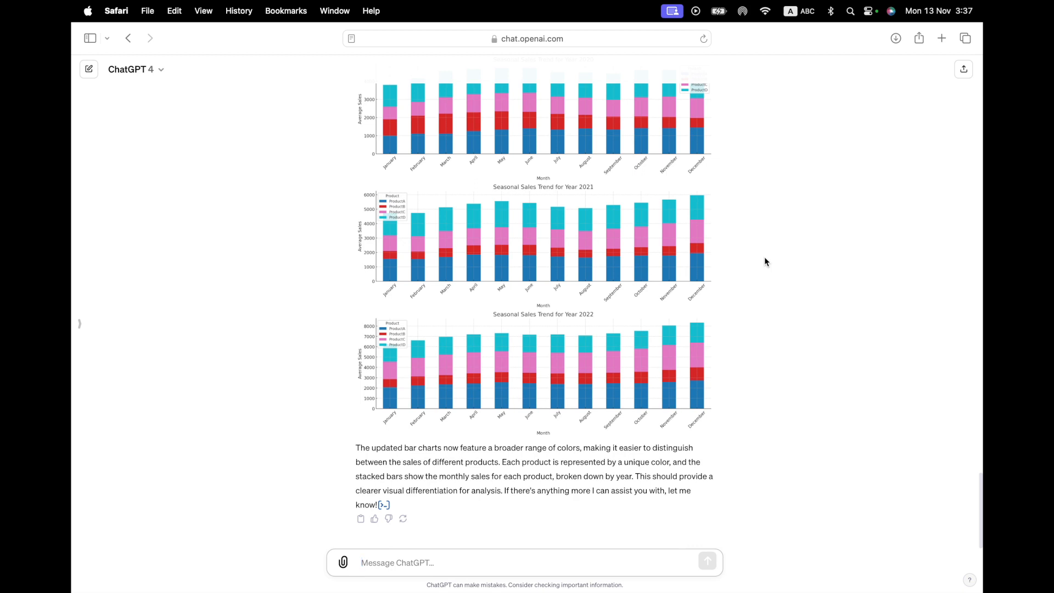
mouse_move(342, 467)
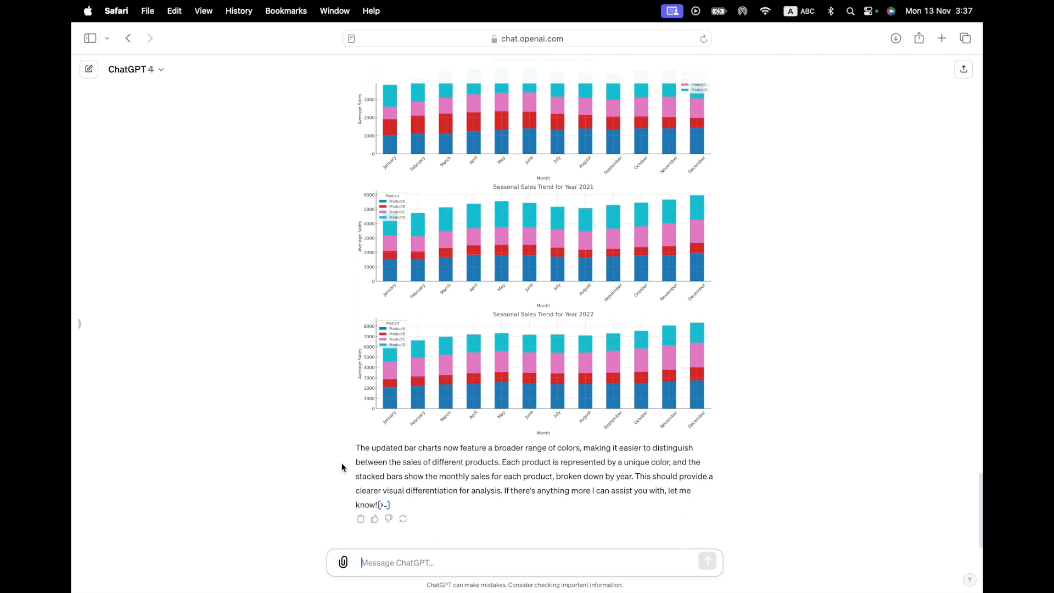
mouse_move(358, 487)
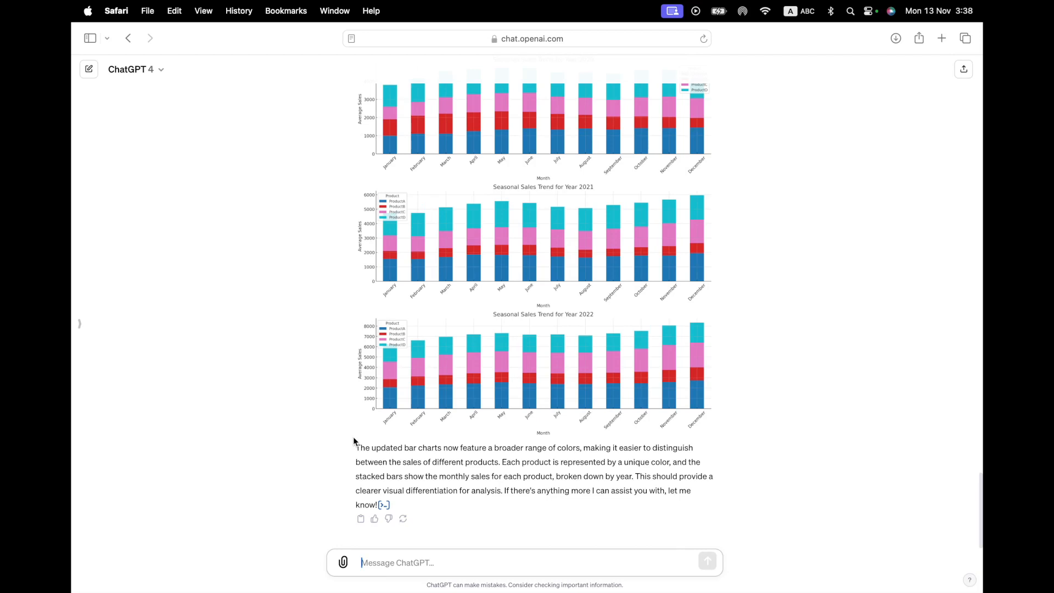
mouse_move(383, 505)
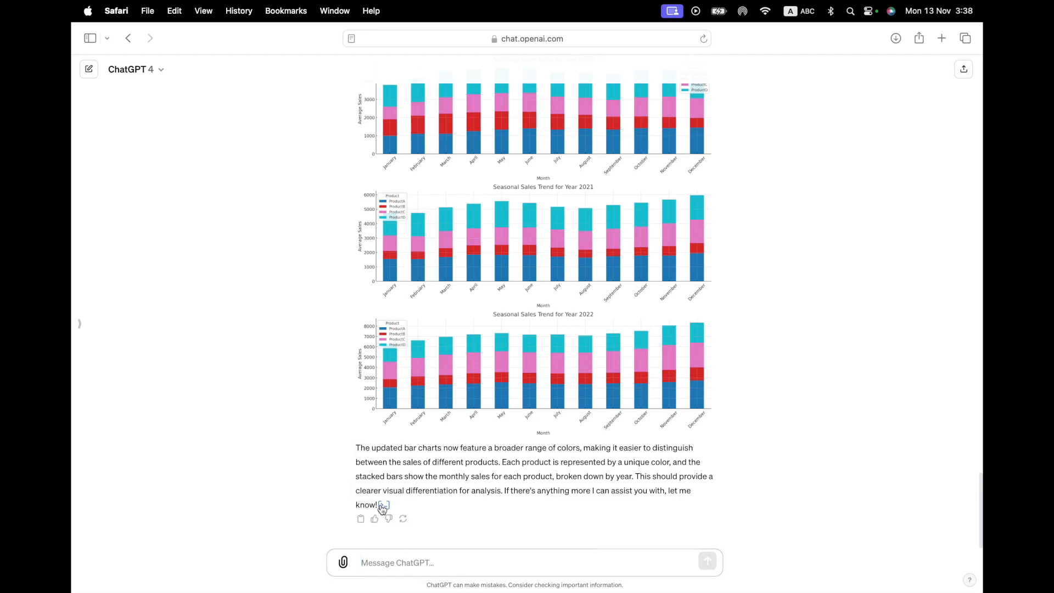
left_click(383, 504)
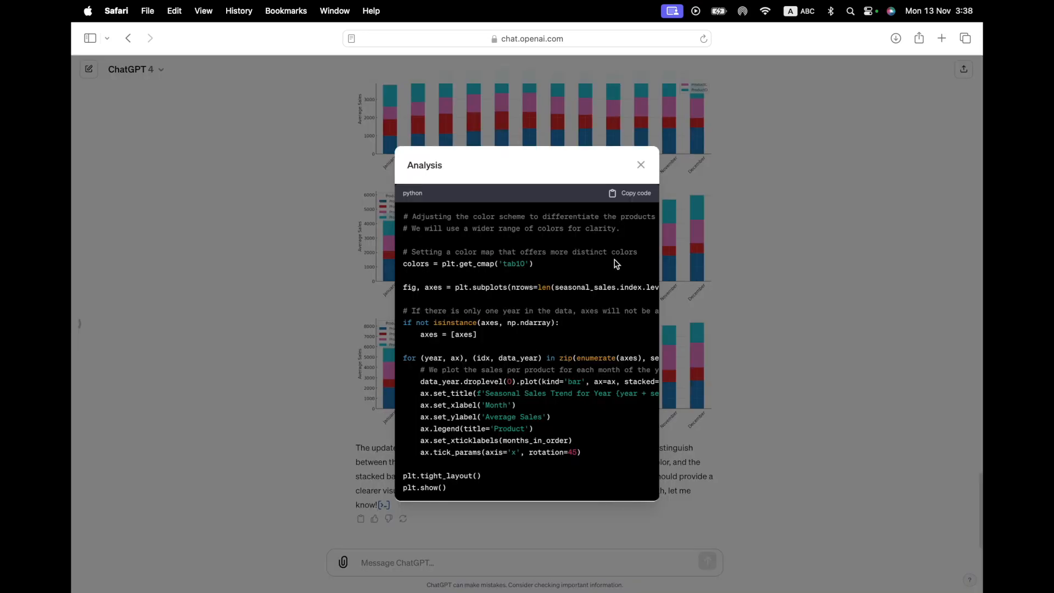
left_click(639, 165)
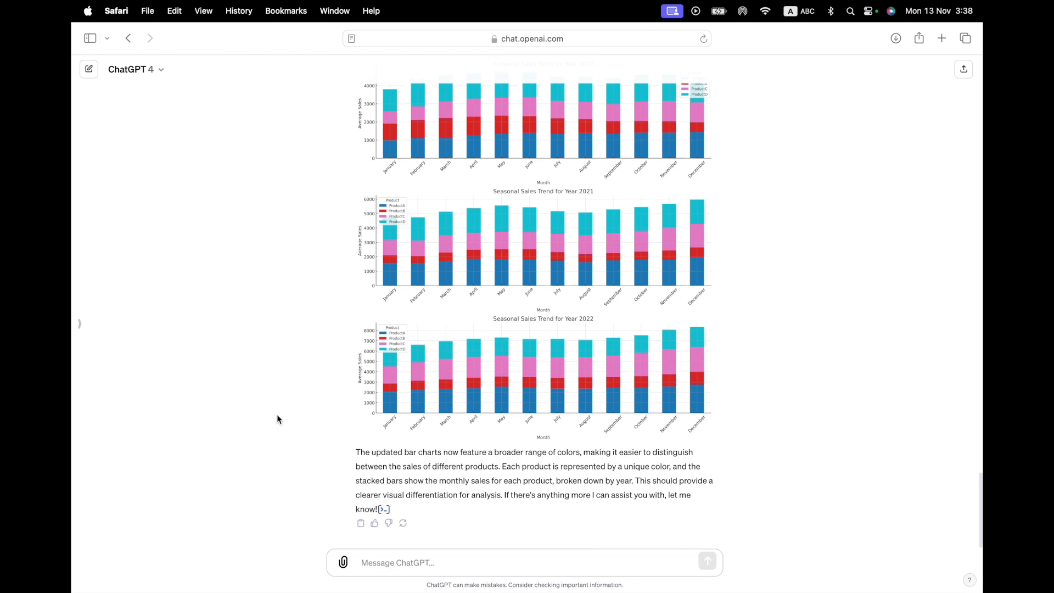
scroll("down", 3)
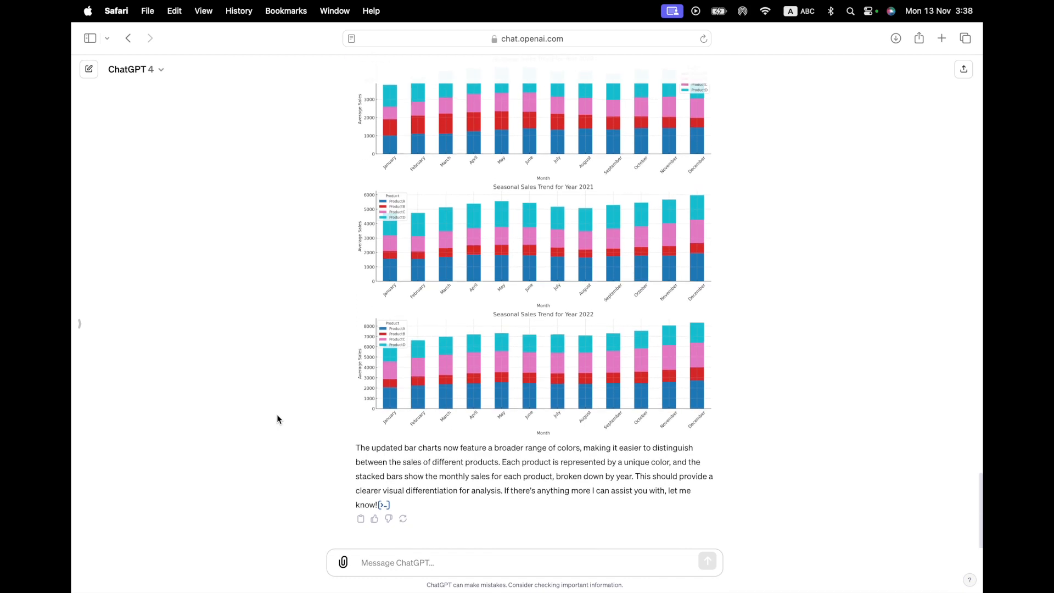
mouse_move(383, 504)
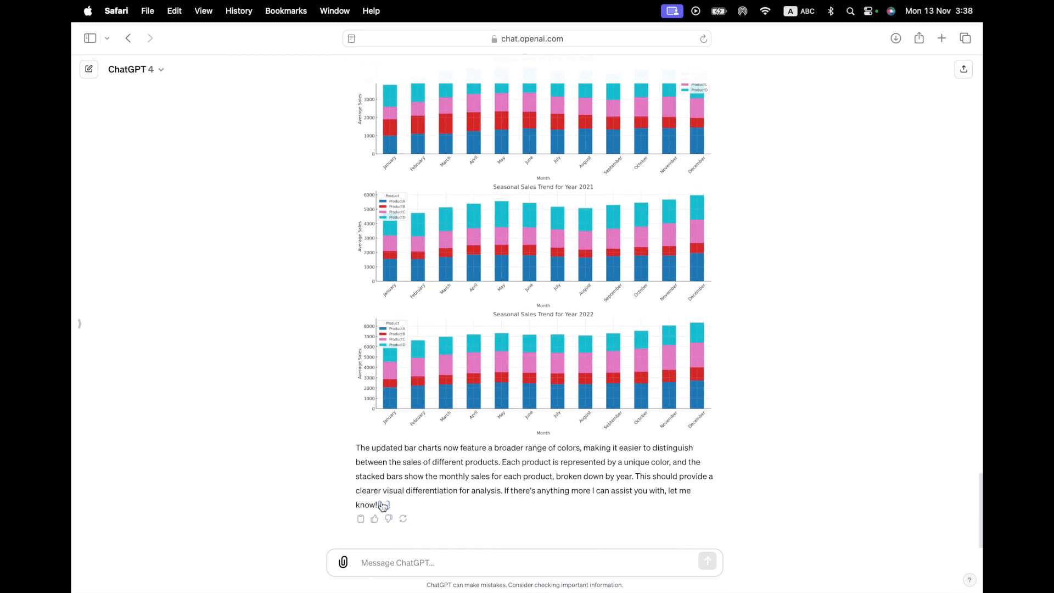
mouse_move(383, 504)
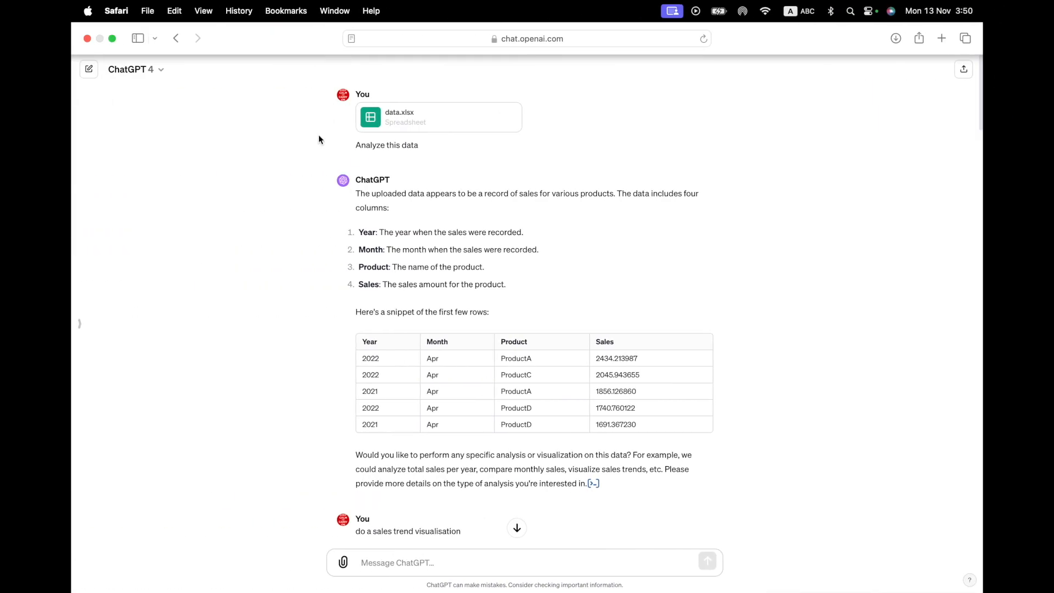
mouse_move(446, 320)
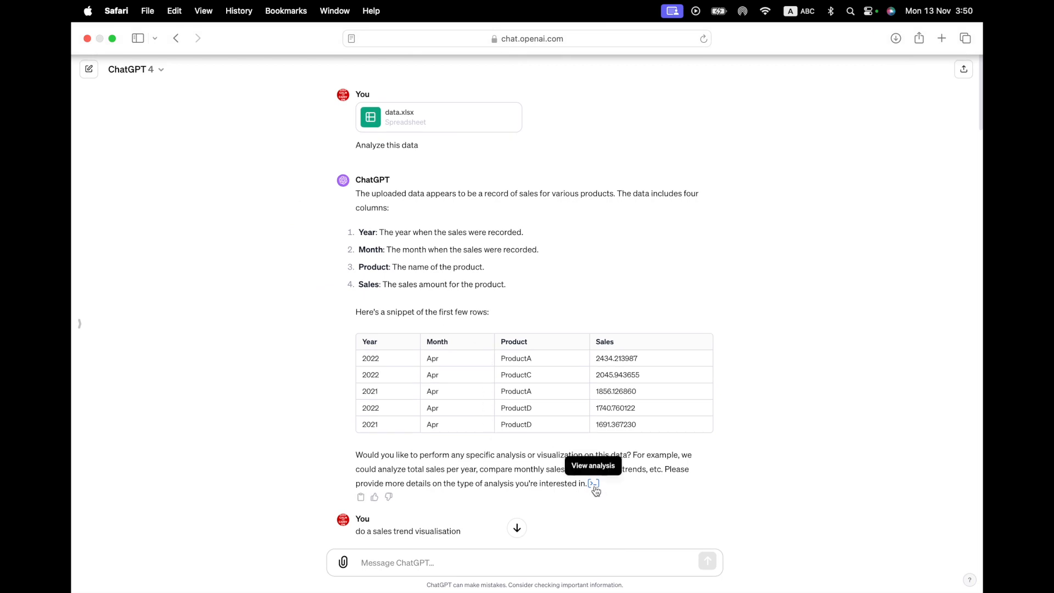
mouse_move(593, 487)
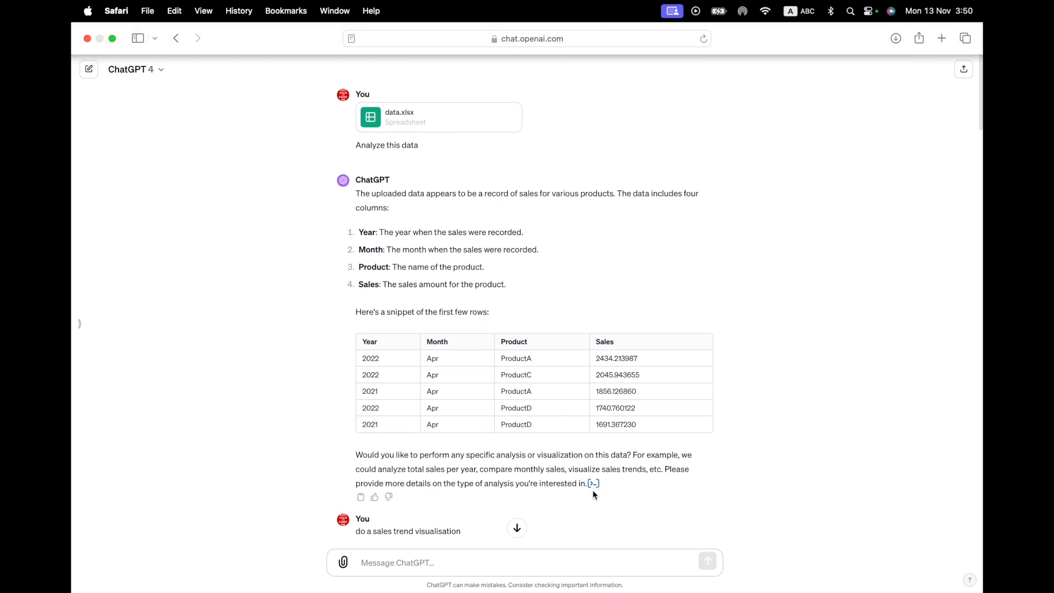
View the pandas code behind ChatGPT's first data.xlsx analysis for reuse in testgpt.ipynb
left_click(593, 483)
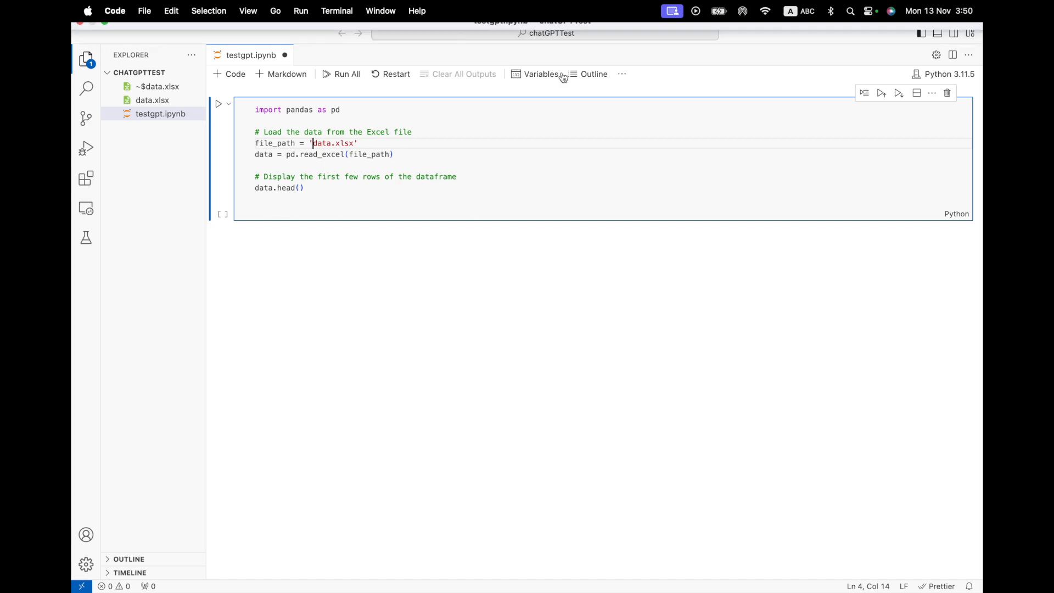
mouse_move(892, 99)
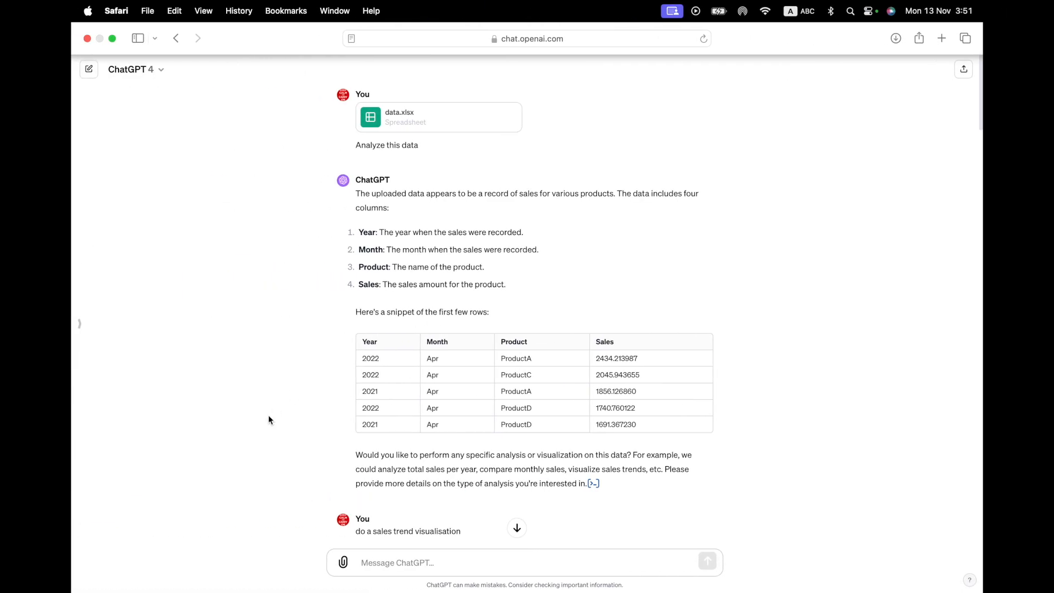
Change the plot cell's plt.title to 'OUR SUPER DATA' and rerun the cell
scroll("down", 3)
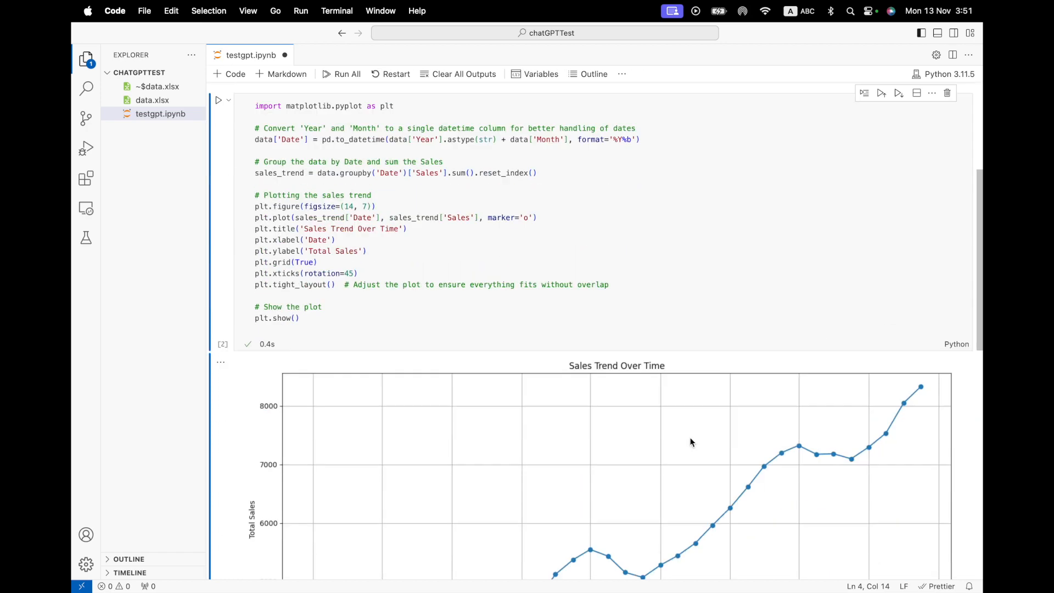
scroll("down", 3)
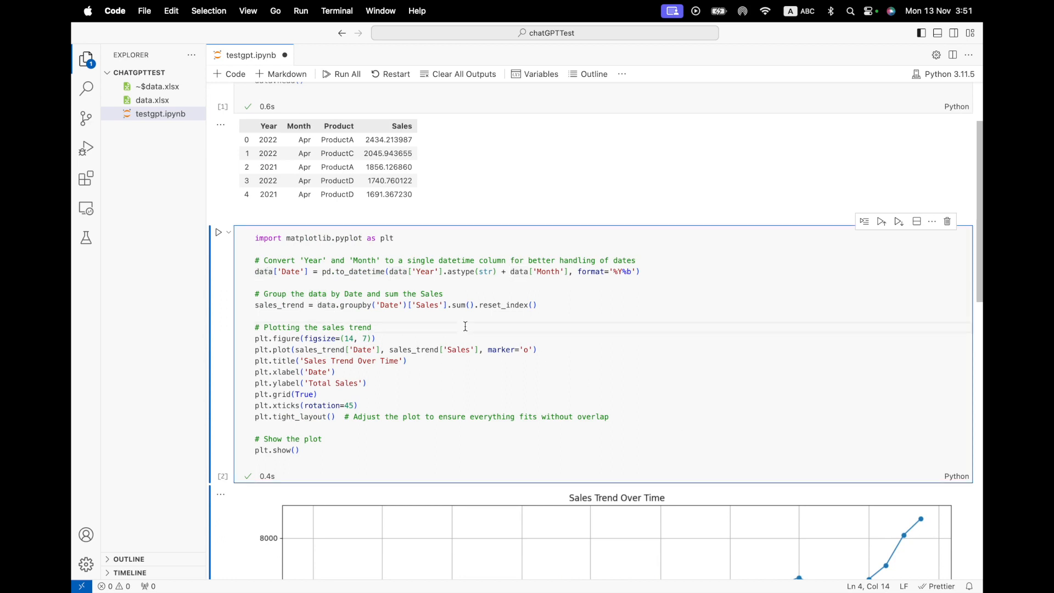
scroll("down", 3)
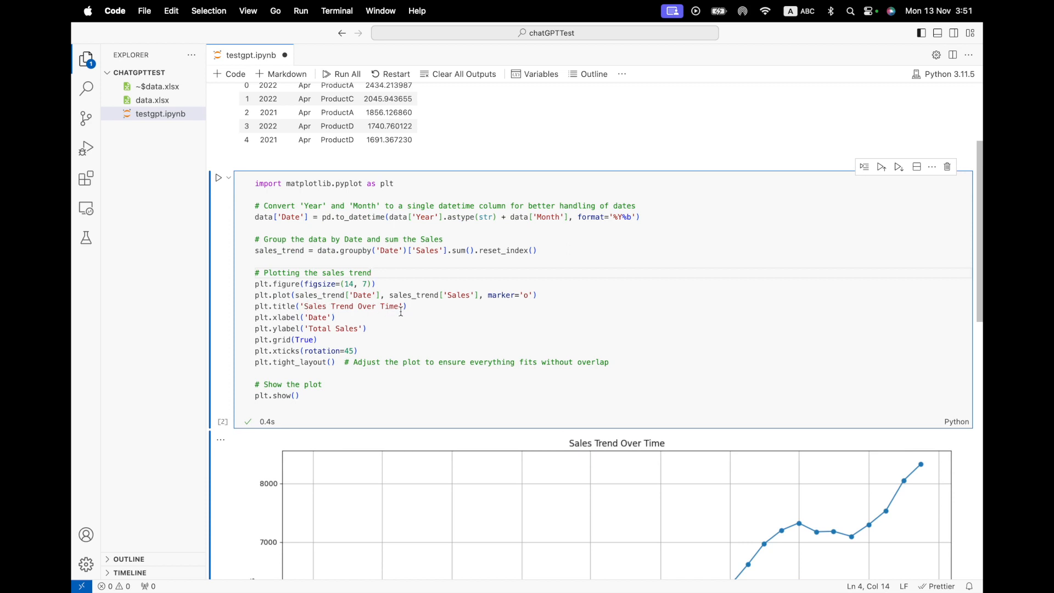
double_click(386, 306)
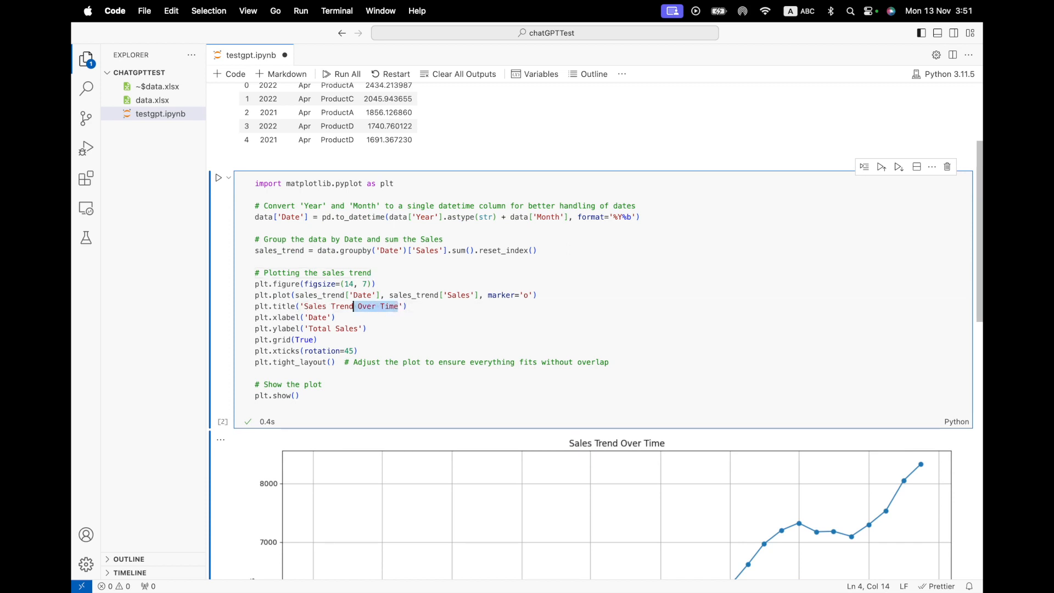
type("O')")
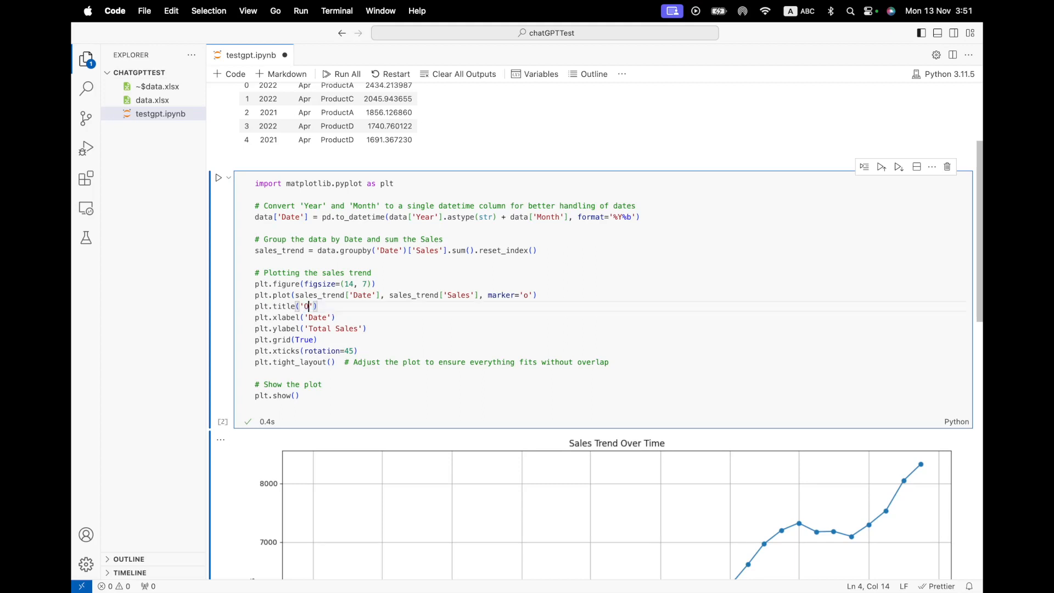
type("UR SUPER")
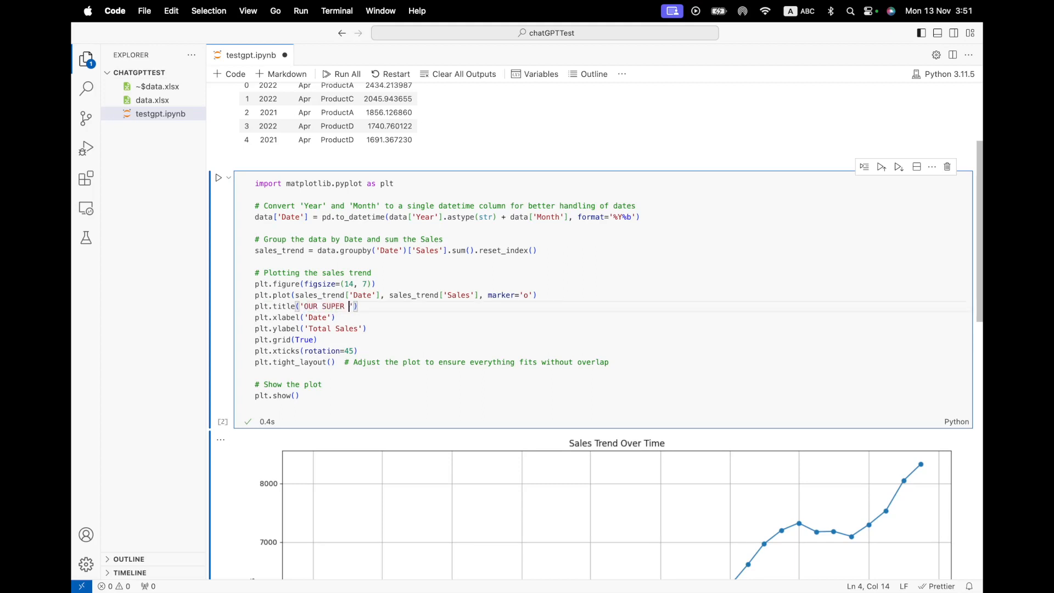
type("DATA")
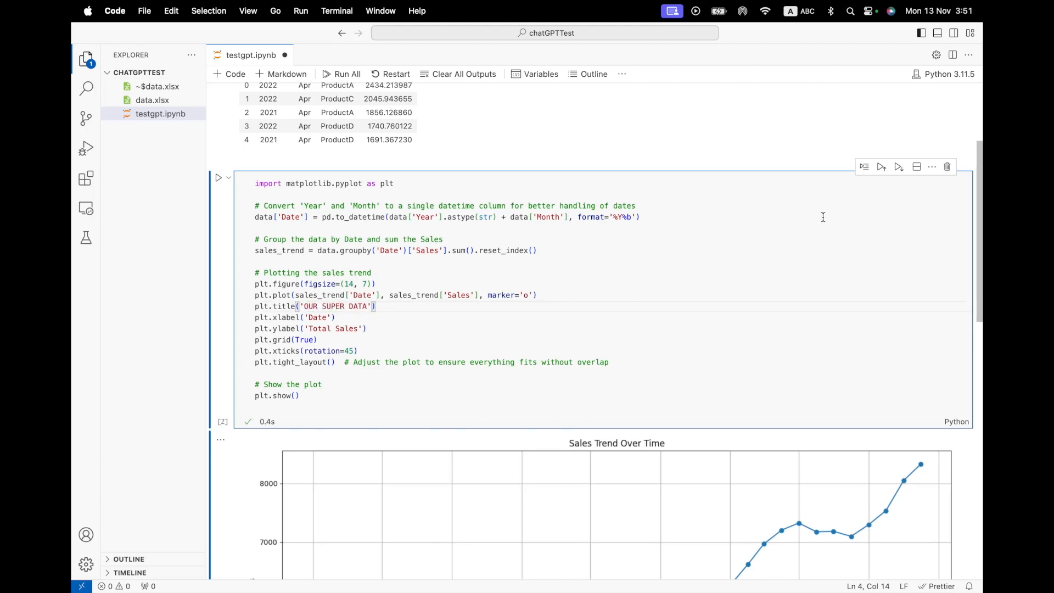
left_click(898, 167)
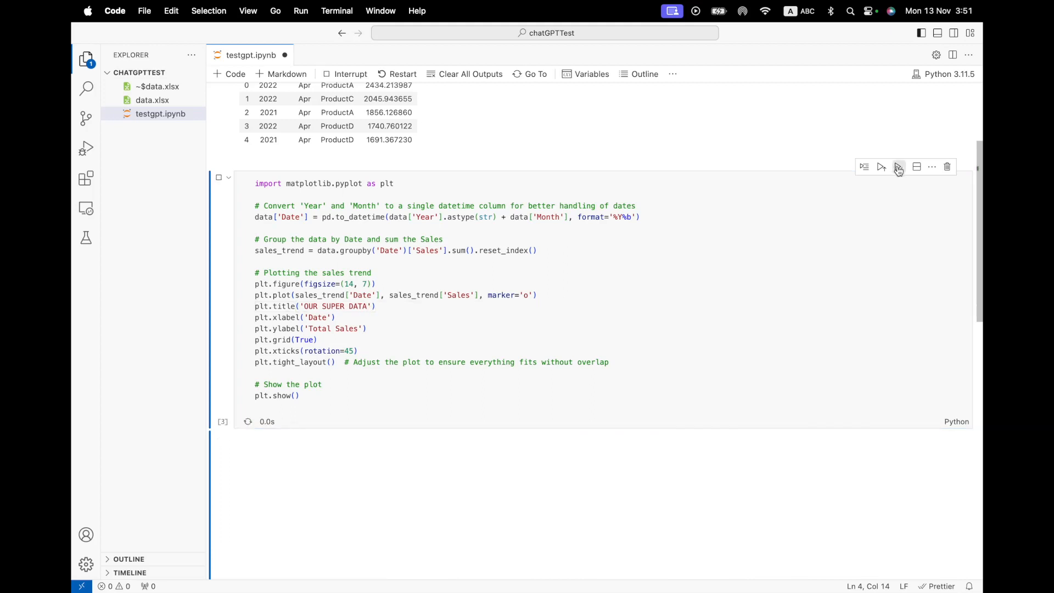
left_click(881, 167)
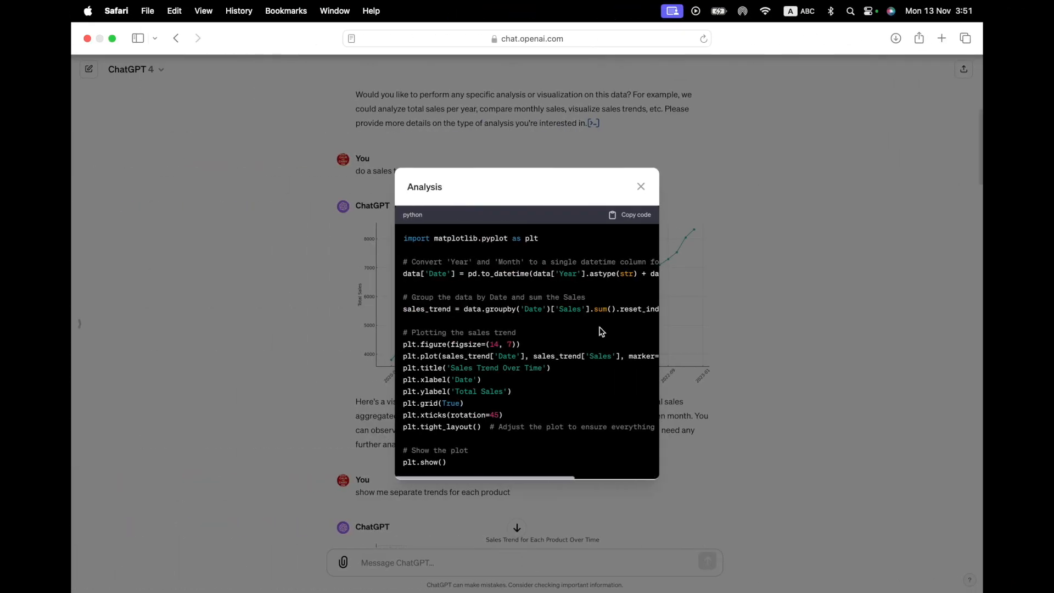
View the analysis code behind ChatGPT's recoloured seasonal sales charts to copy it
left_click(639, 186)
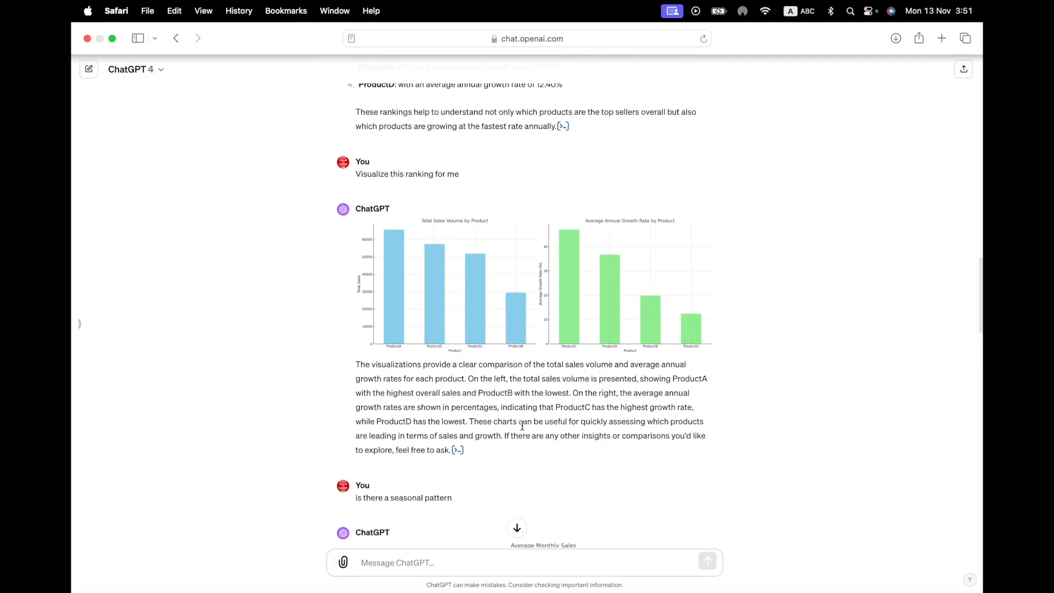
scroll("down", 3)
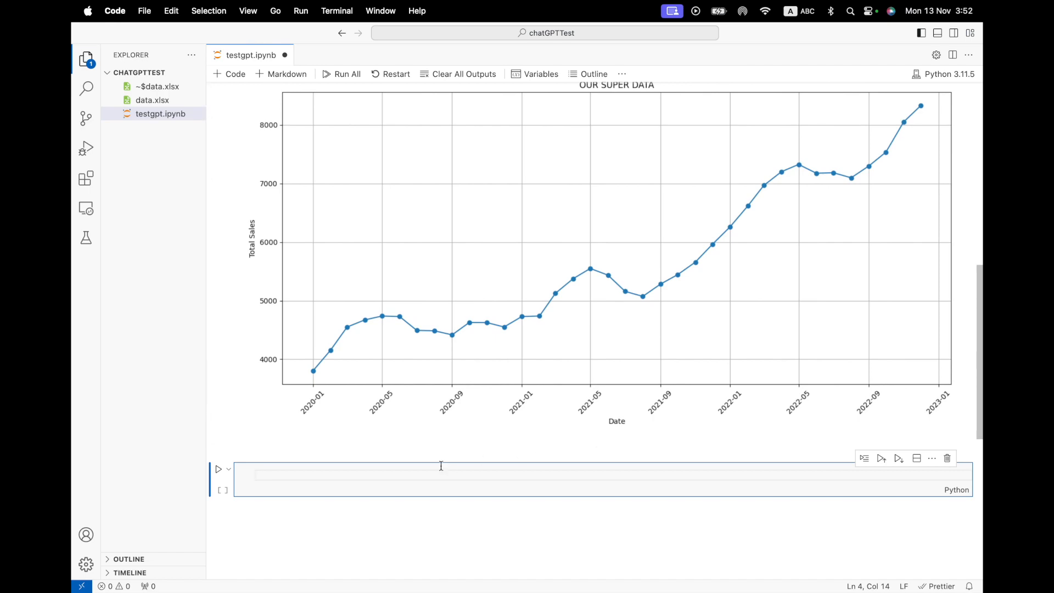
scroll("down", 3)
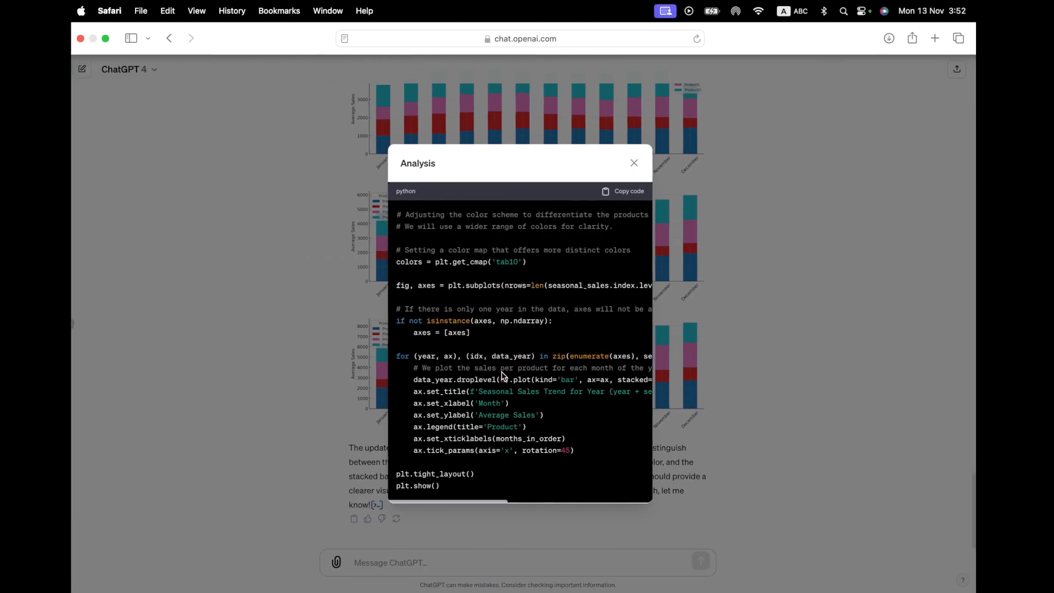
left_click(632, 162)
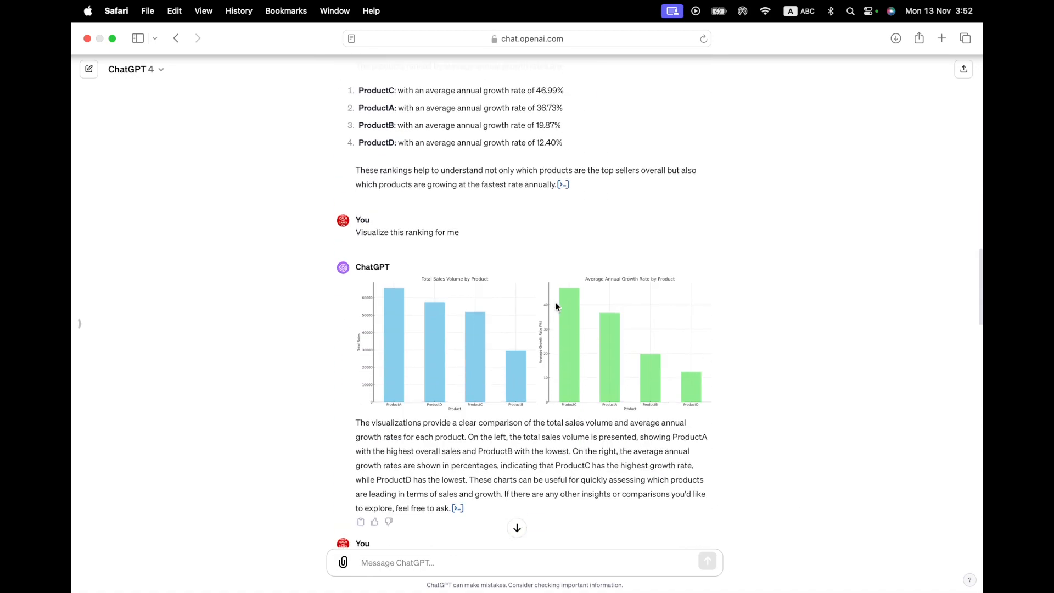
scroll("down", 3)
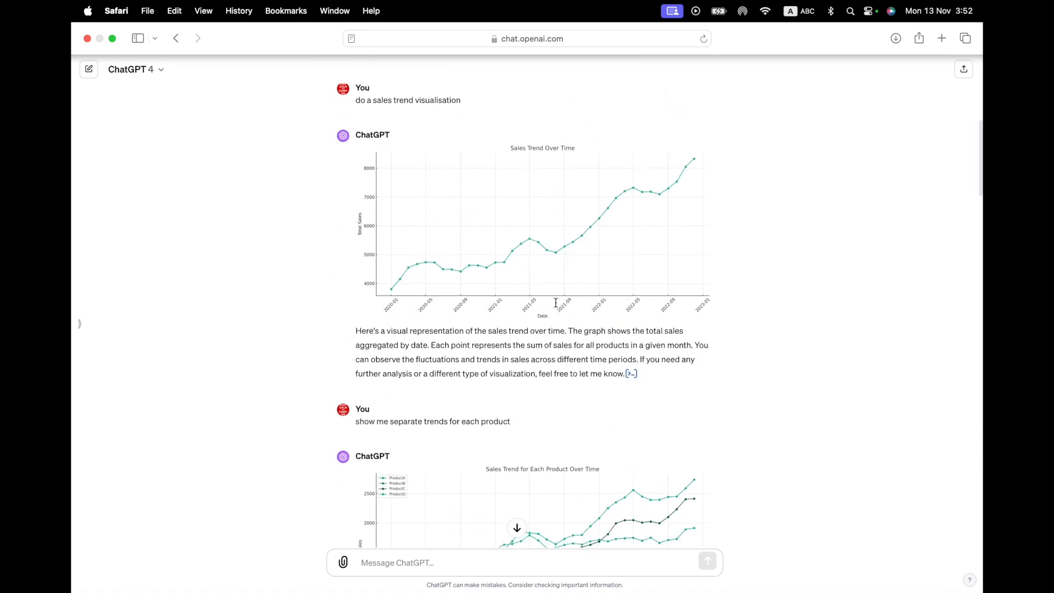
scroll("down", 3)
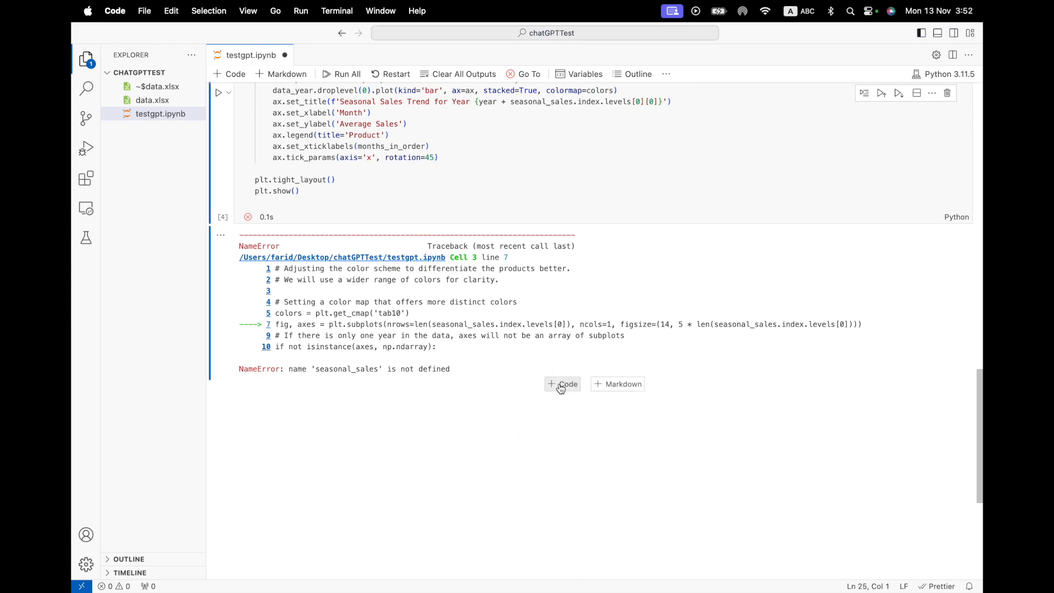
Add a code cell below the NameError and run the Sales Trend for Each Product Over Time code
left_click(563, 383)
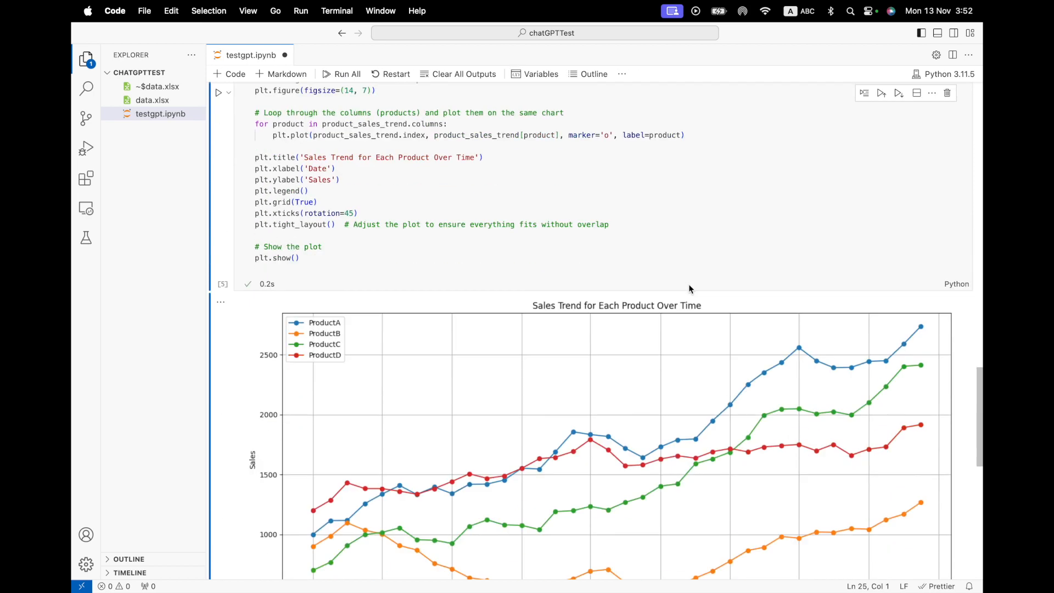
scroll("down", 3)
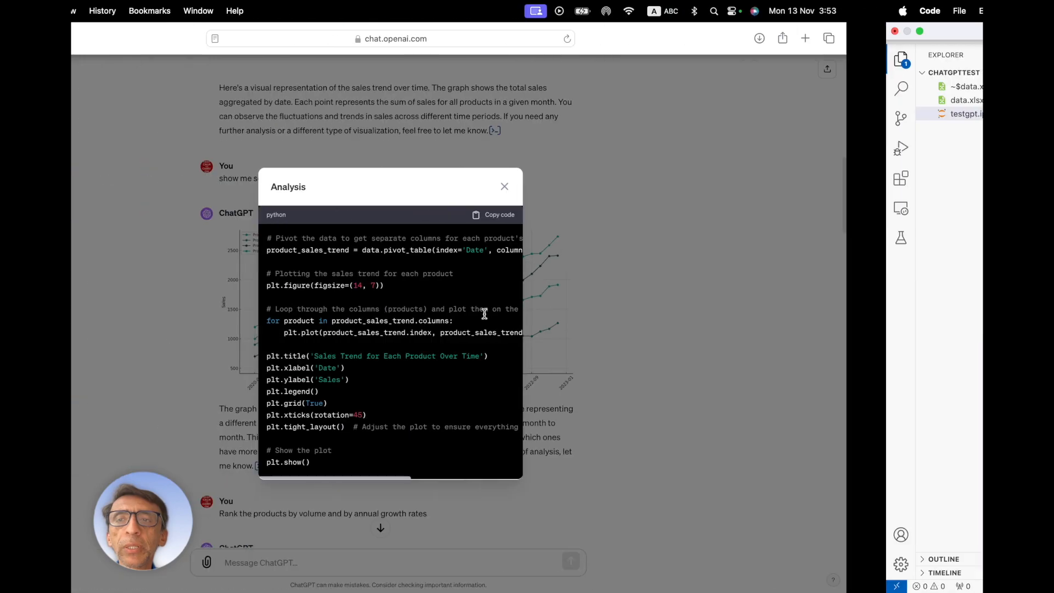
left_click(503, 186)
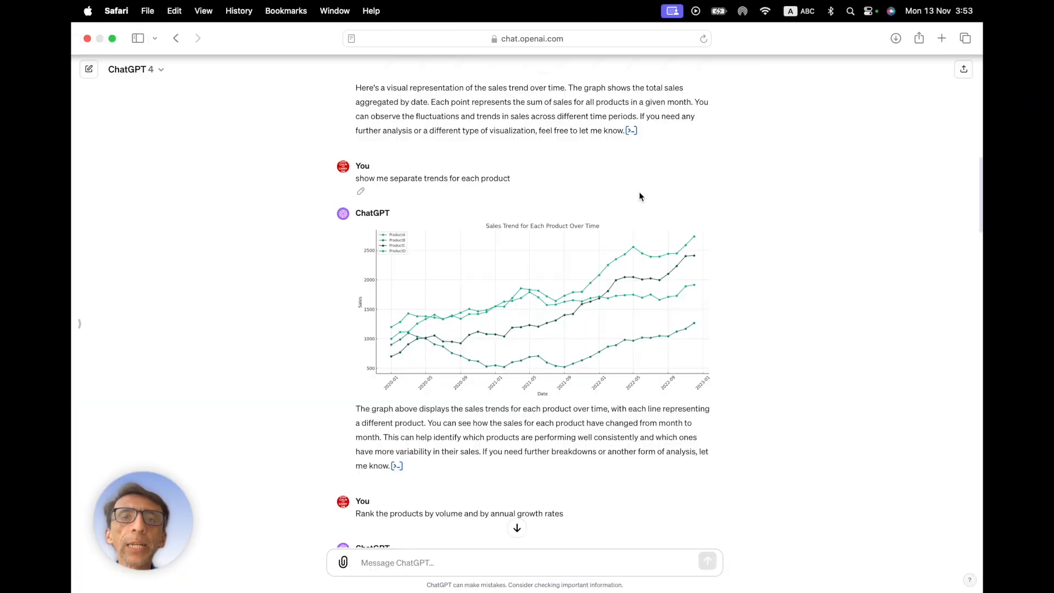